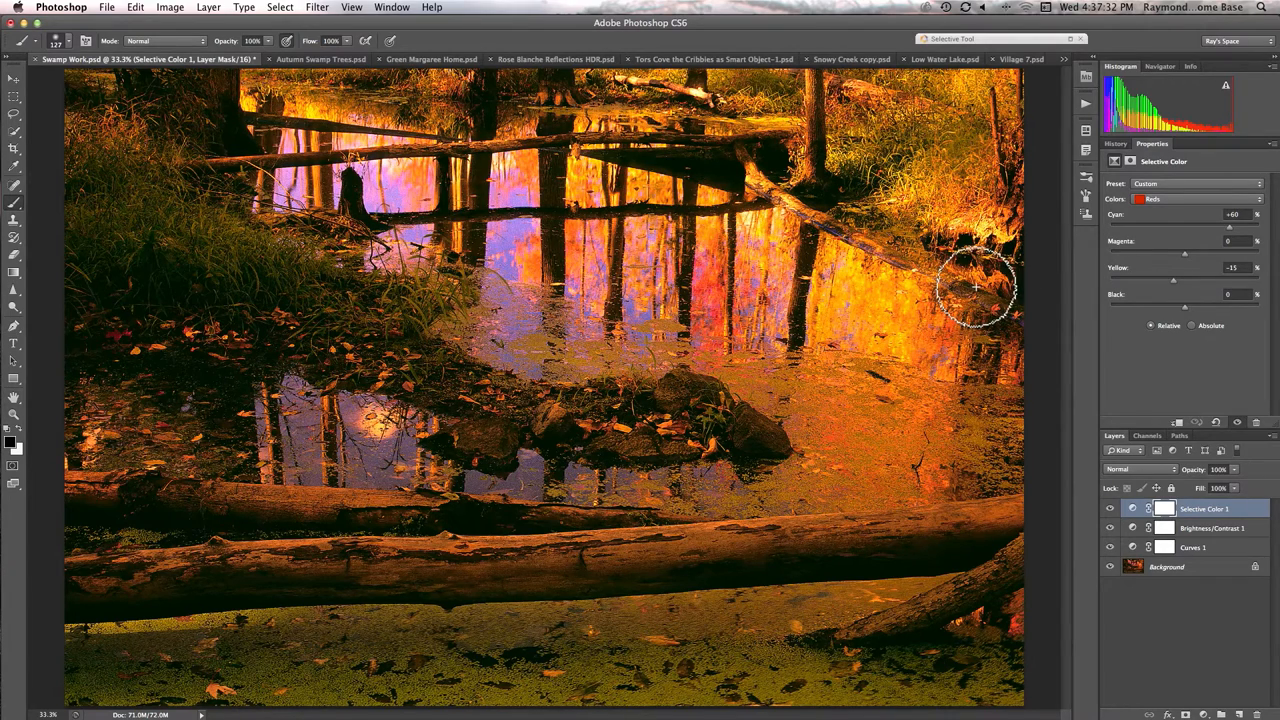
mouse_move(955, 295)
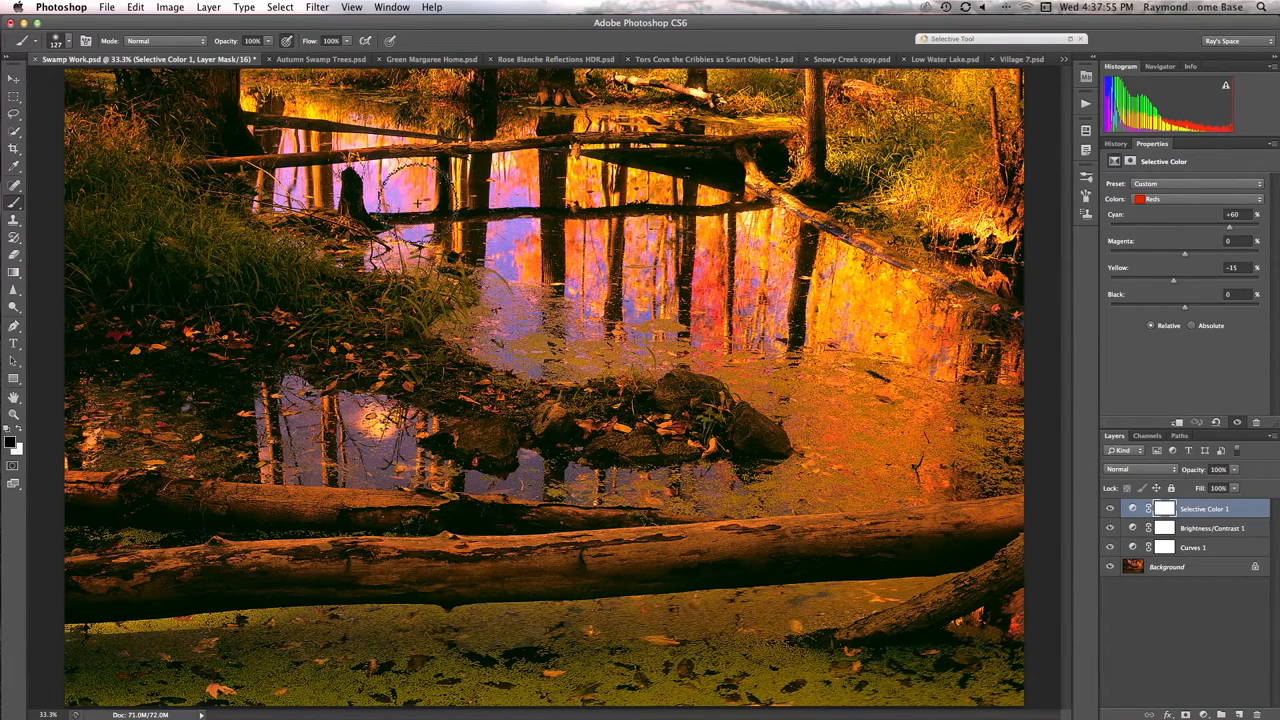
mouse_move(856, 410)
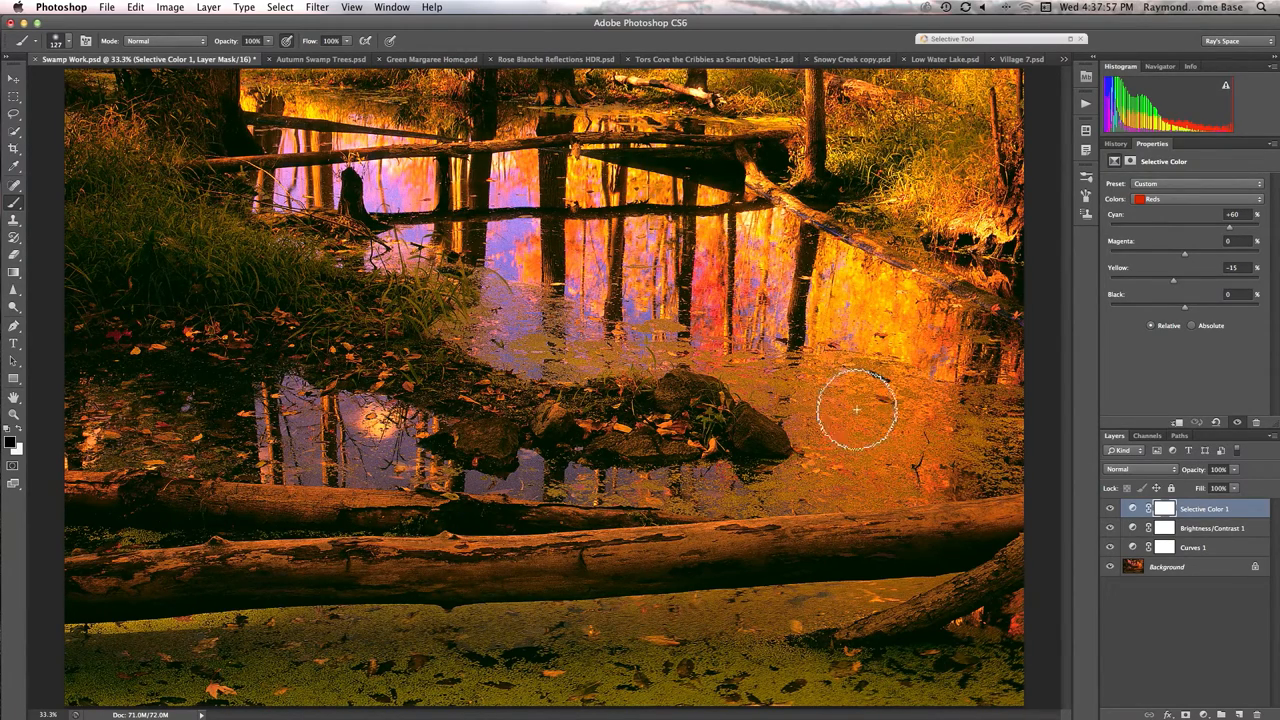
mouse_move(735, 365)
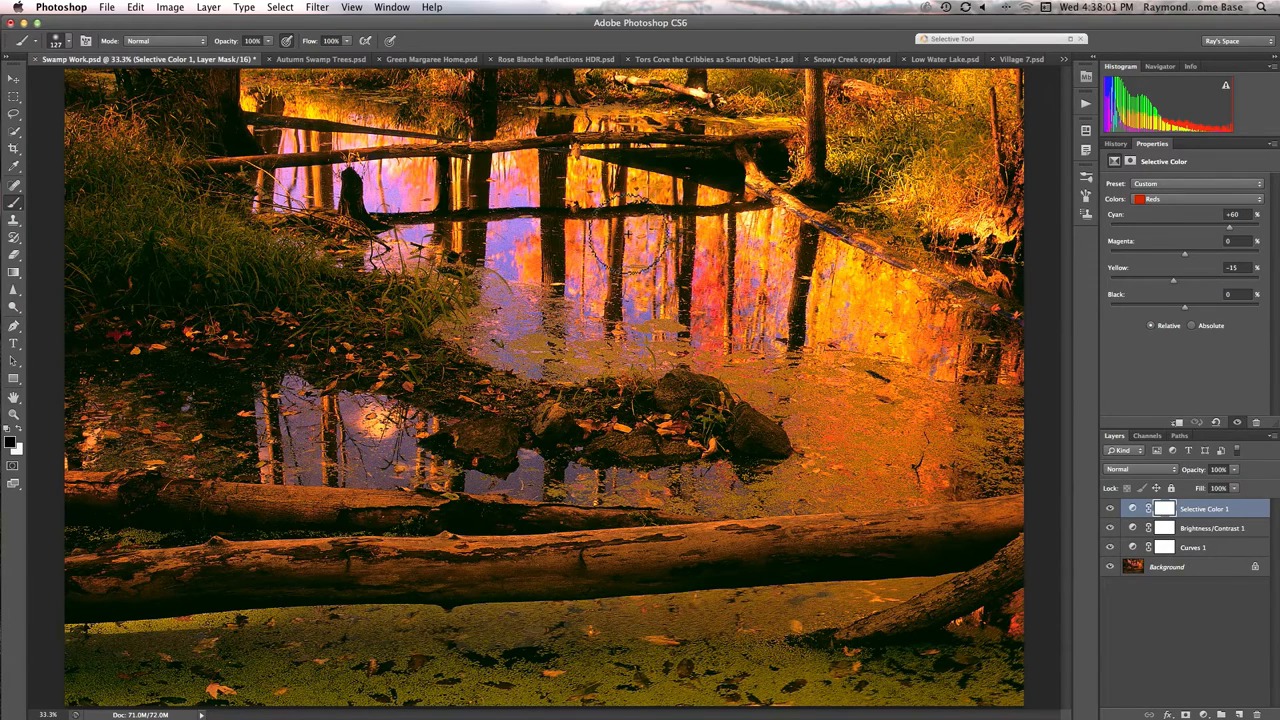
mouse_move(820, 332)
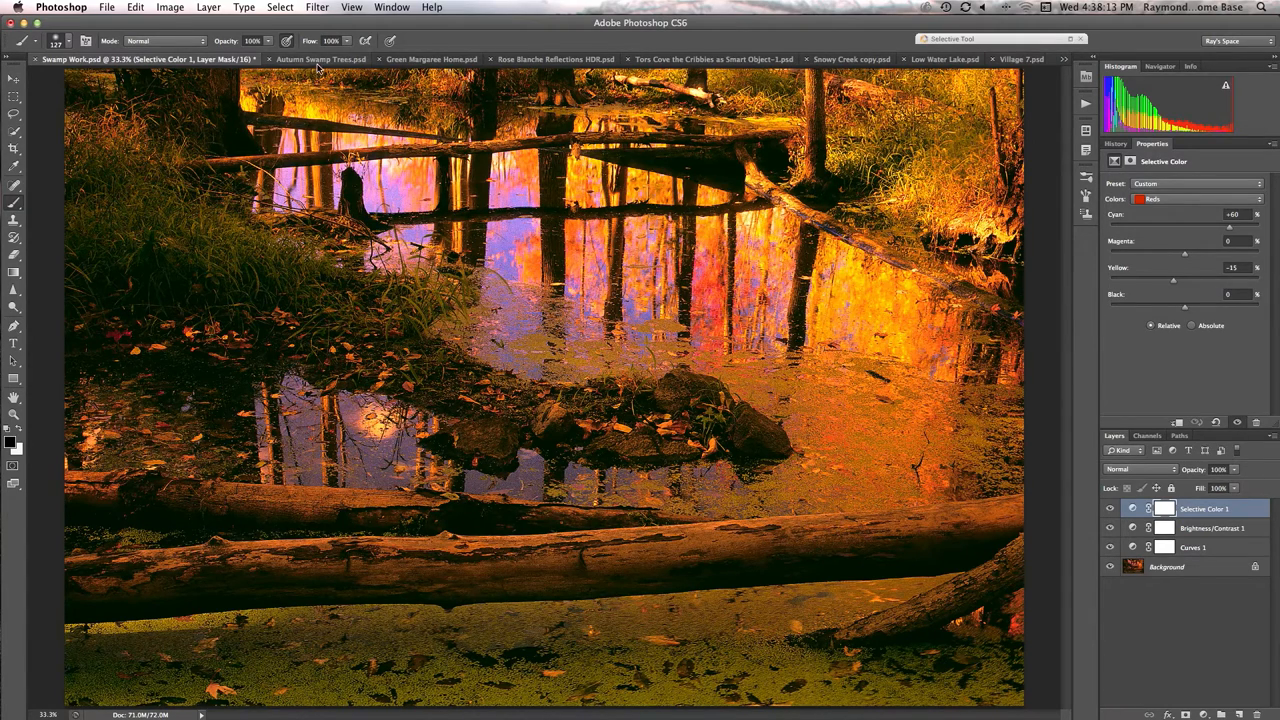
Switch to the Autumn Swamp Trees.psd document tab
click(320, 59)
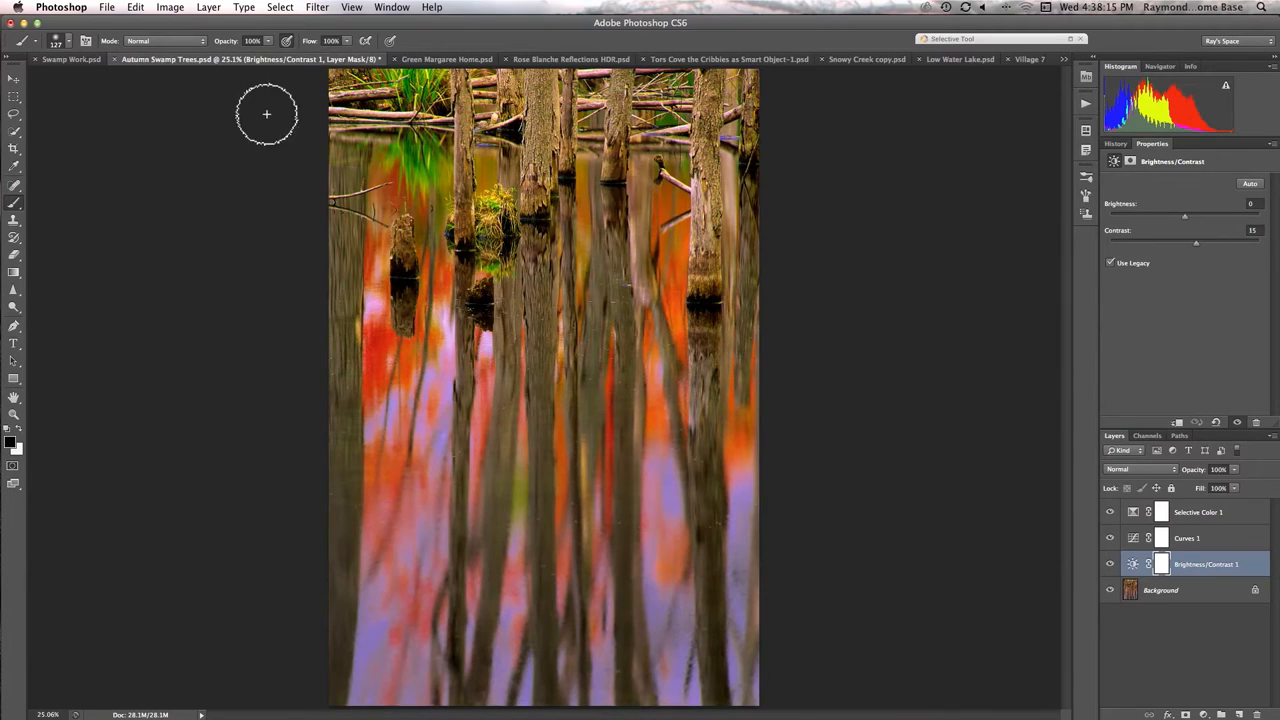
mouse_move(250, 275)
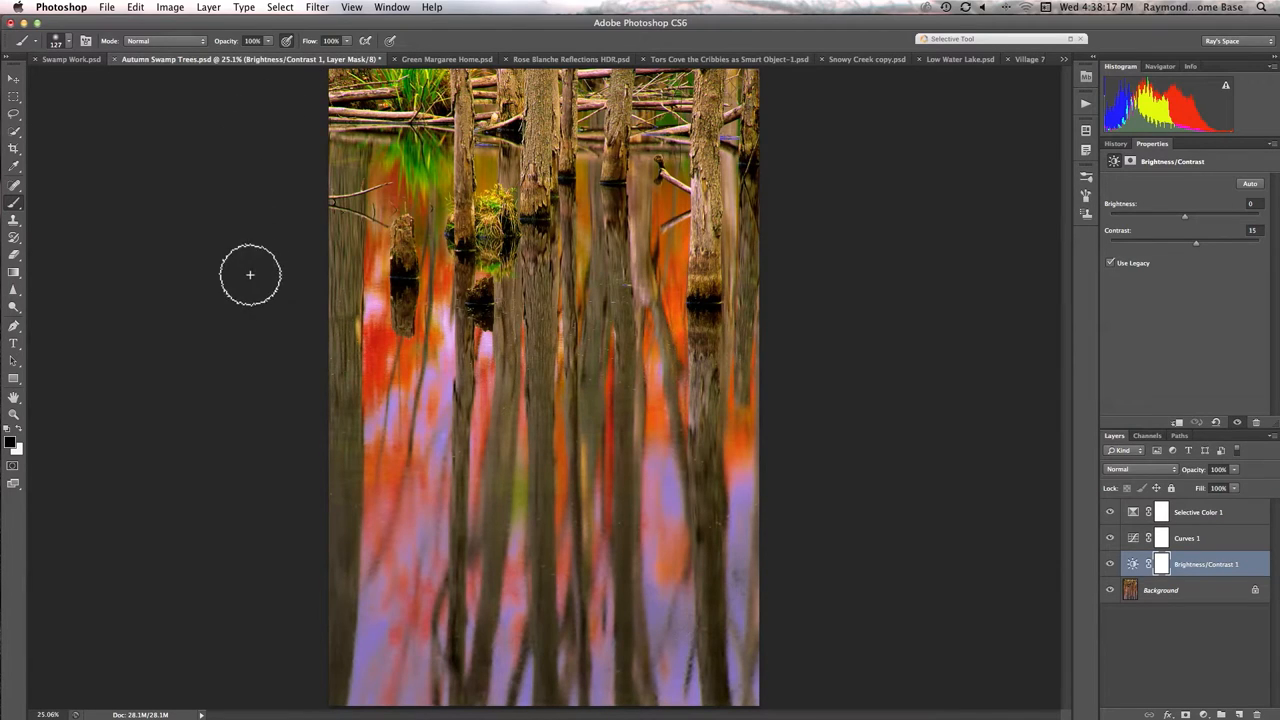
mouse_move(247, 292)
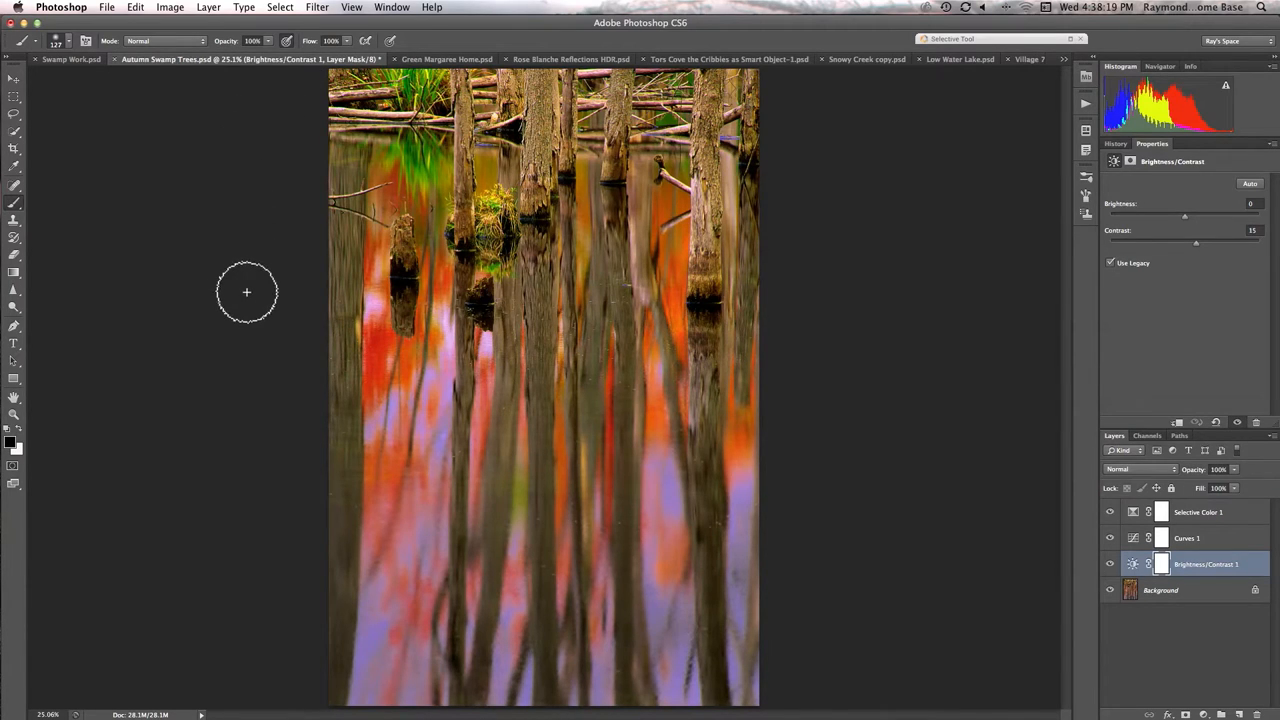
mouse_move(273, 320)
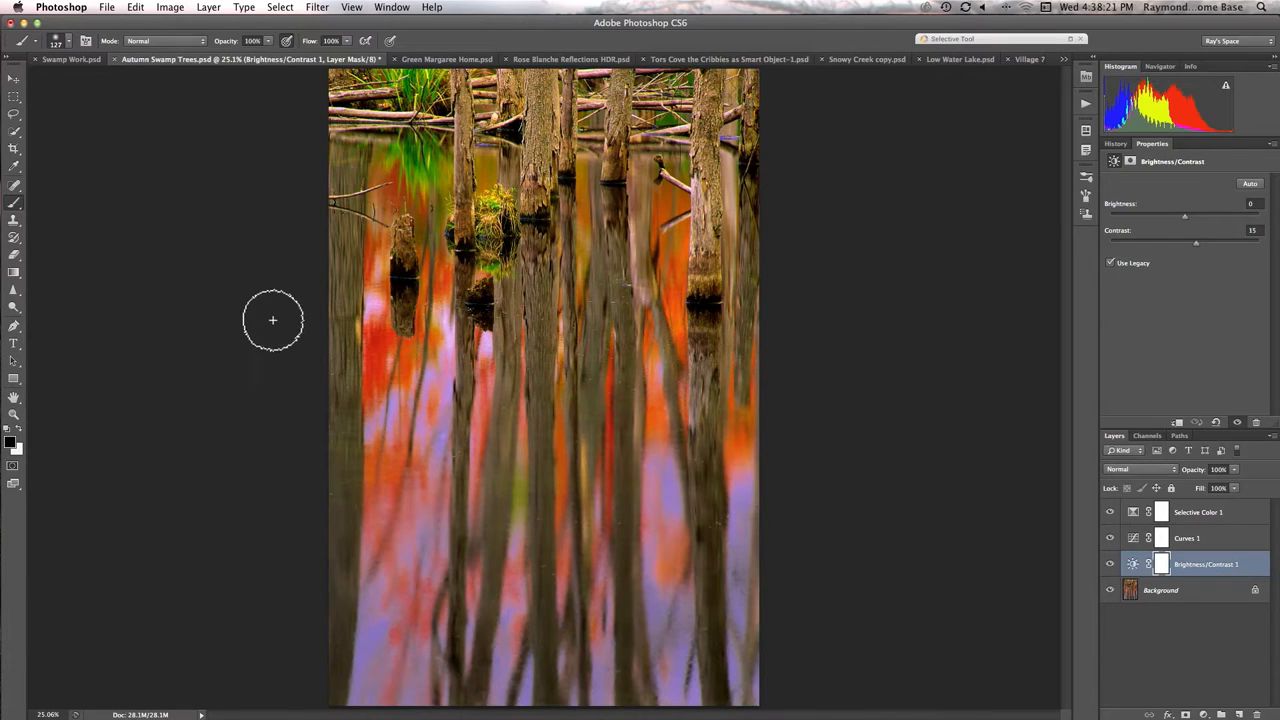
mouse_move(314, 335)
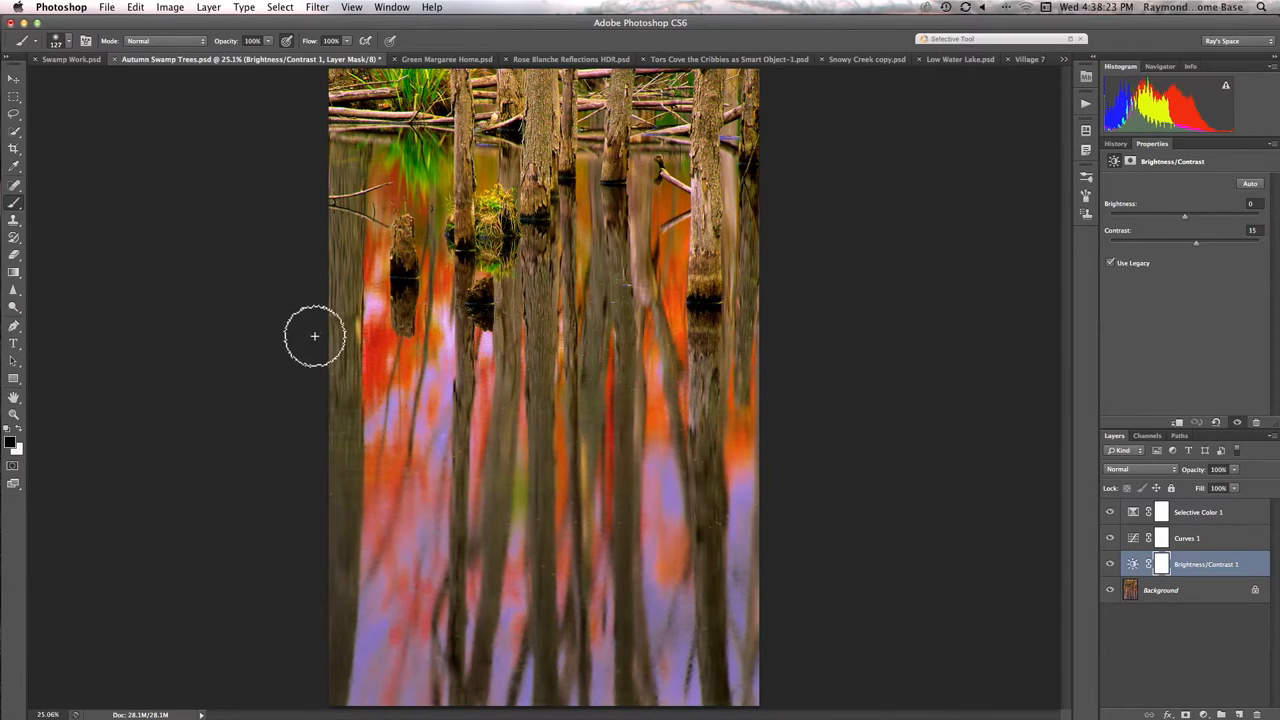
mouse_move(316, 331)
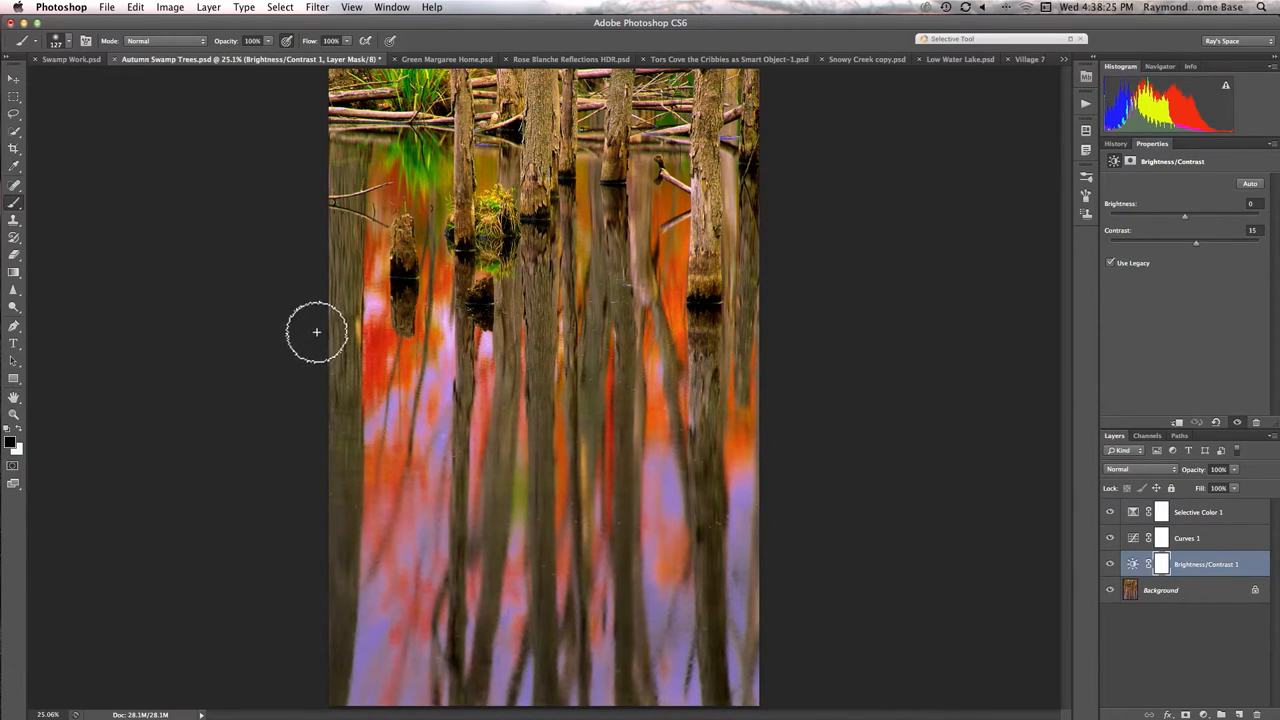
mouse_move(355, 289)
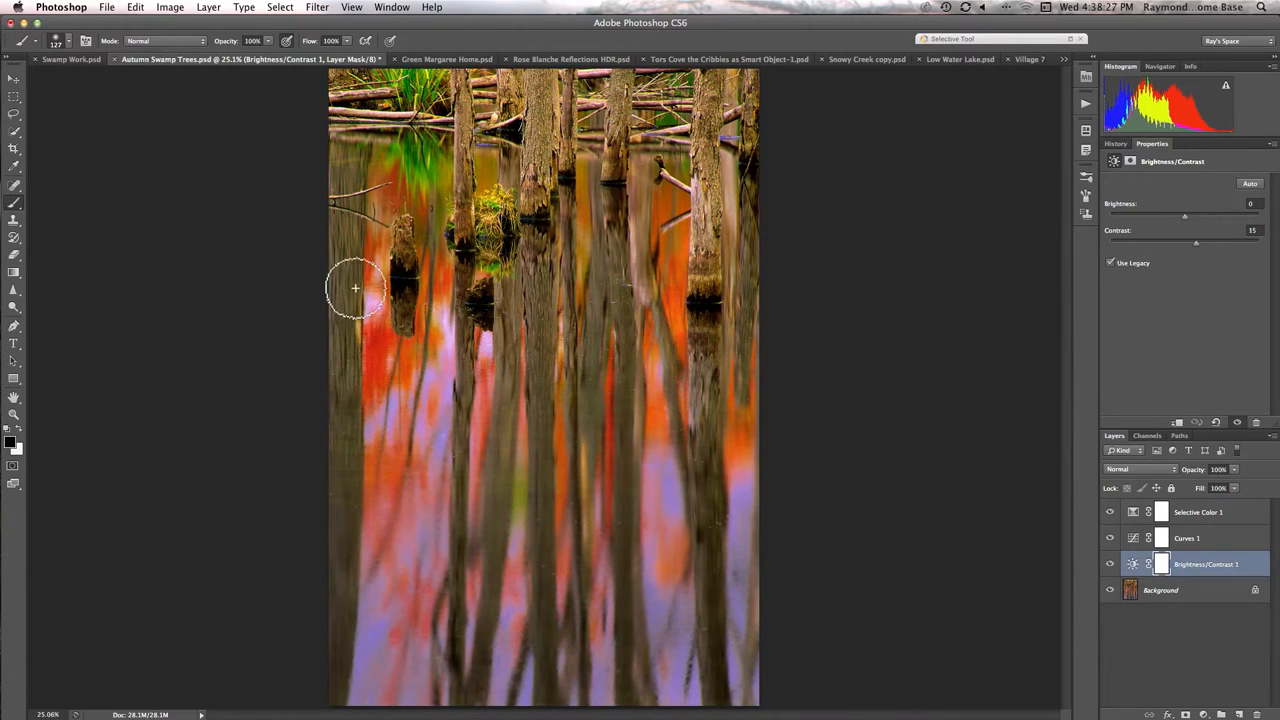
mouse_move(435, 278)
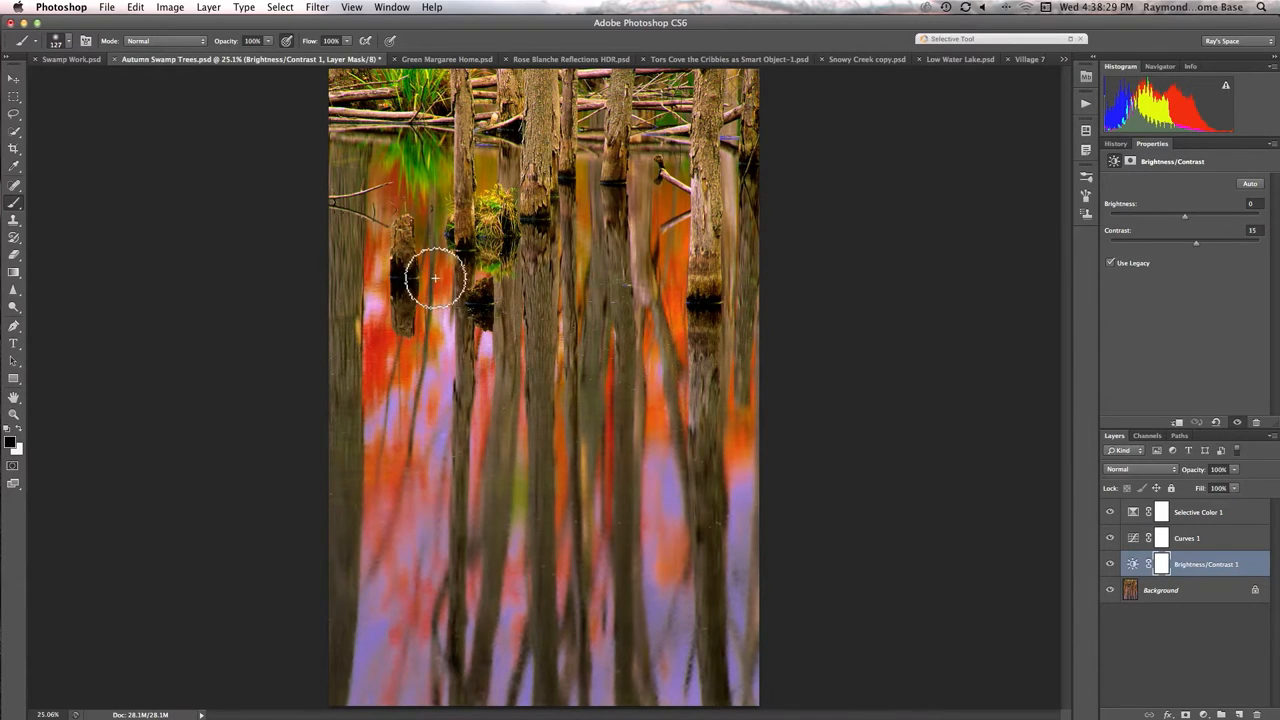
mouse_move(598, 175)
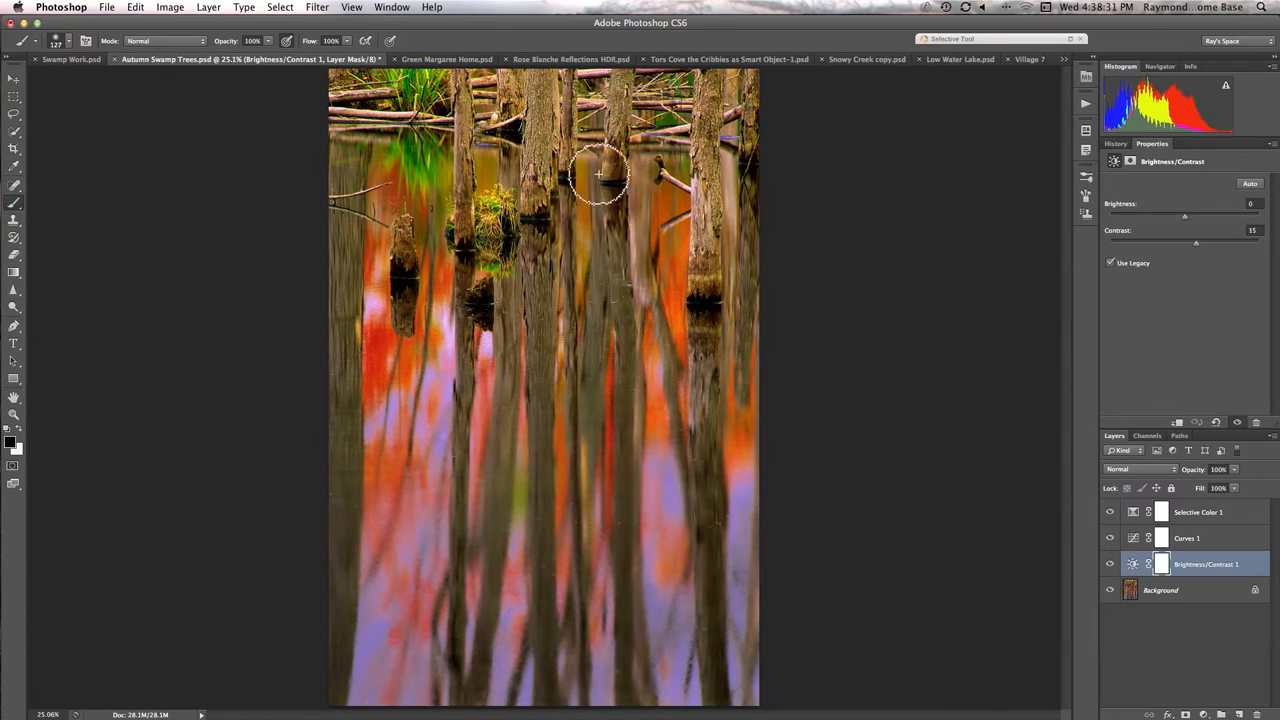
mouse_move(618, 258)
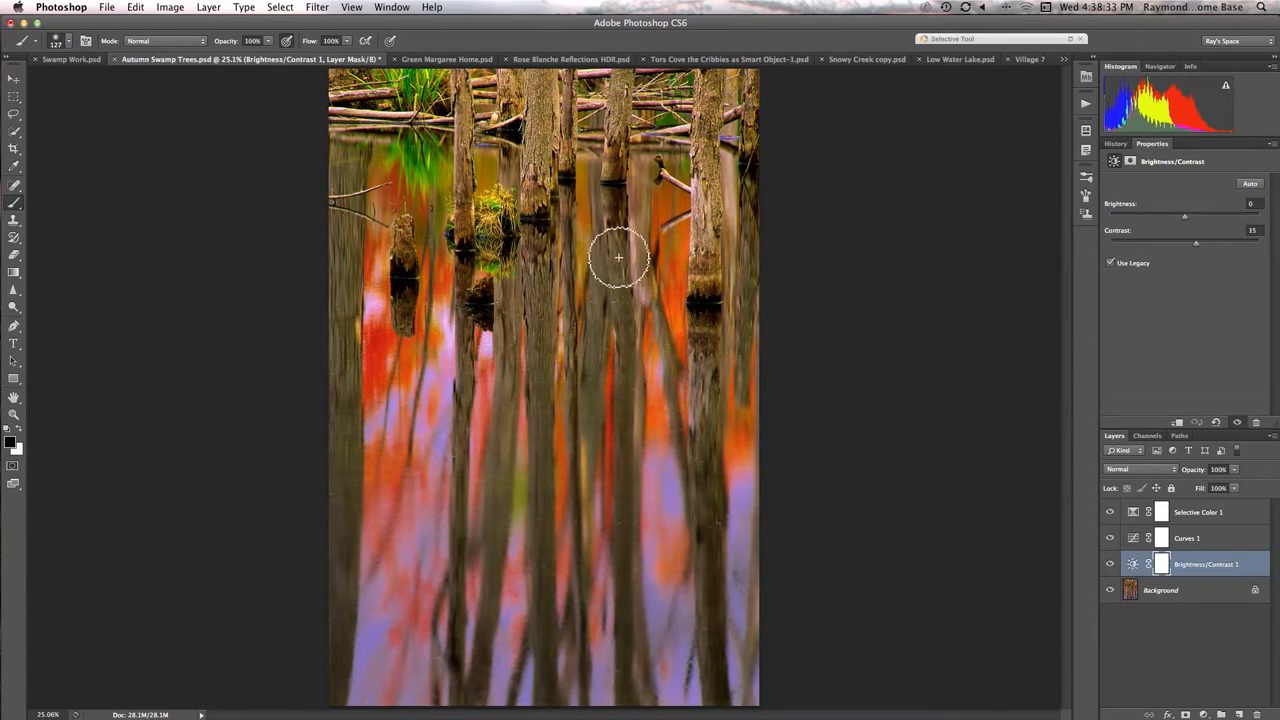
mouse_move(657, 486)
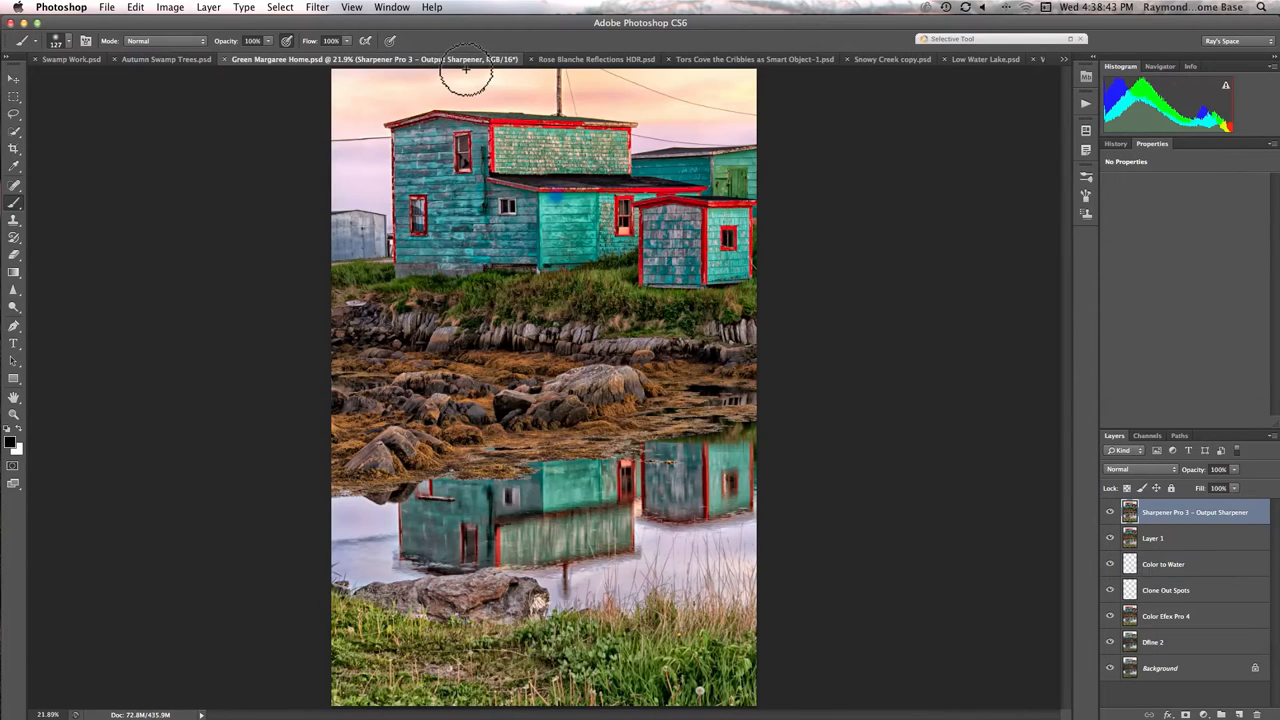
mouse_move(515, 155)
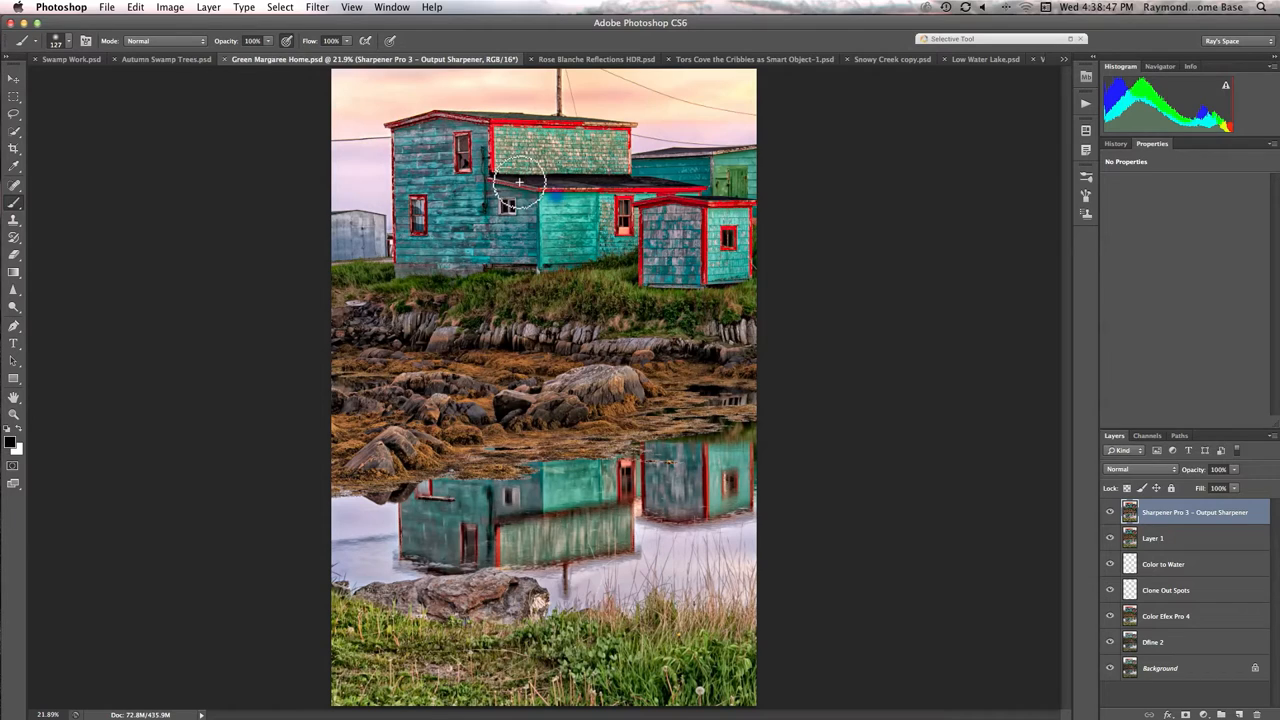
mouse_move(530, 185)
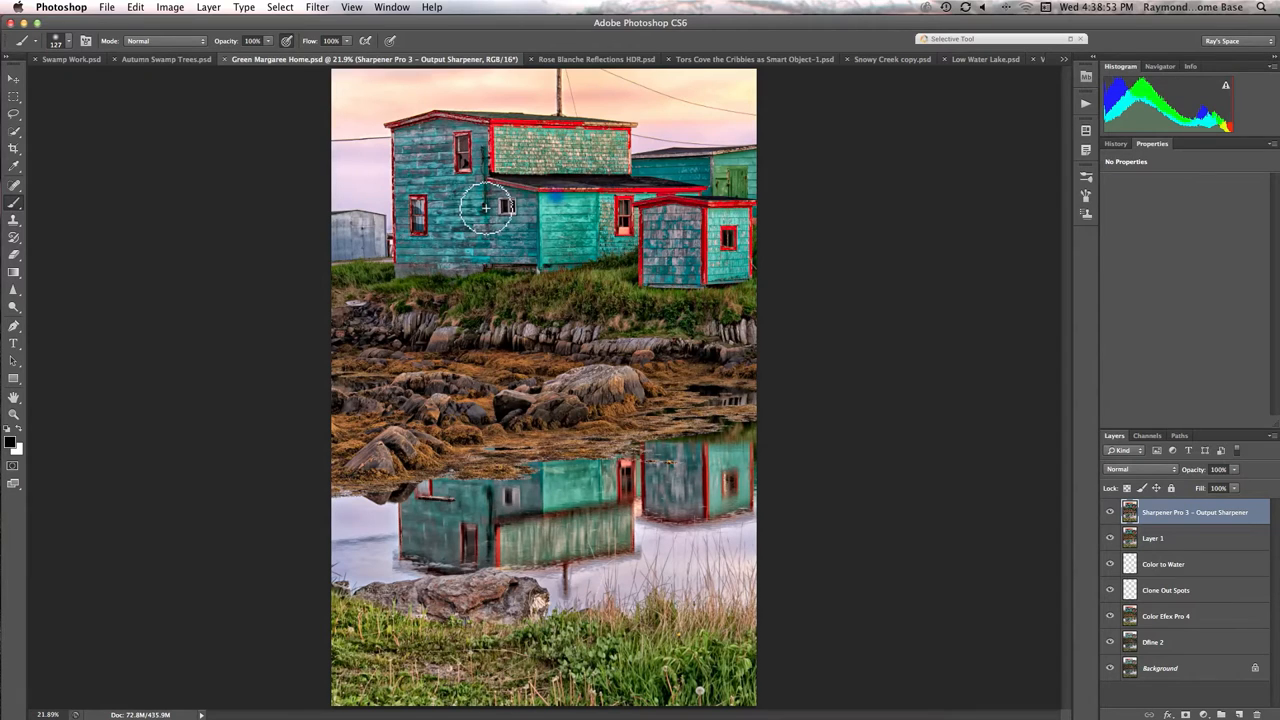
mouse_move(495, 210)
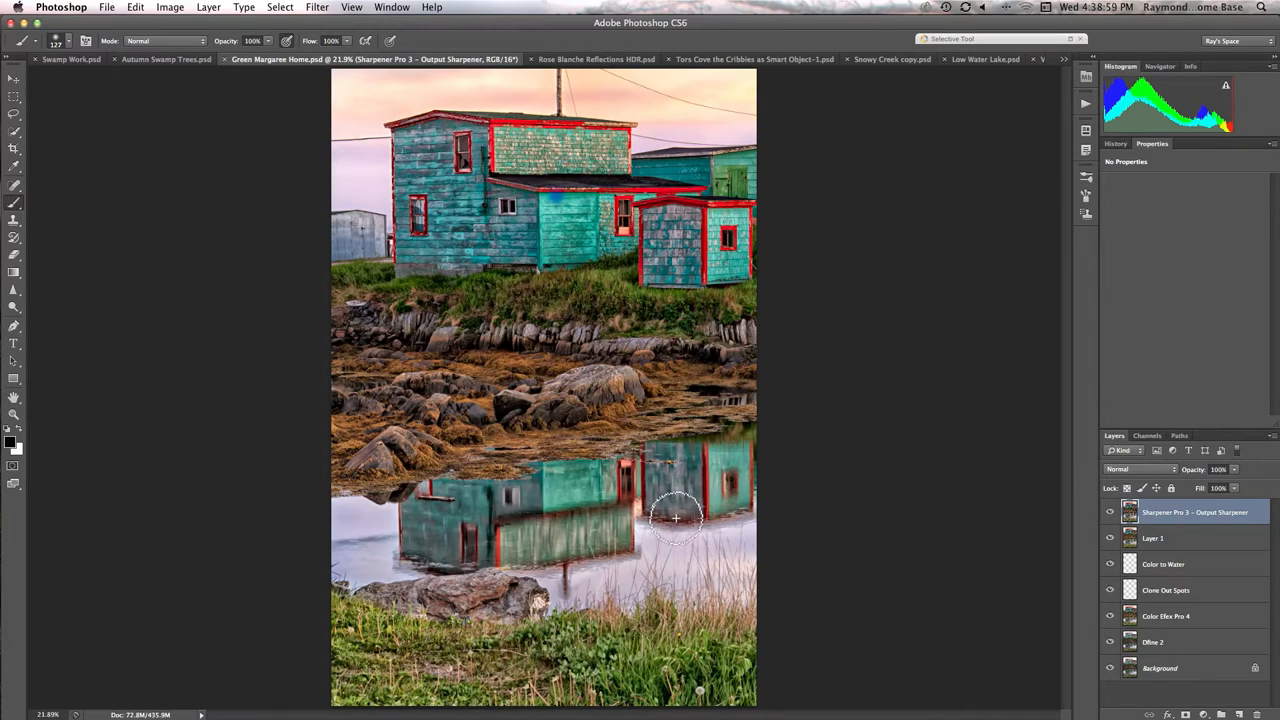
mouse_move(520, 357)
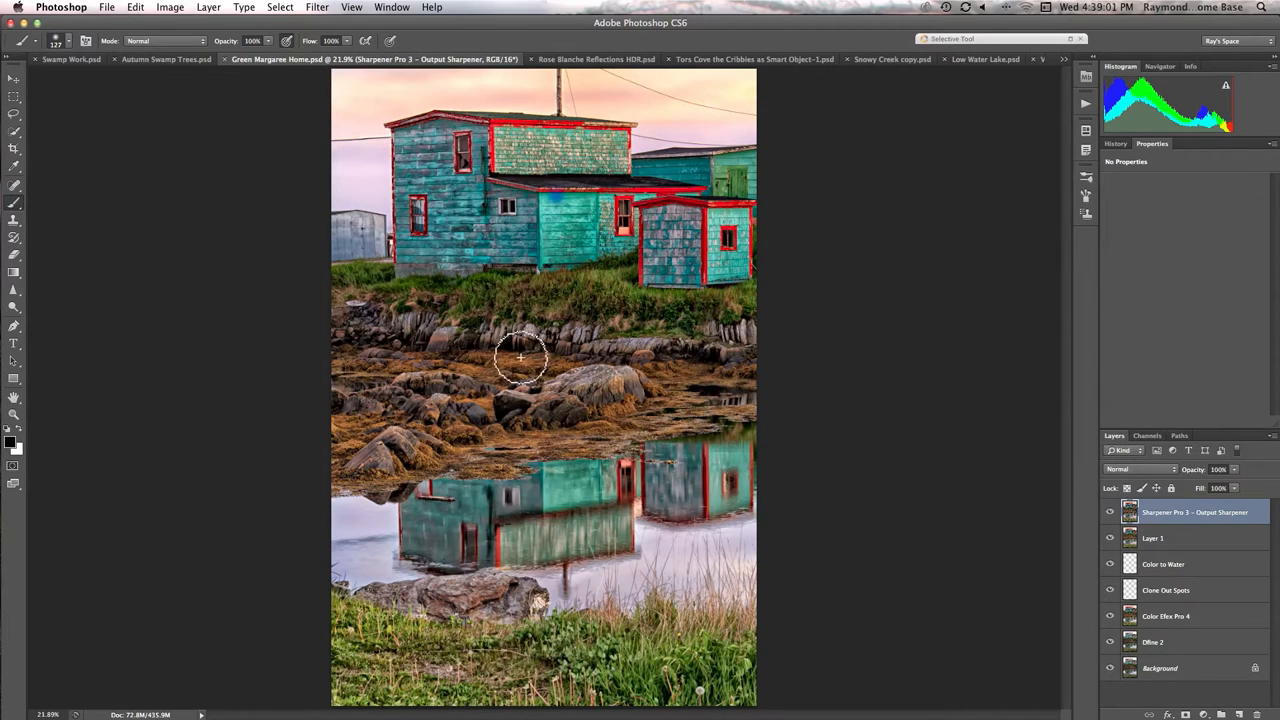
mouse_move(515, 363)
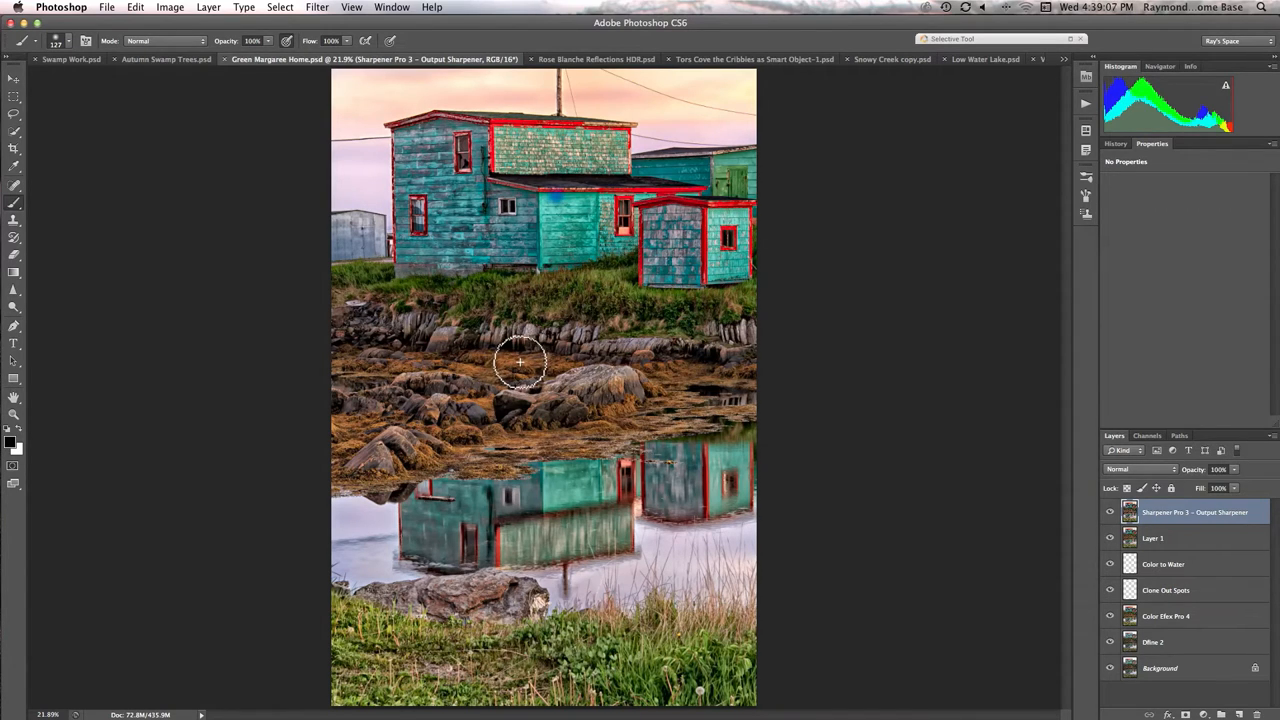
mouse_move(525, 358)
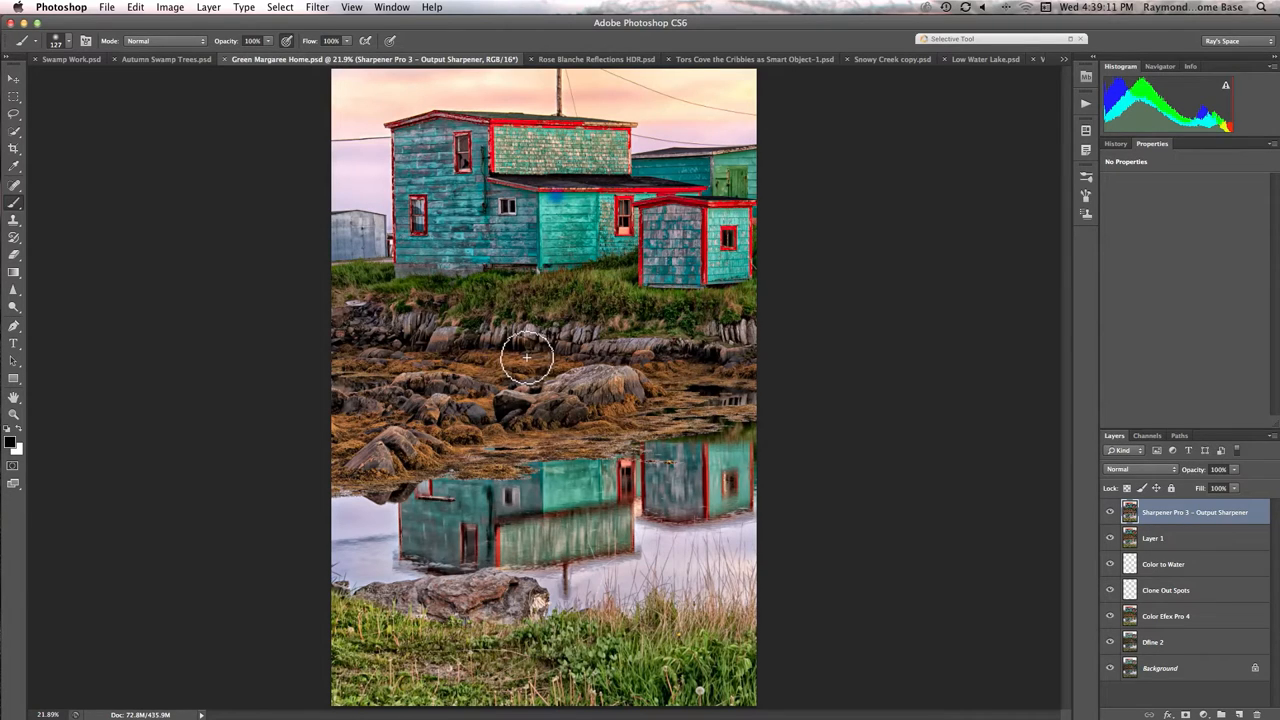
mouse_move(533, 355)
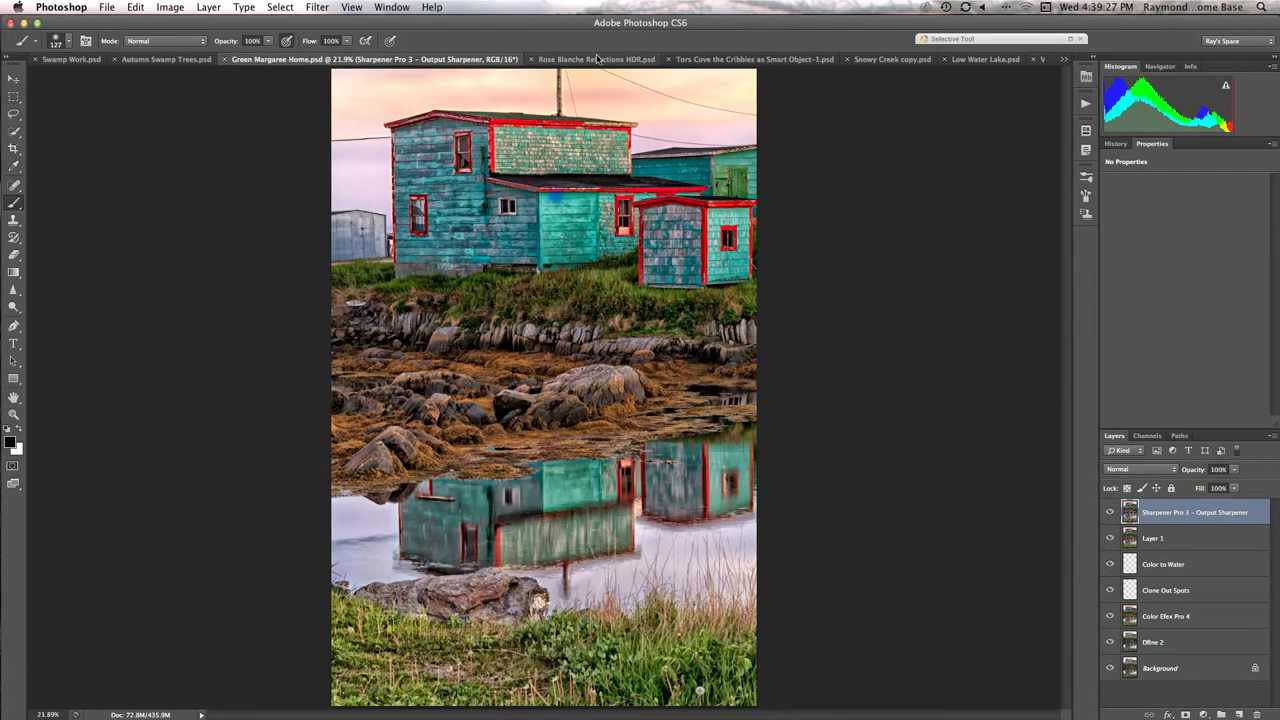
Switch to the Rose Blanche Reflections HDR.psd document tab
click(590, 59)
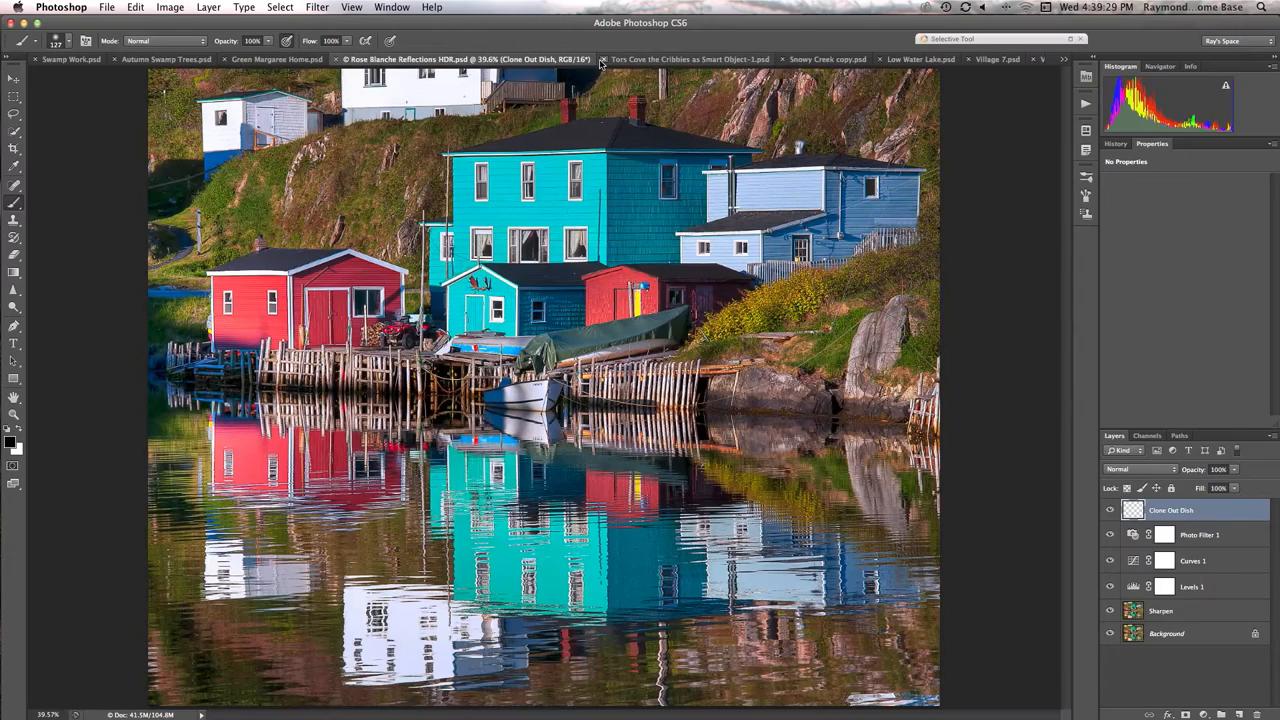
mouse_move(668, 147)
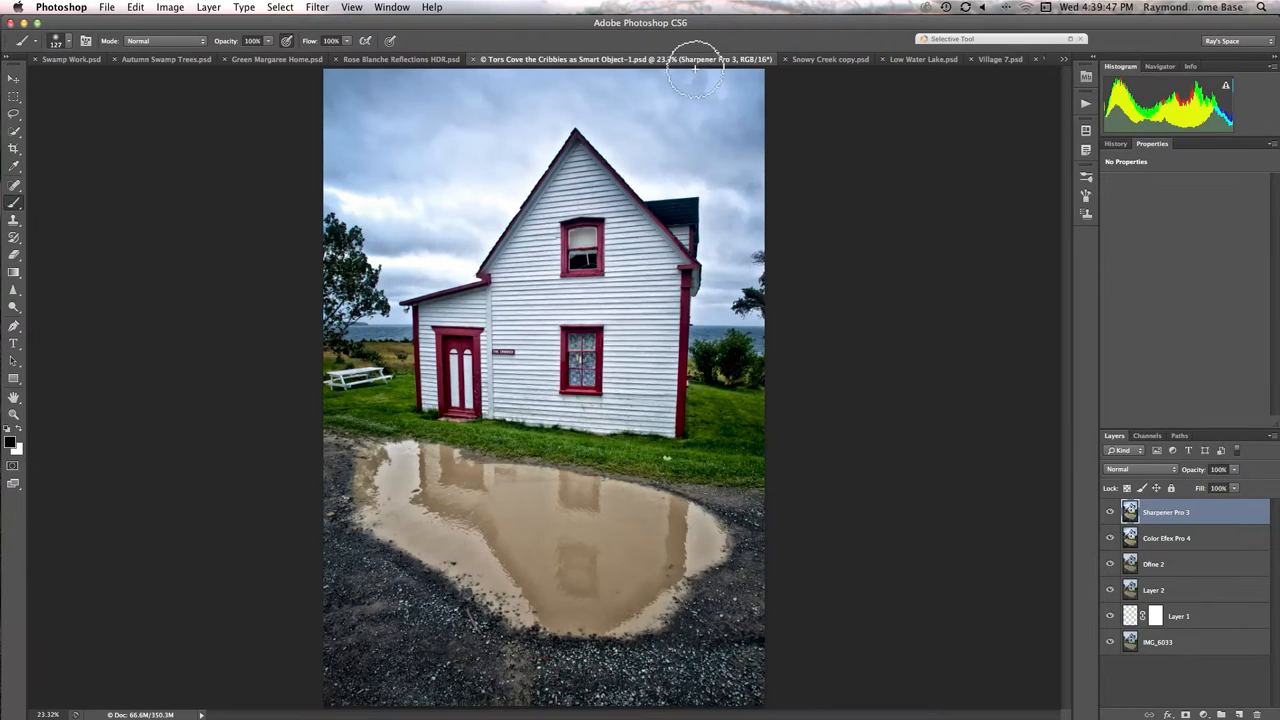
mouse_move(653, 170)
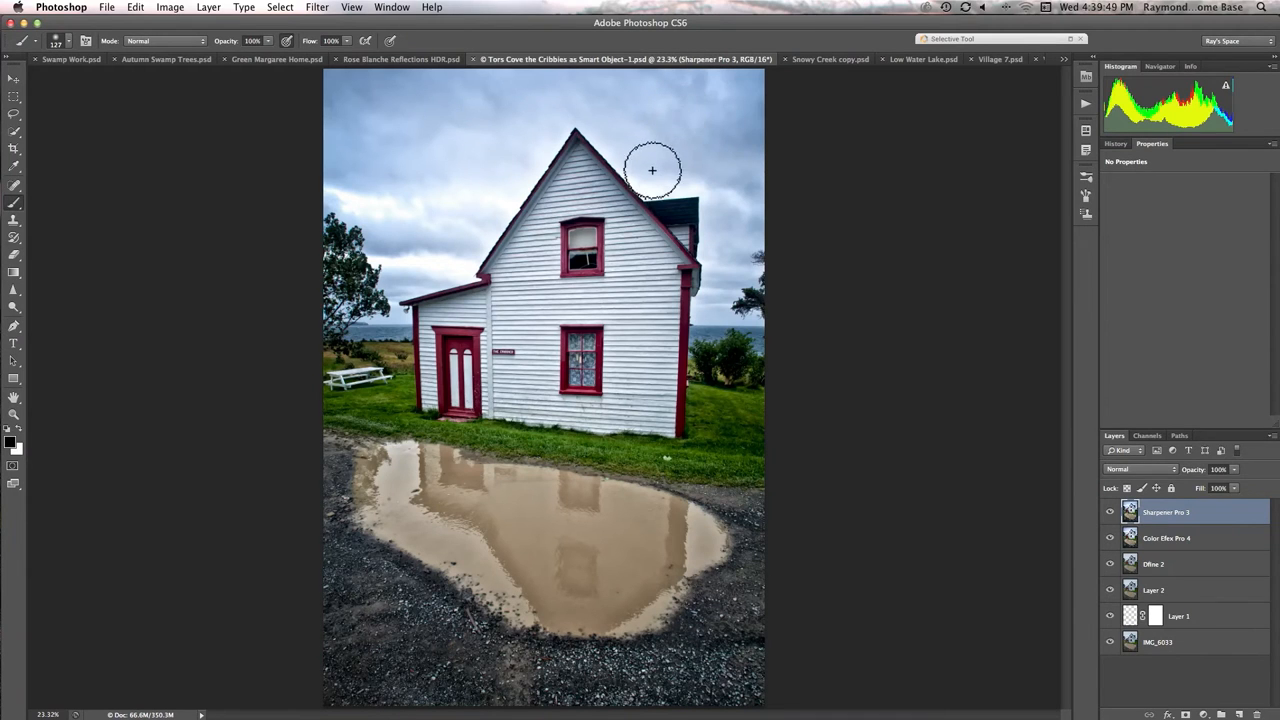
mouse_move(656, 166)
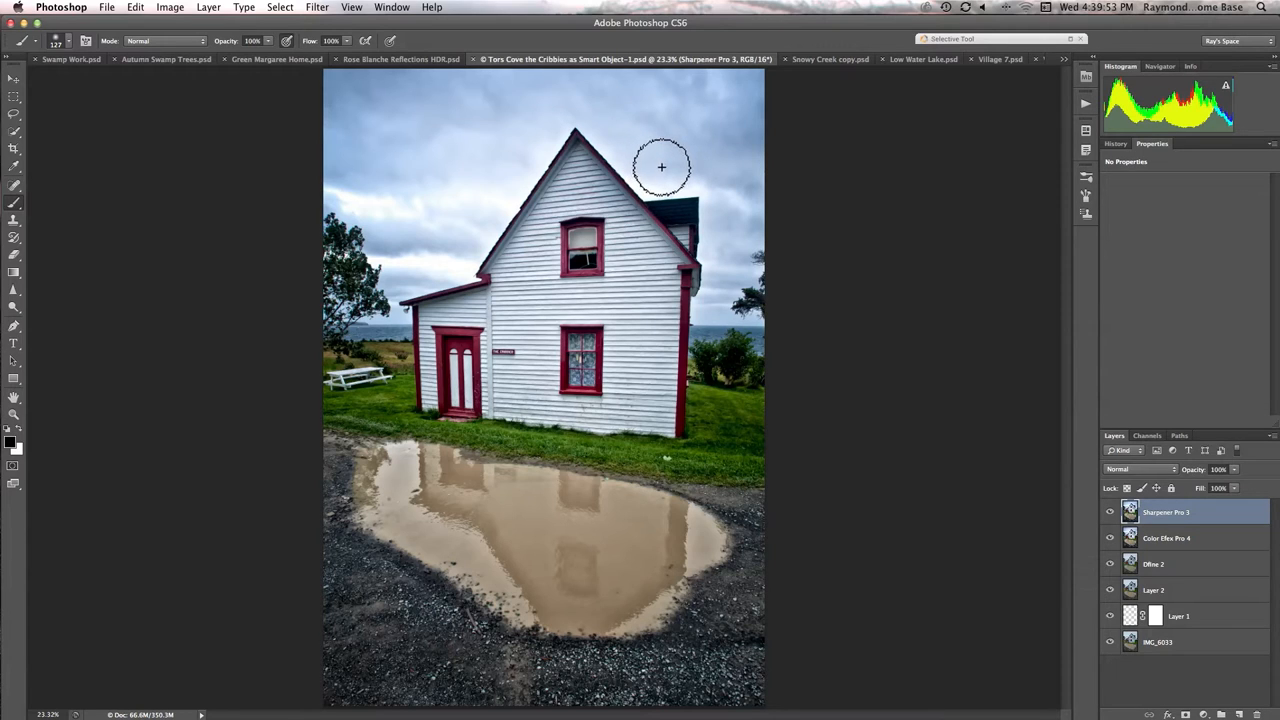
mouse_move(666, 168)
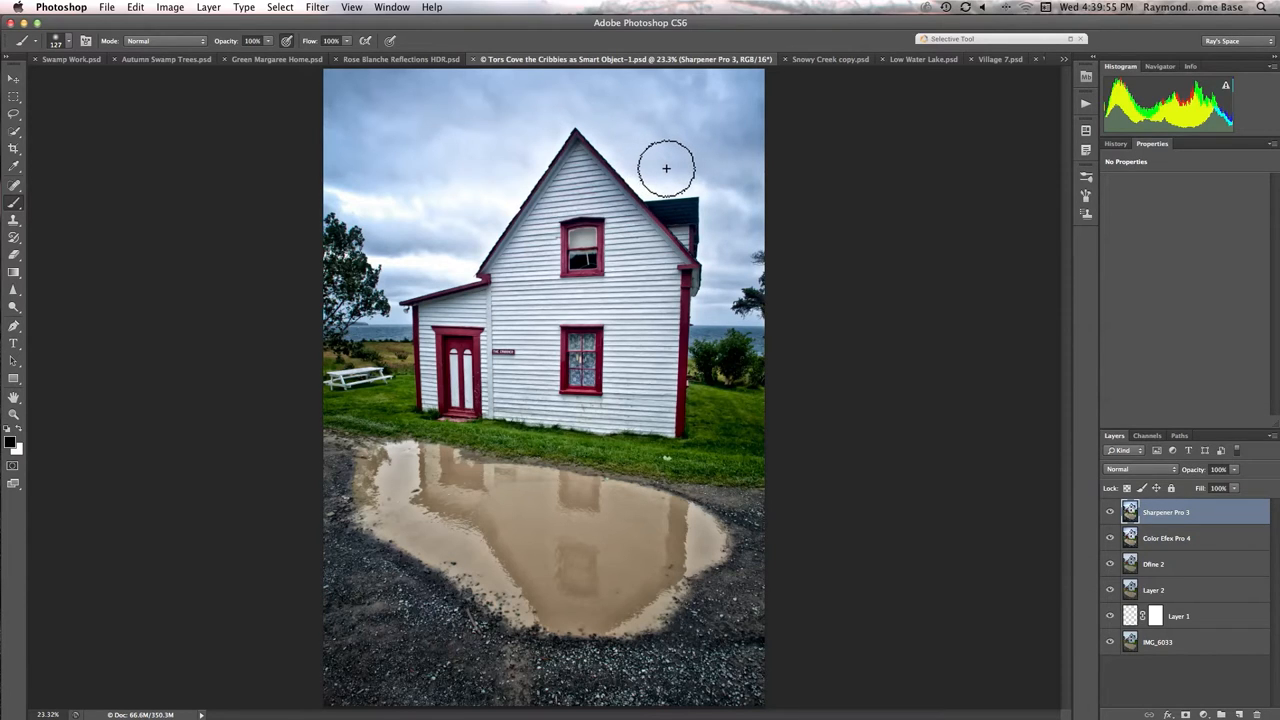
mouse_move(668, 172)
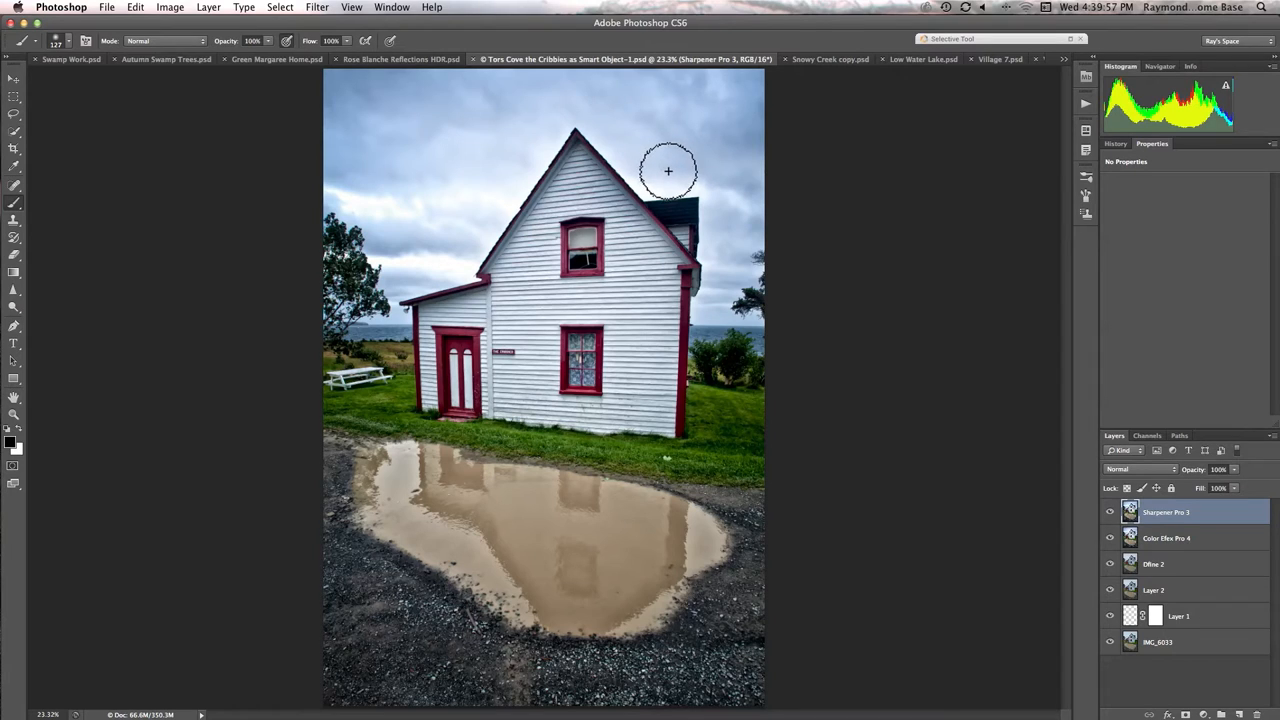
mouse_move(682, 167)
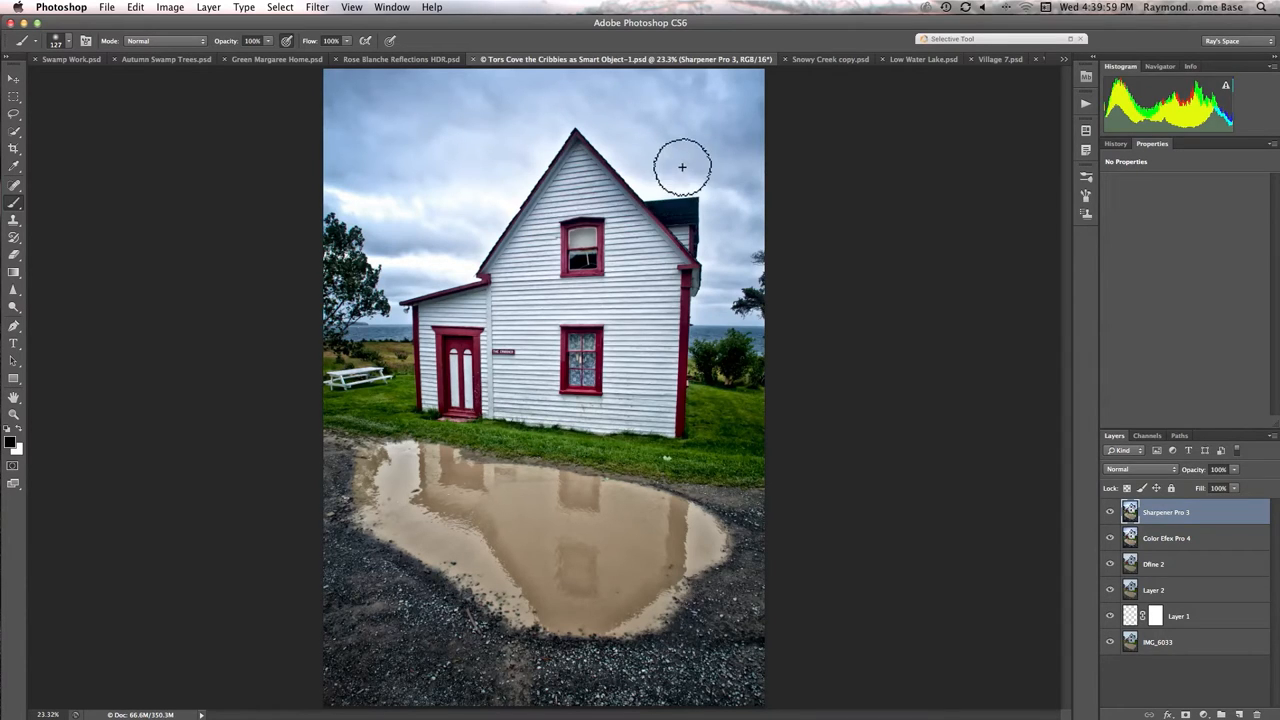
mouse_move(675, 175)
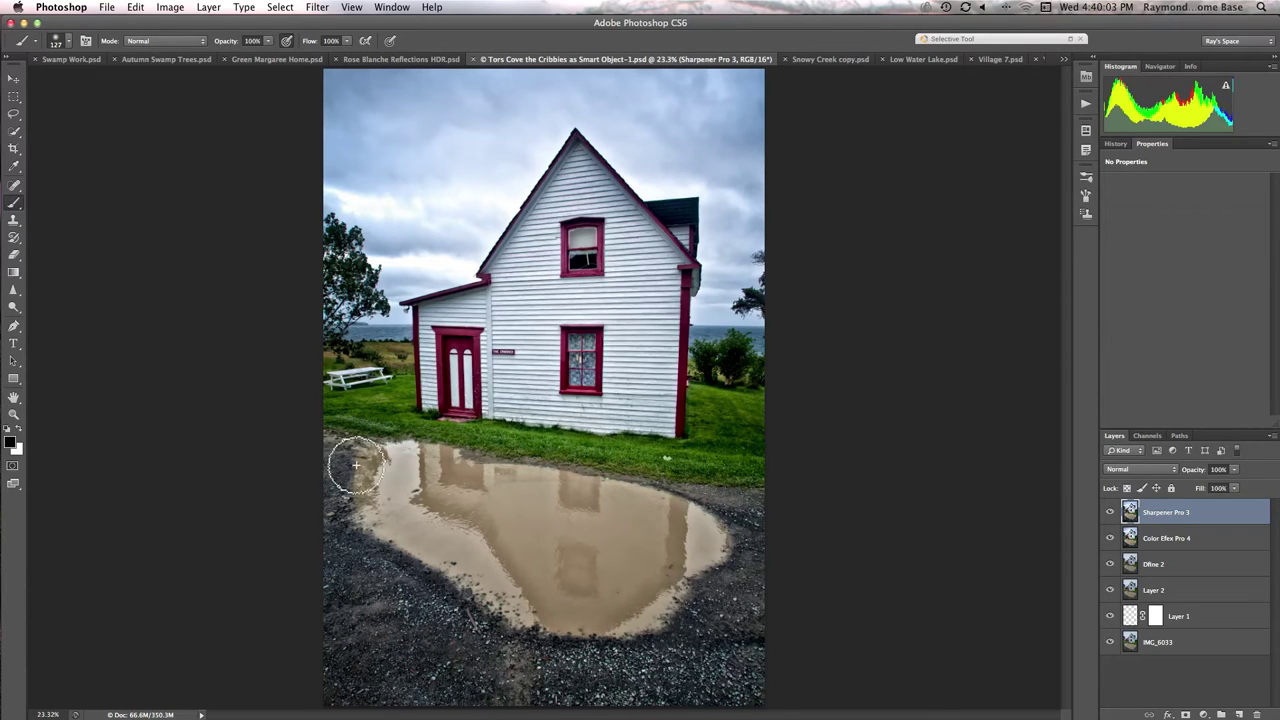
mouse_move(480, 438)
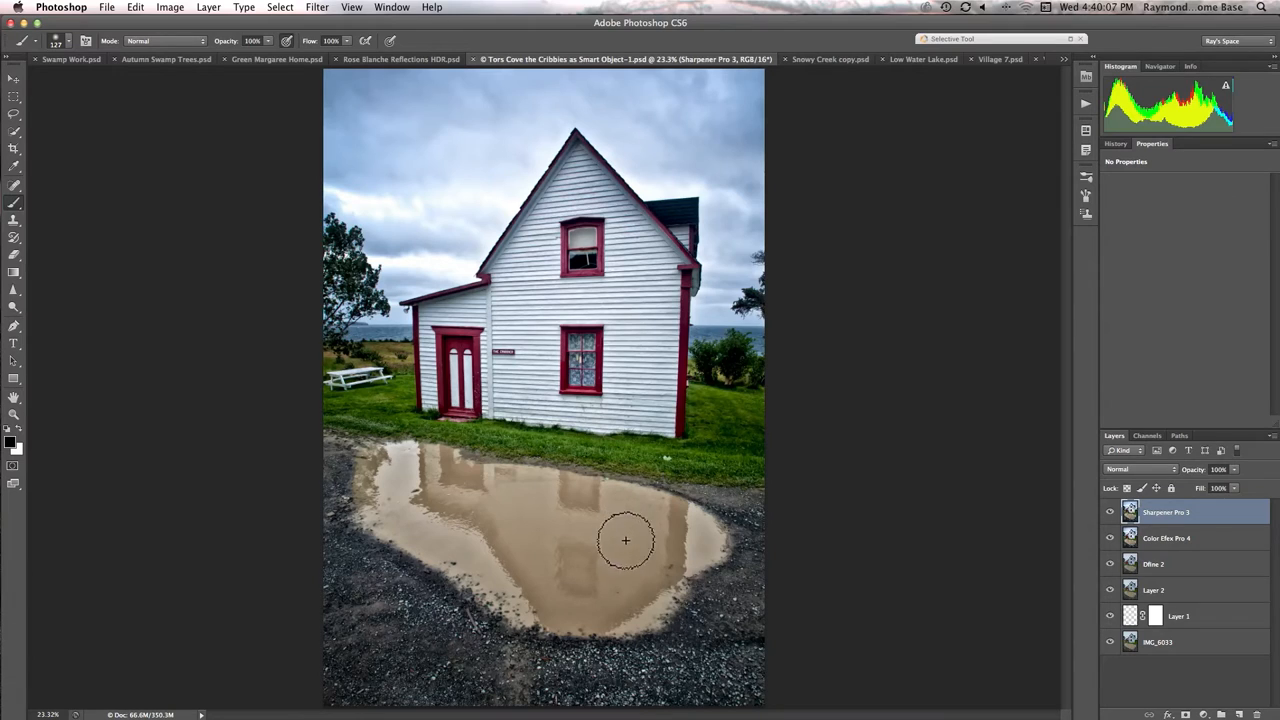
mouse_move(577, 550)
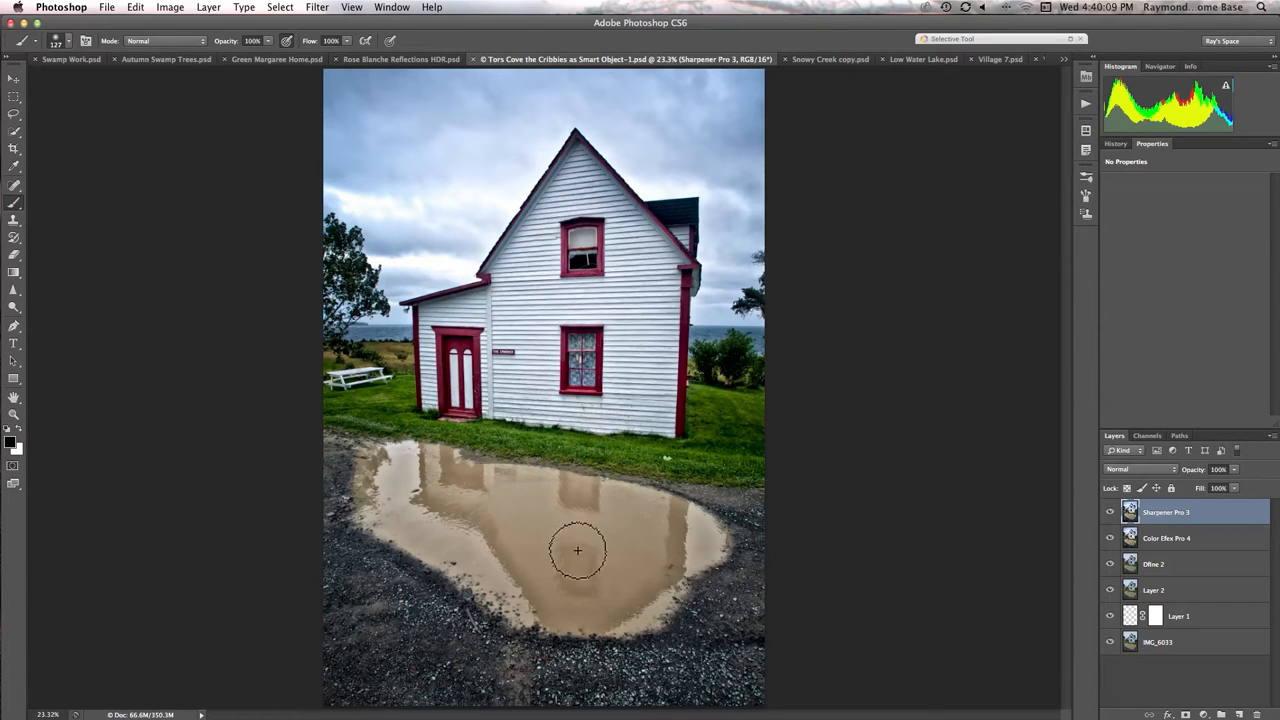
mouse_move(684, 214)
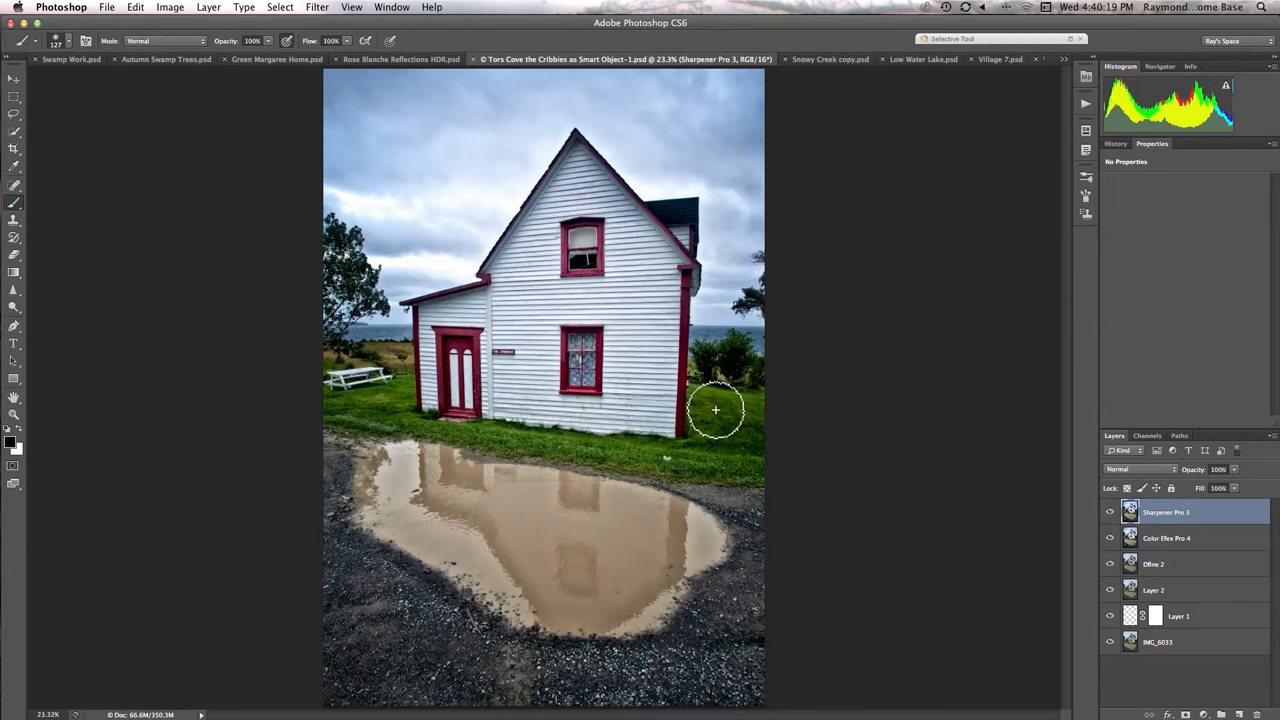
mouse_move(713, 428)
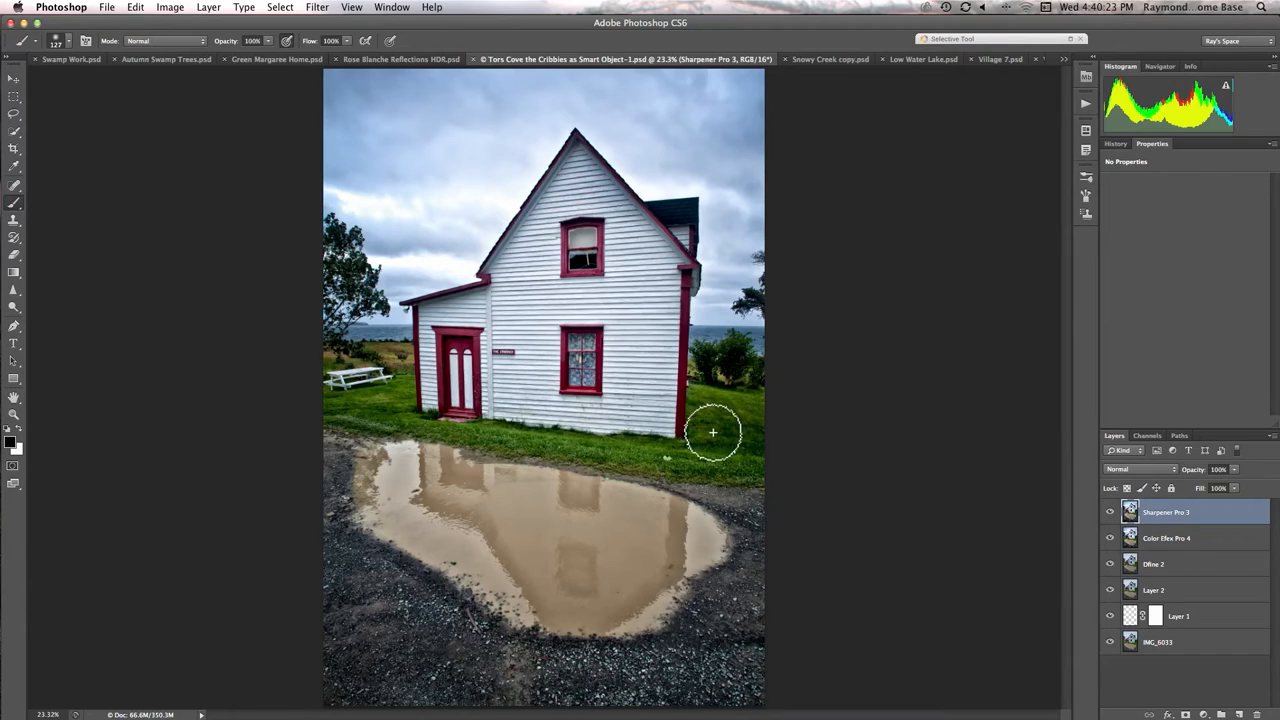
mouse_move(718, 438)
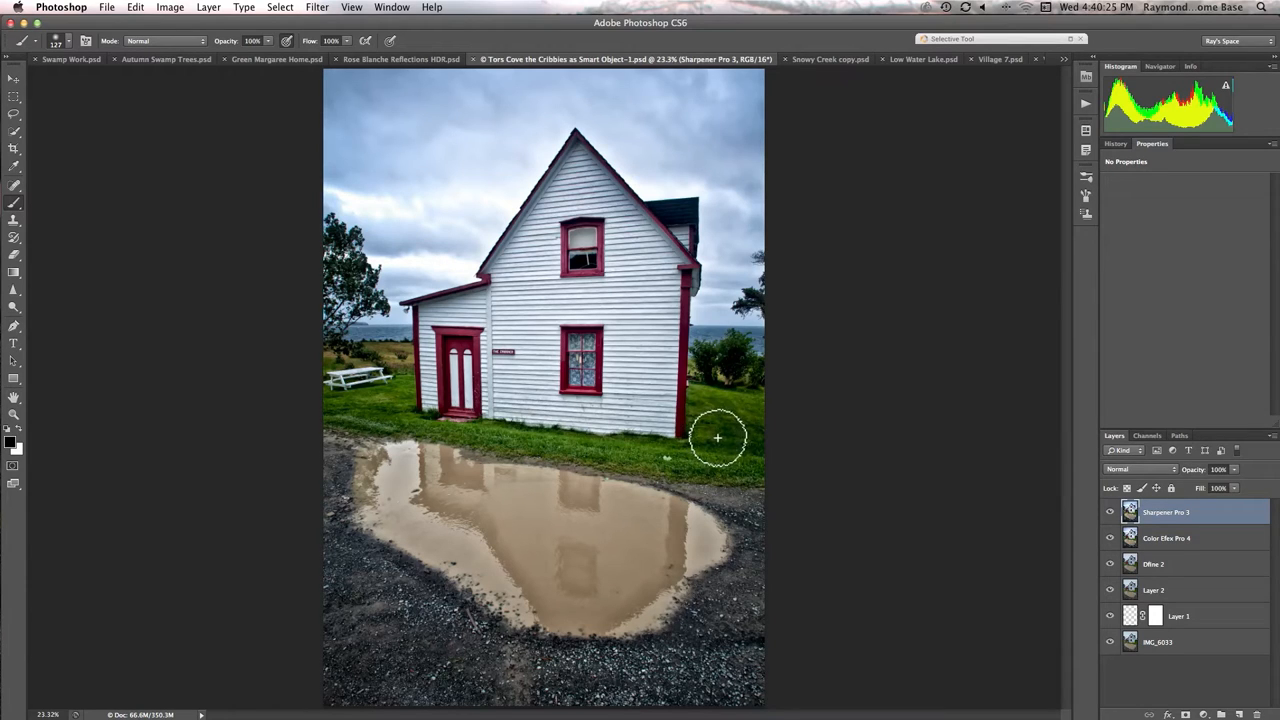
mouse_move(700, 459)
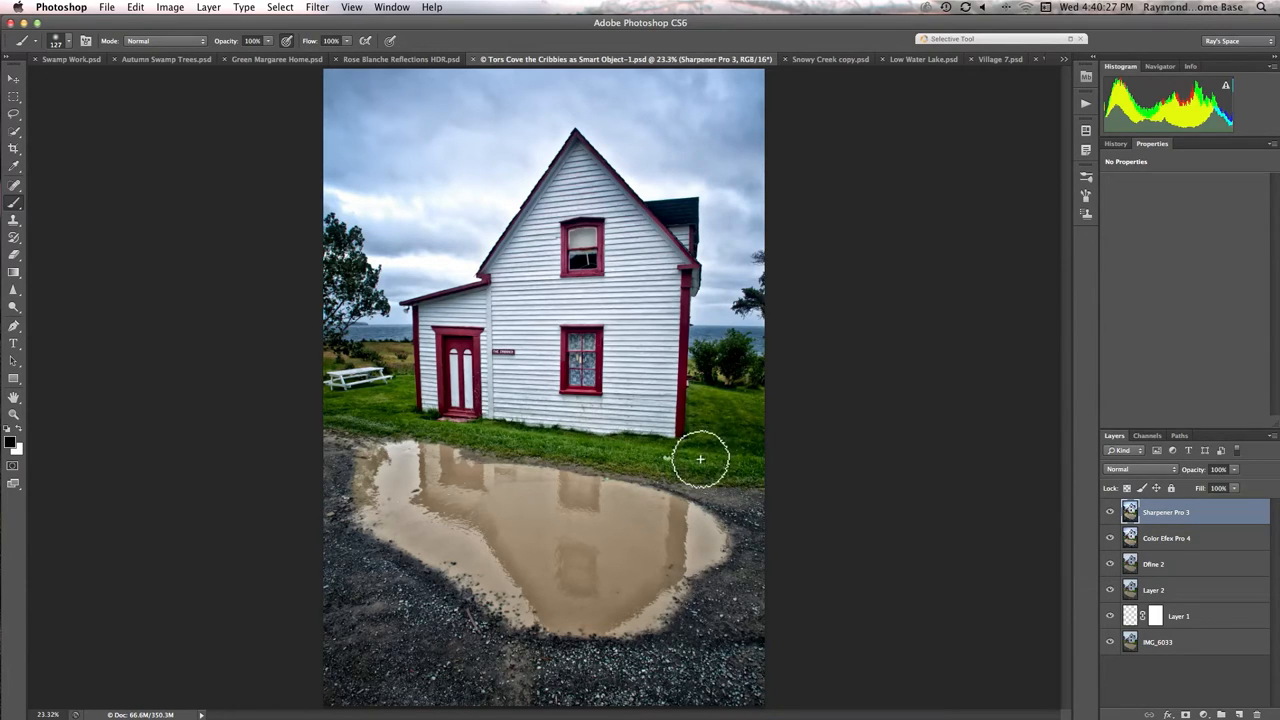
mouse_move(686, 469)
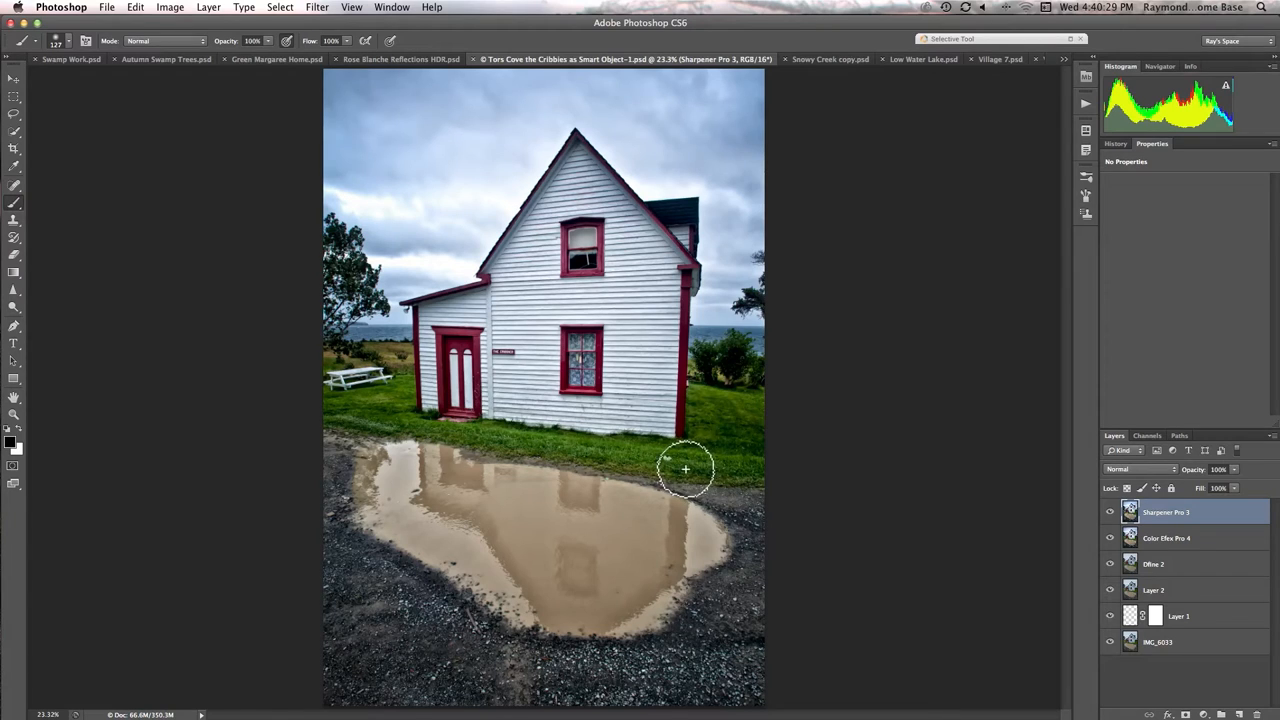
mouse_move(720, 322)
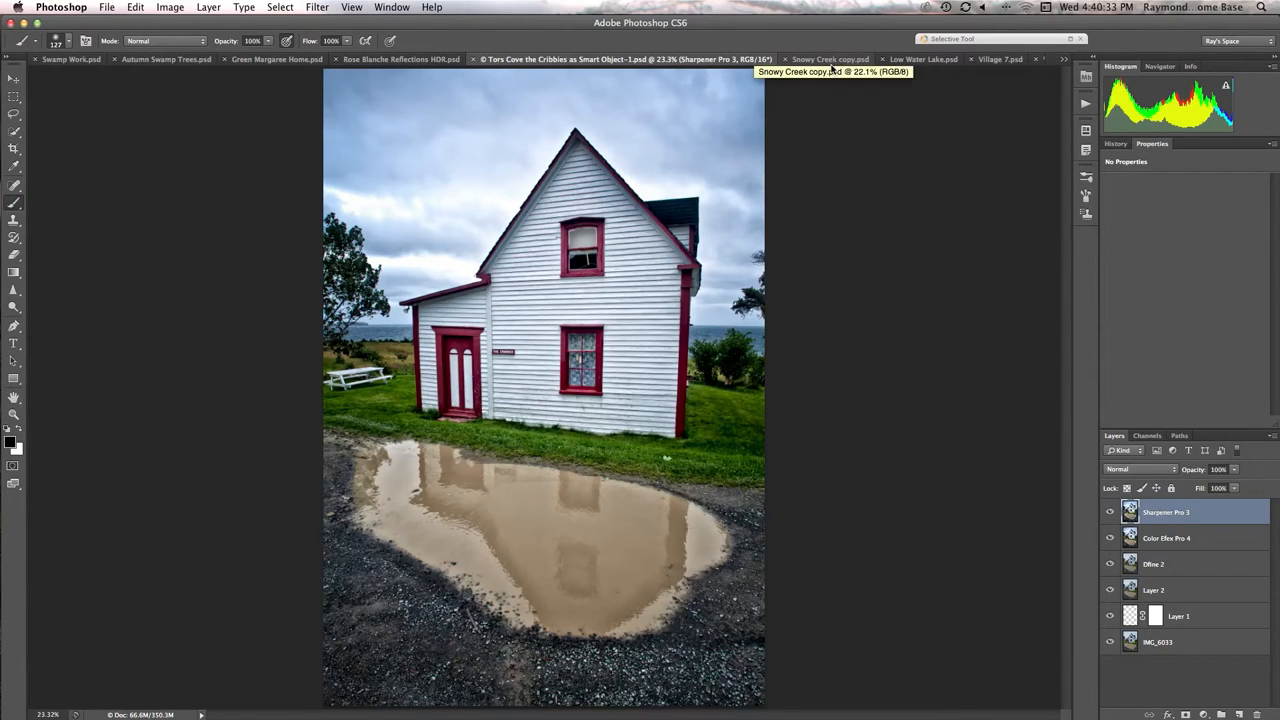
mouse_move(815, 107)
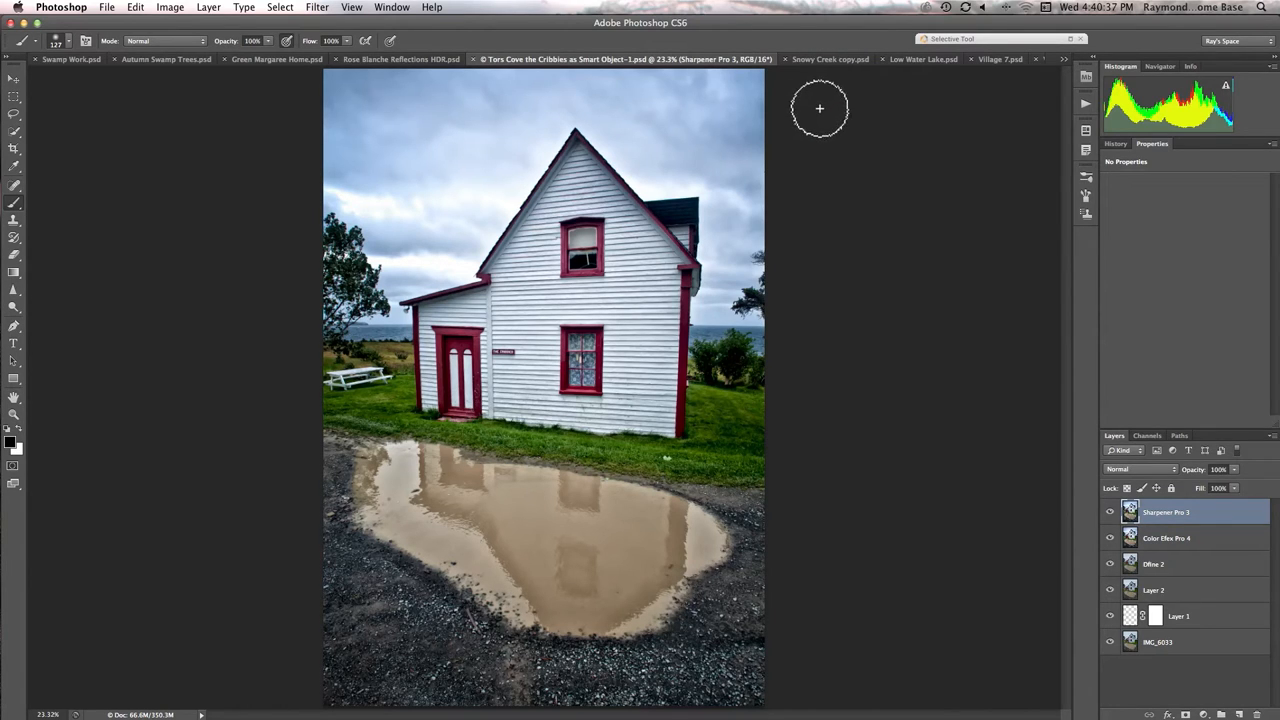
mouse_move(830, 59)
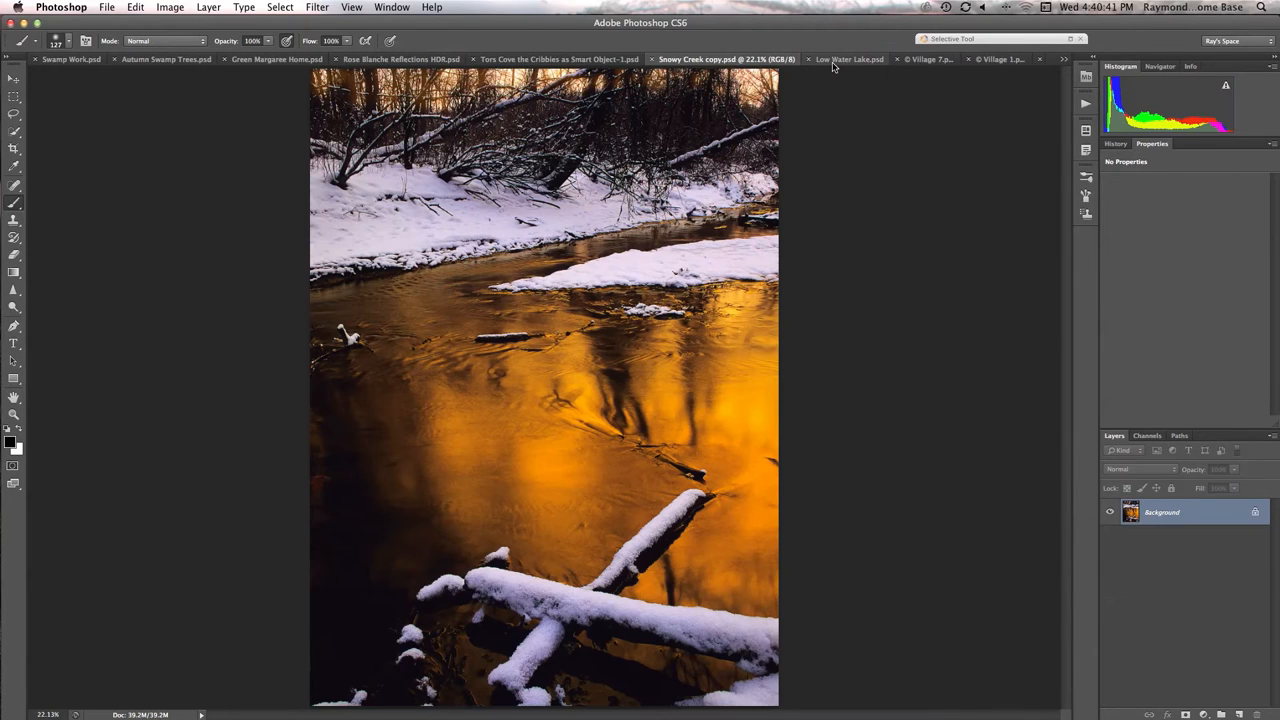
mouse_move(816, 110)
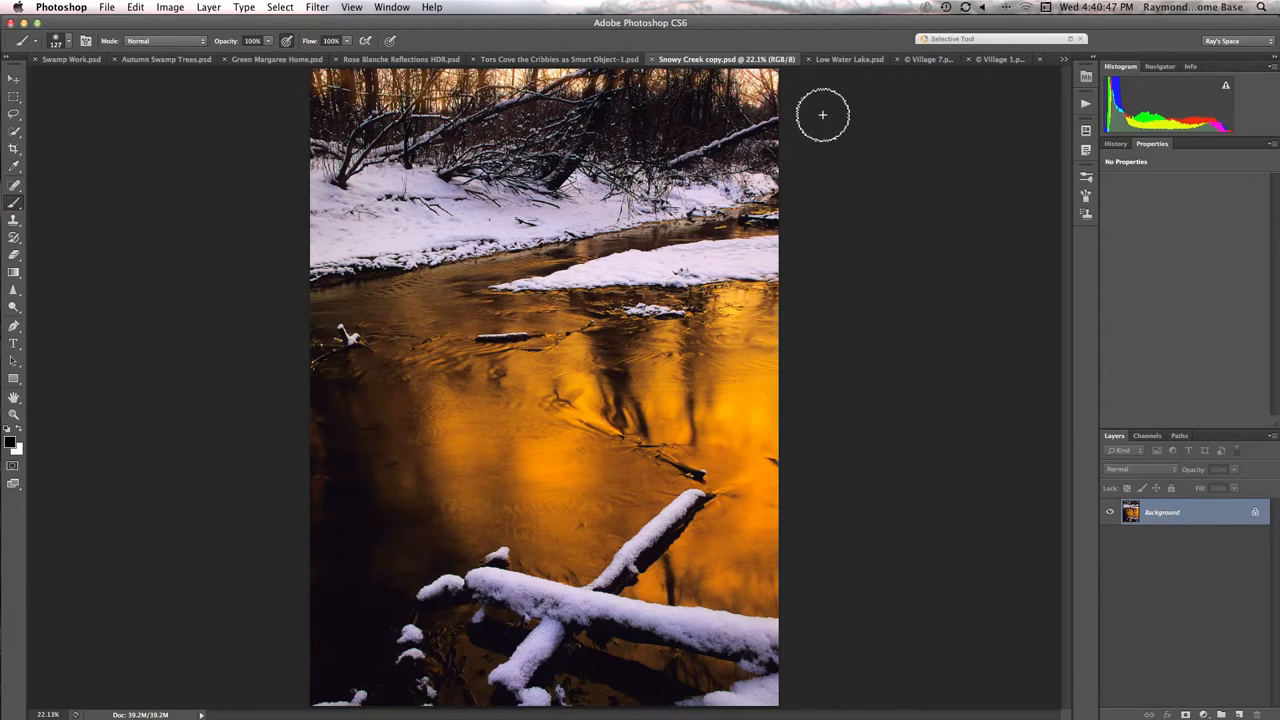
mouse_move(772, 421)
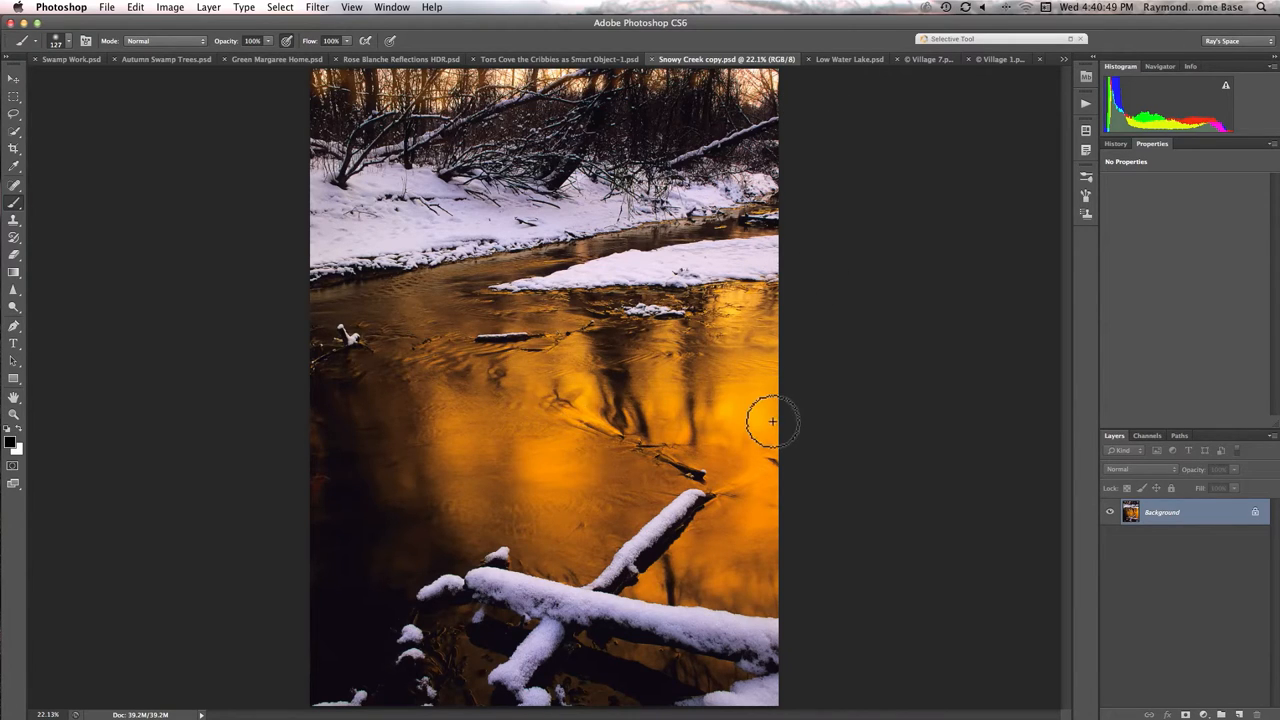
mouse_move(866, 70)
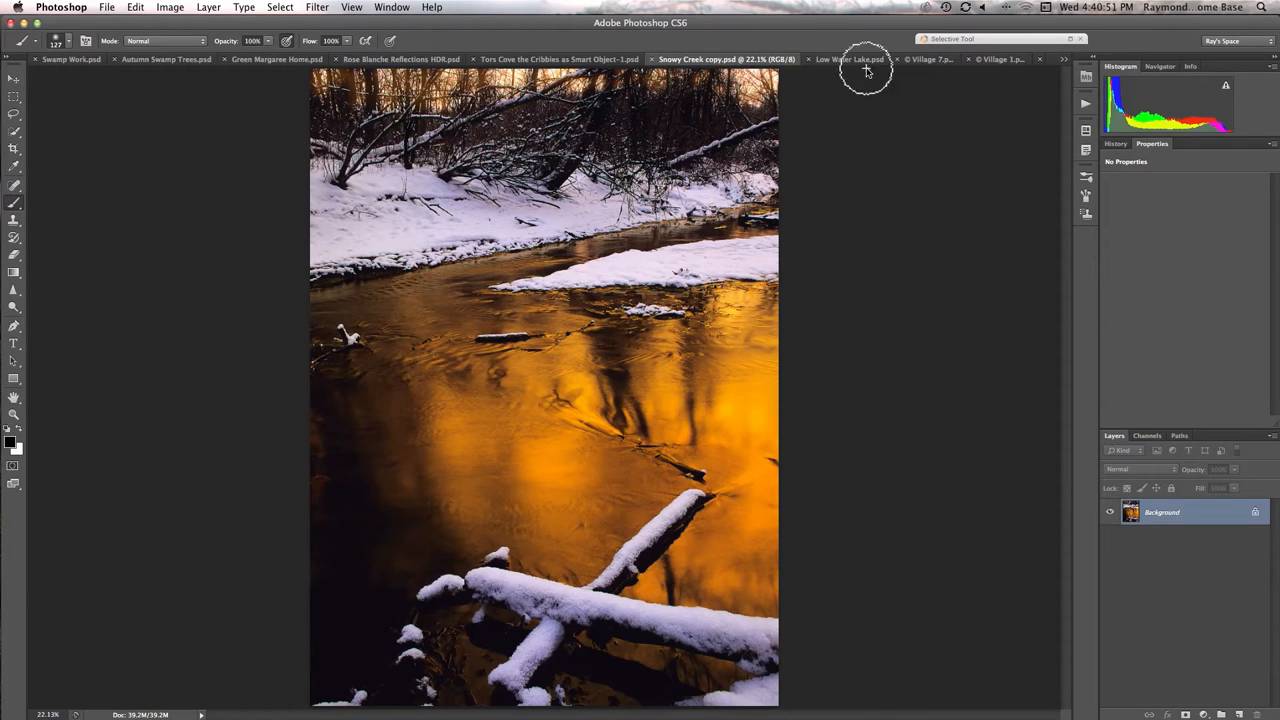
Switch to the Low Water Lake.psd document tab
click(849, 59)
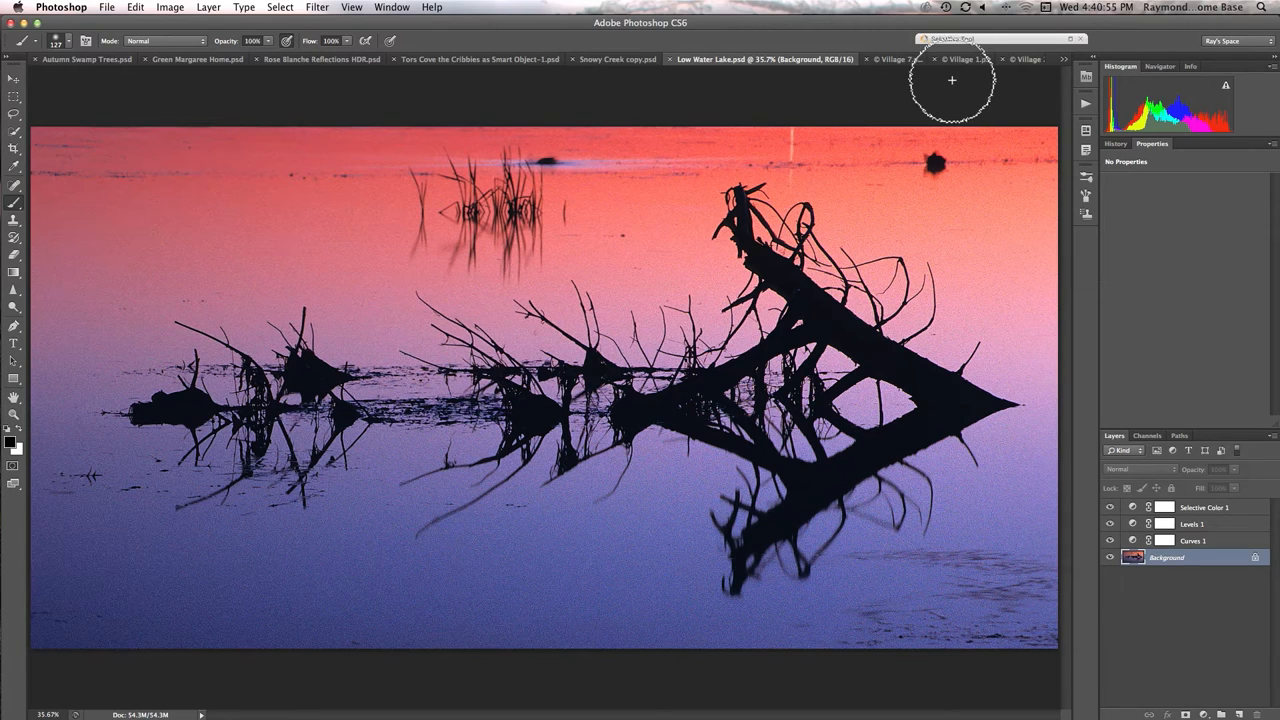
mouse_move(929, 96)
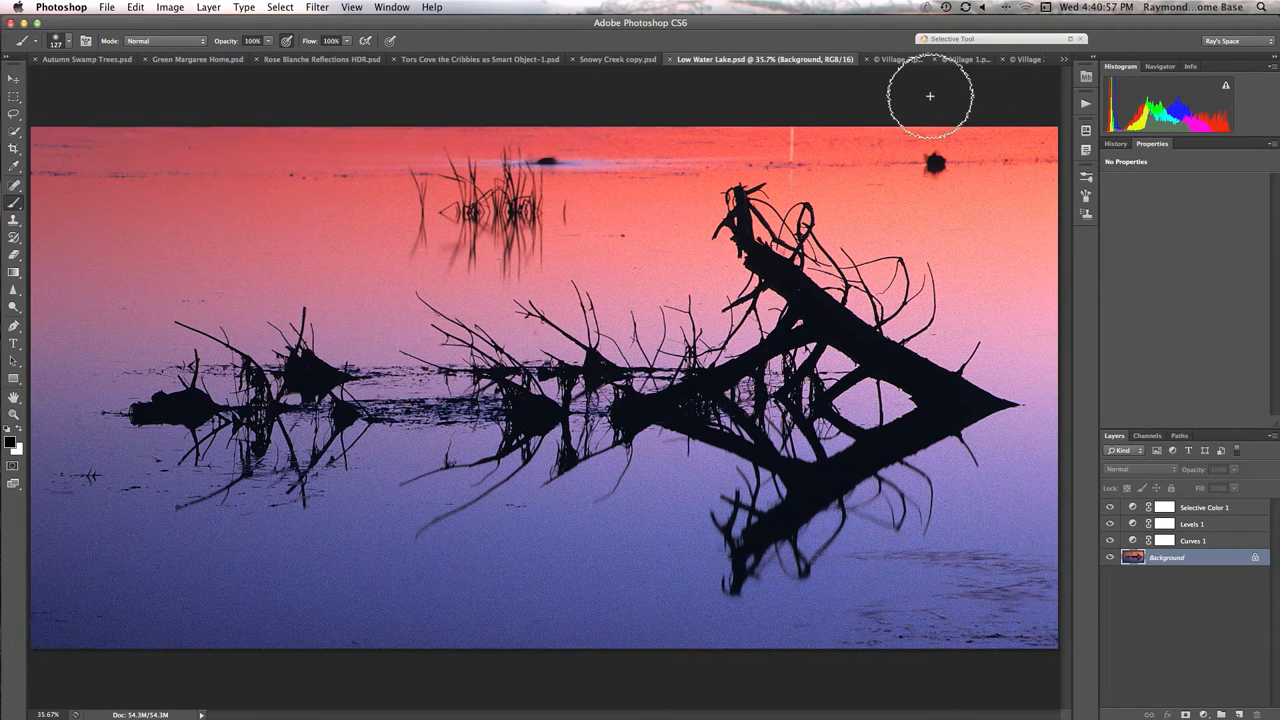
mouse_move(864, 155)
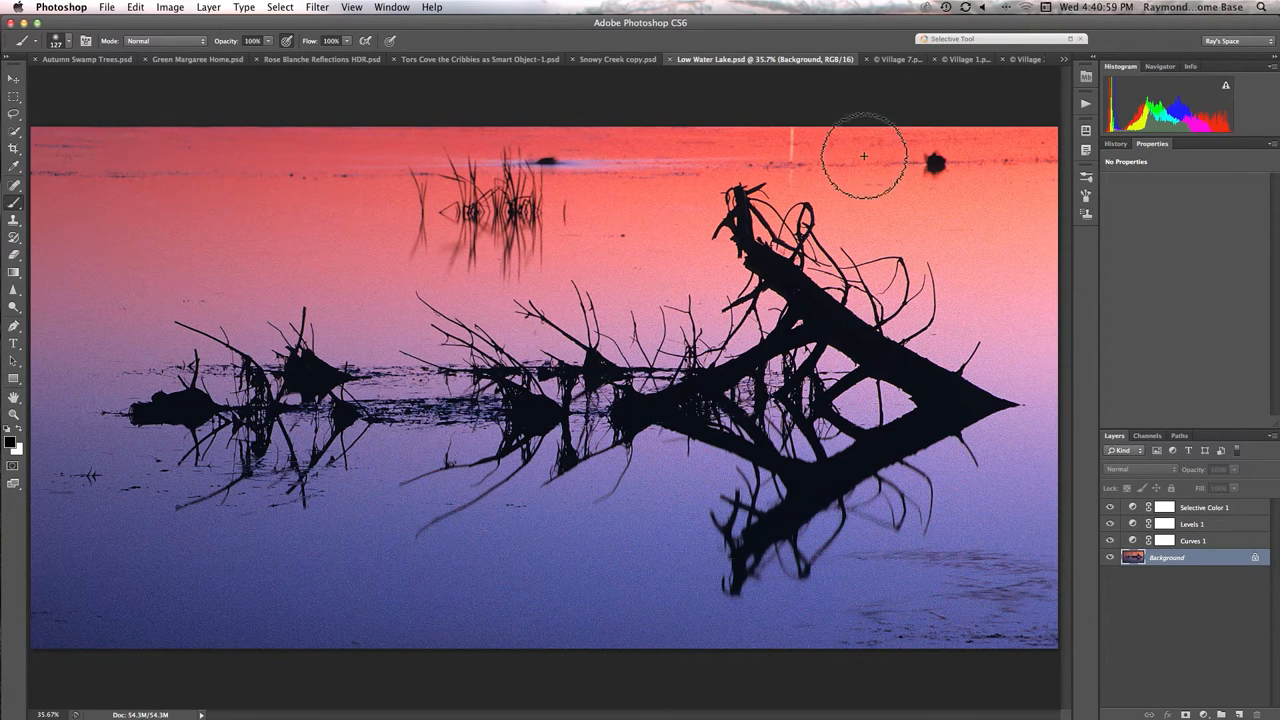
mouse_move(808, 175)
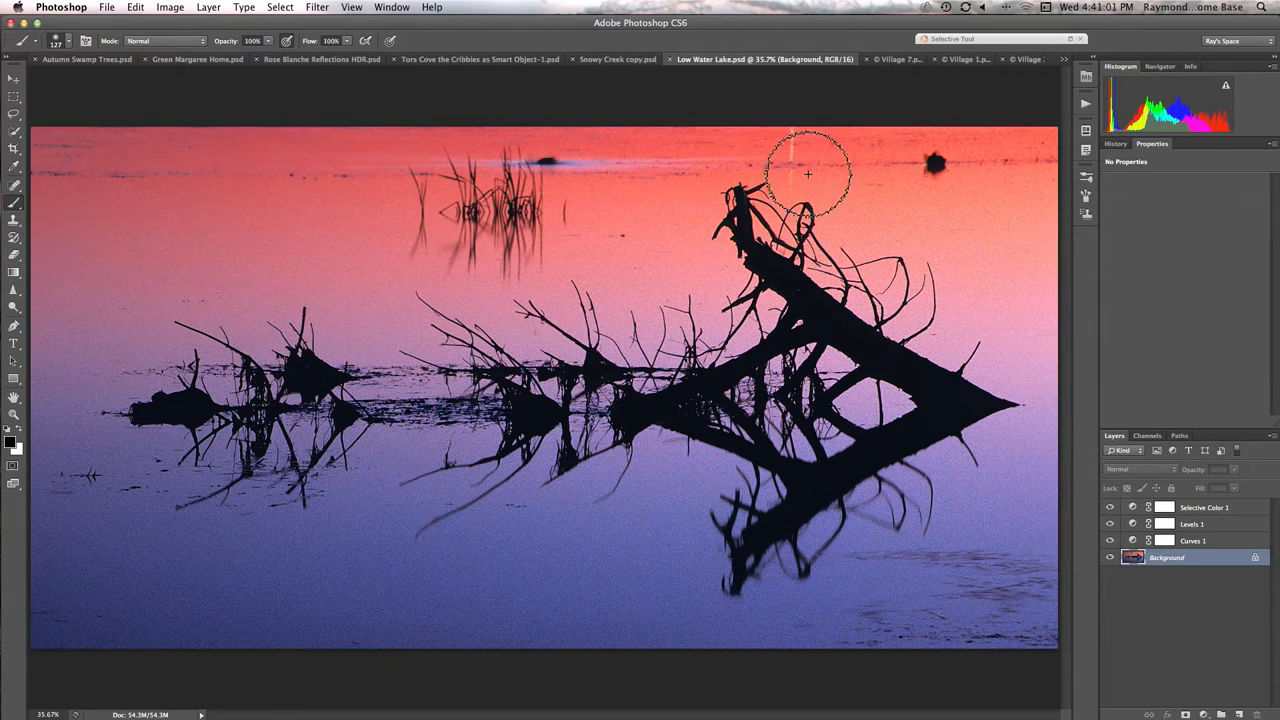
Drag across the Low Water Lake silhouette image while looking it over
drag(808, 174, 862, 290)
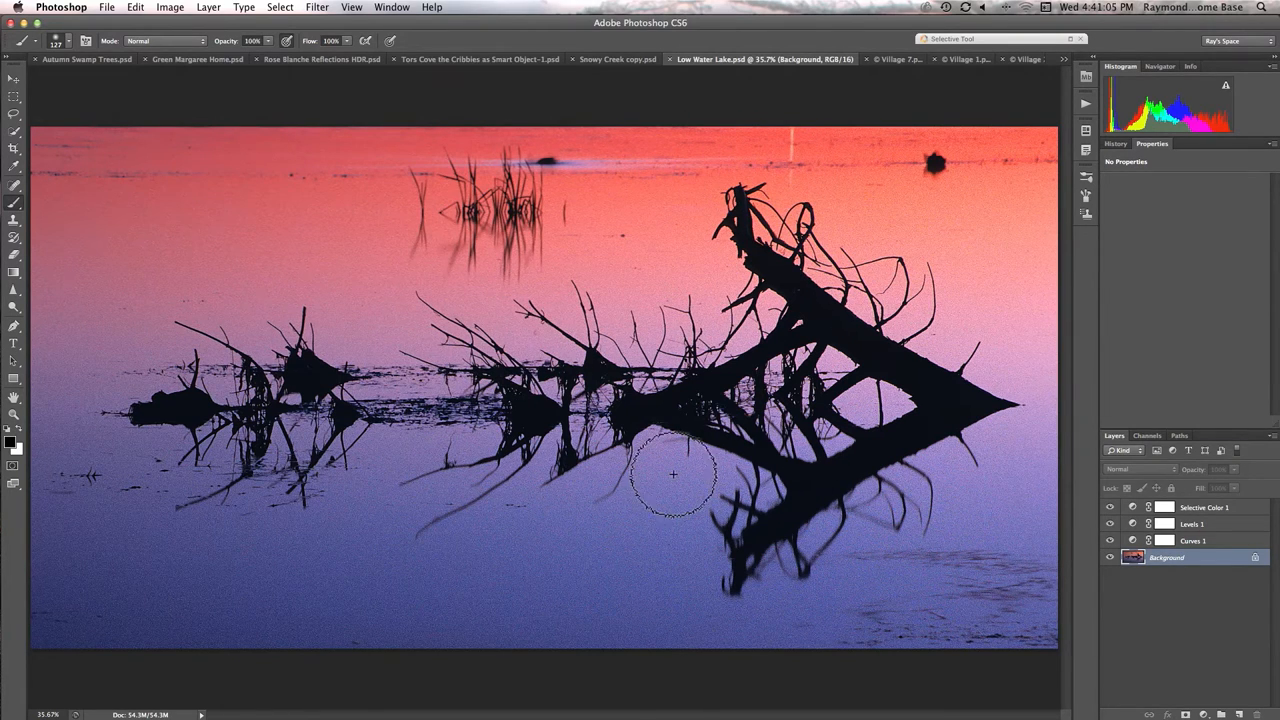
mouse_move(137, 413)
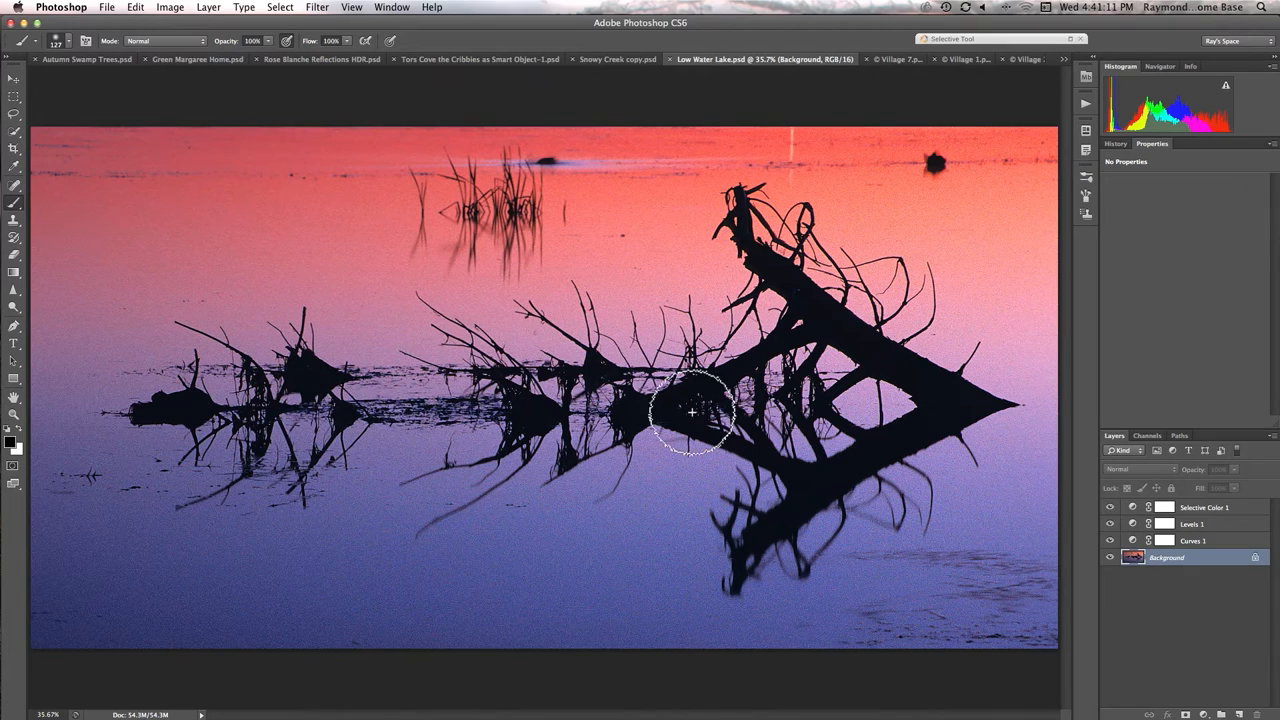
mouse_move(927, 405)
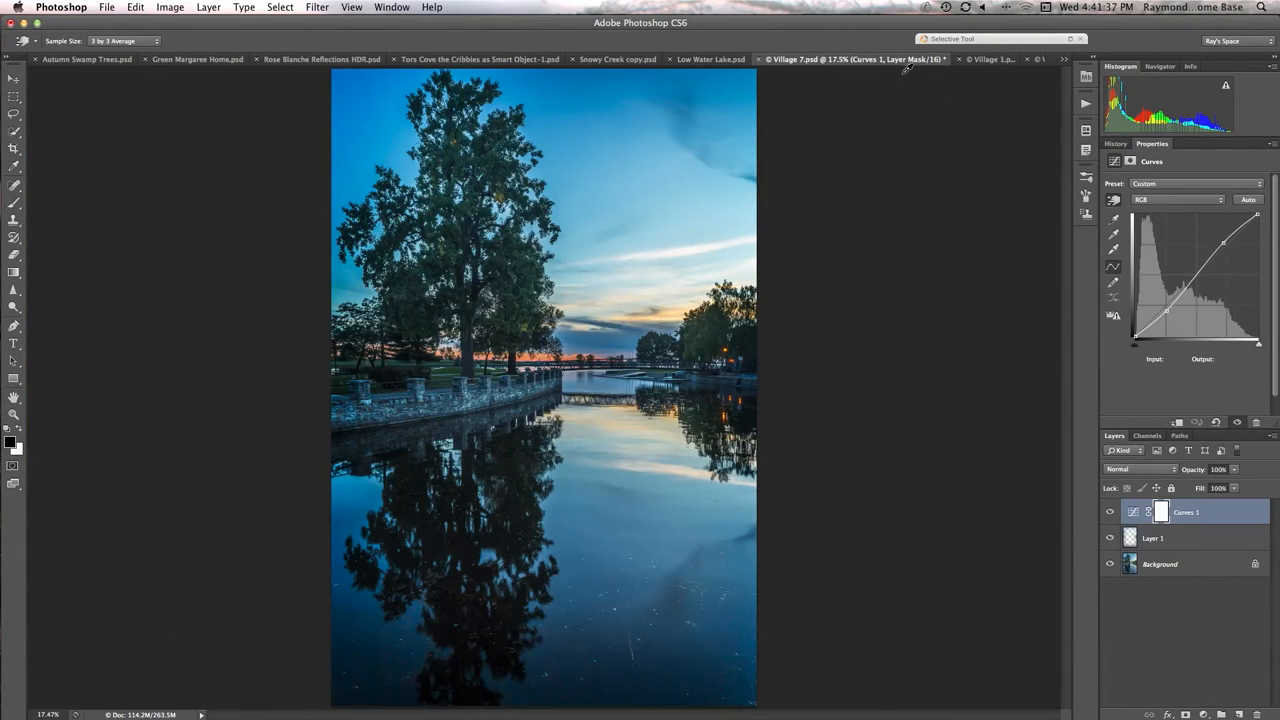
mouse_move(870, 138)
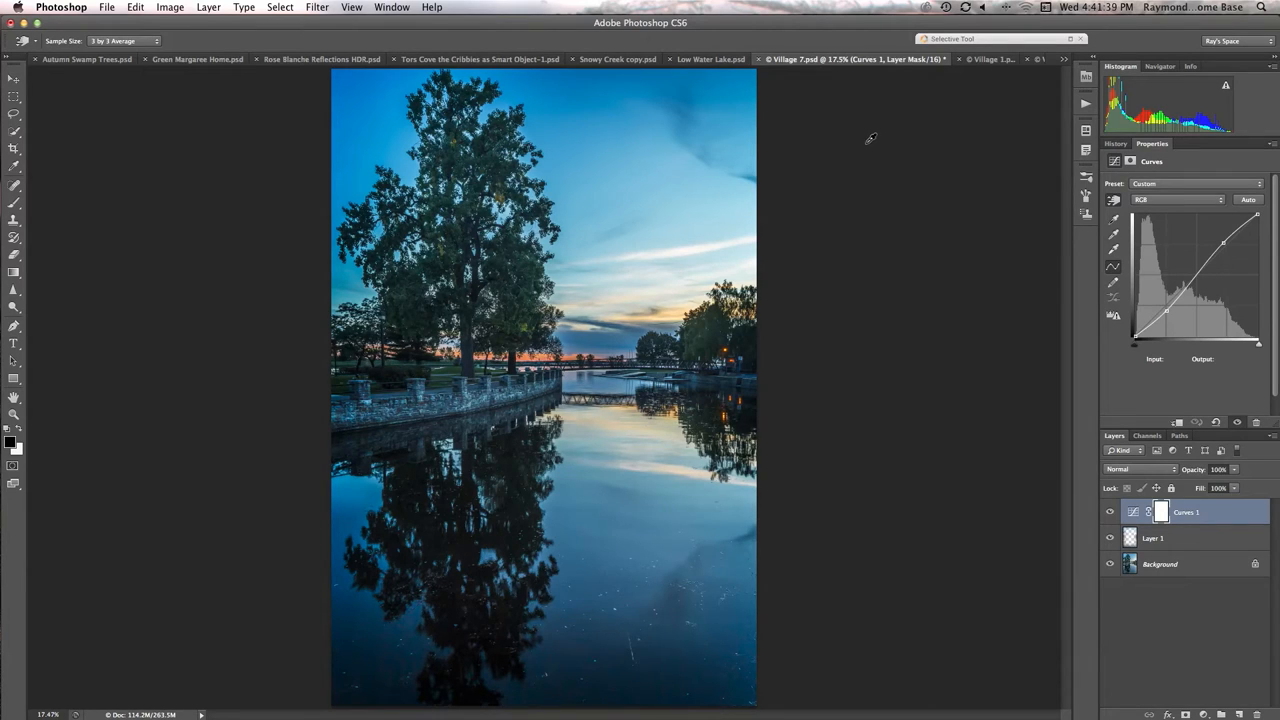
mouse_move(873, 150)
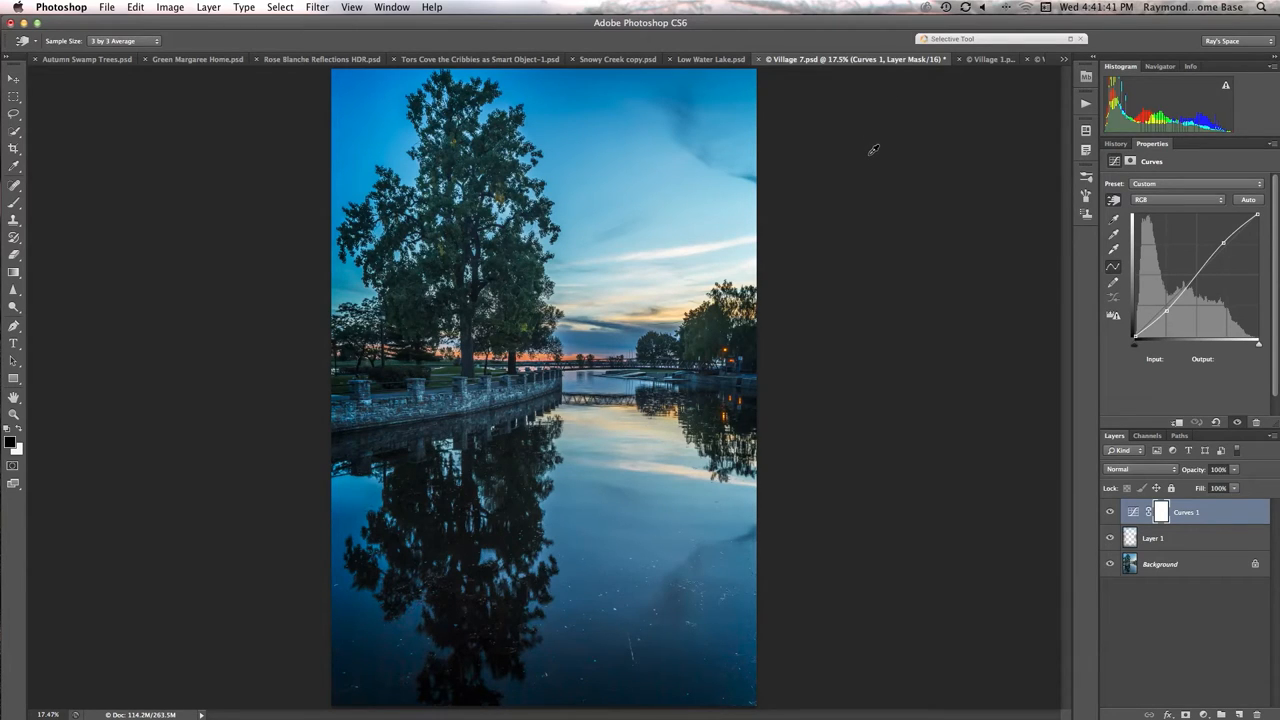
mouse_move(832, 158)
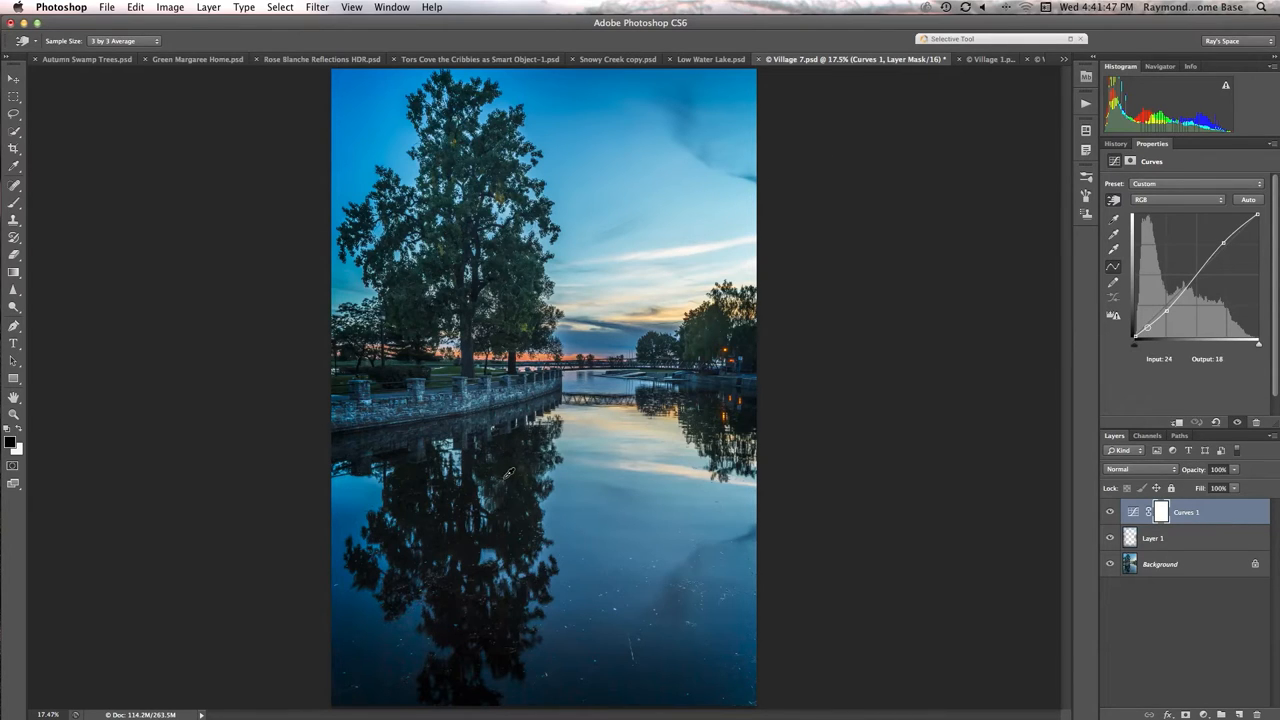
drag(1147, 328, 1162, 315)
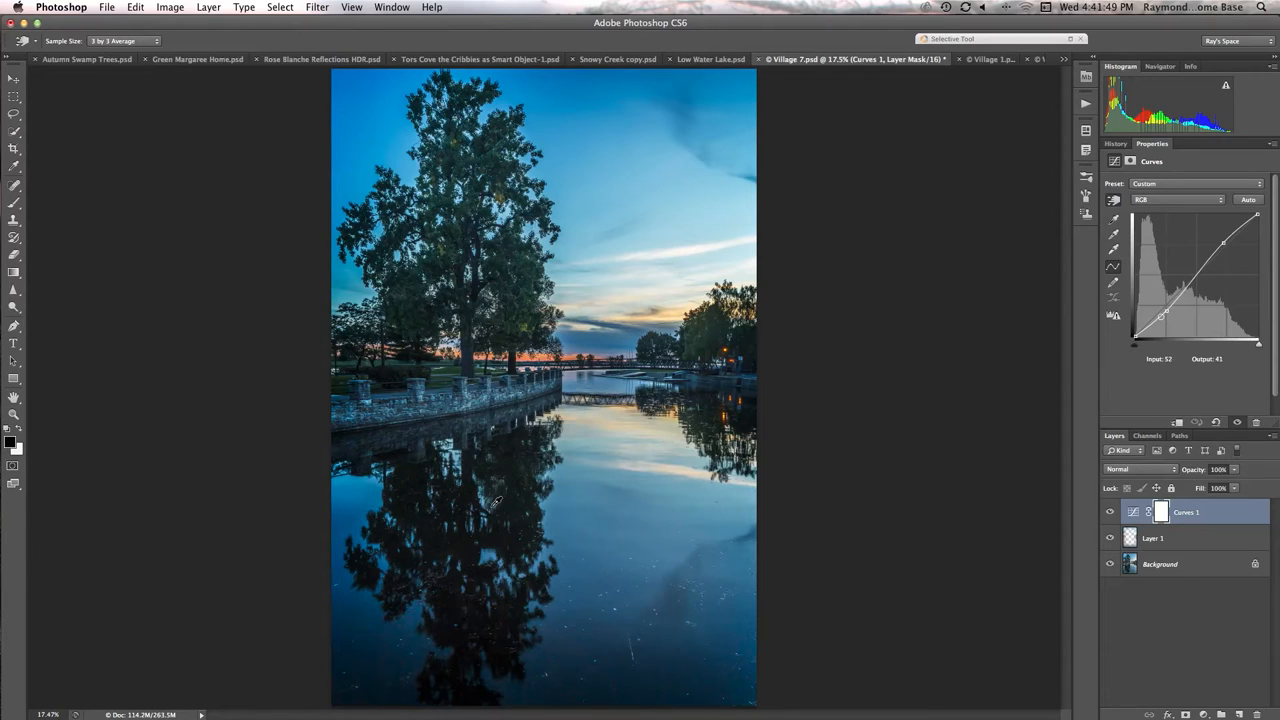
drag(1163, 315, 1183, 293)
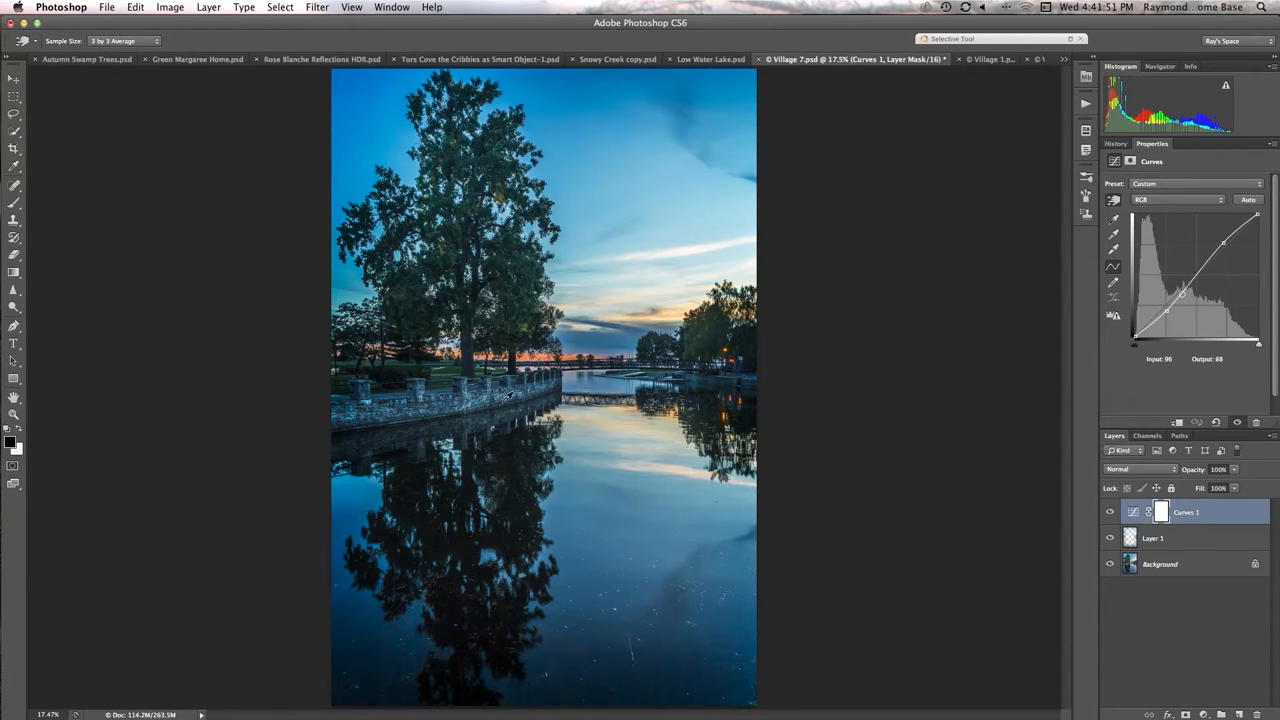
drag(1183, 293, 1150, 325)
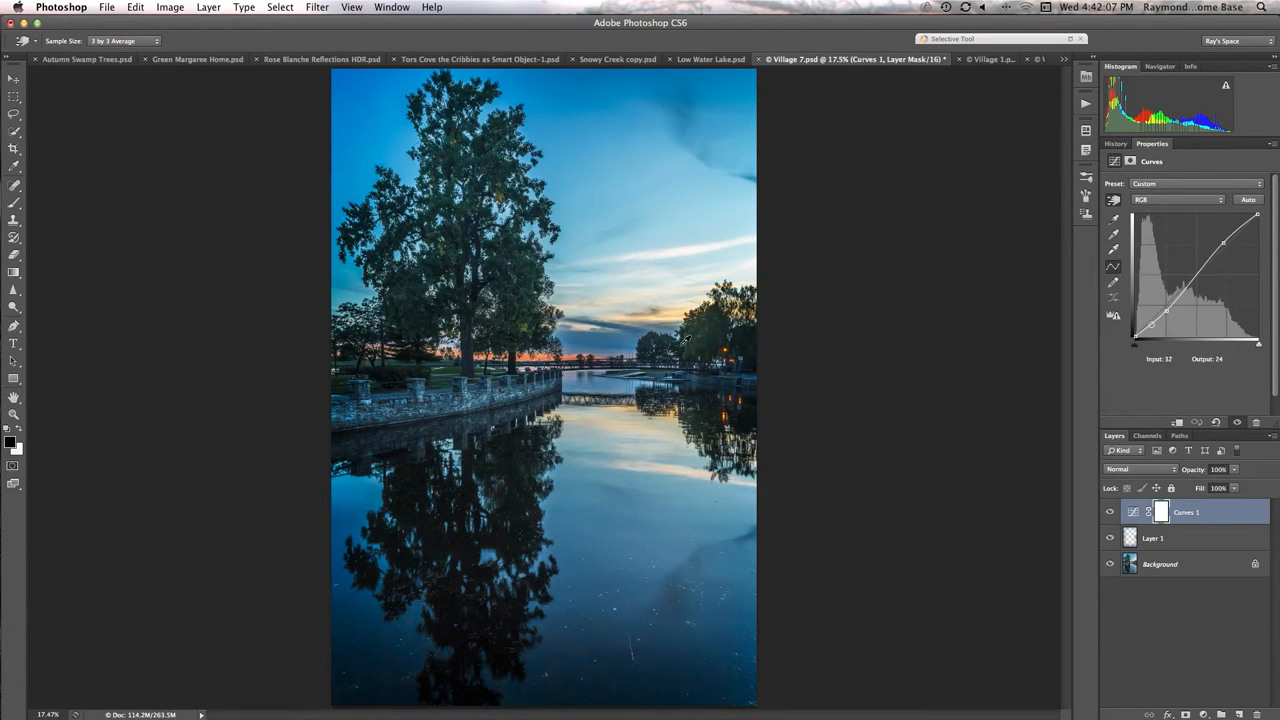
mouse_move(990, 59)
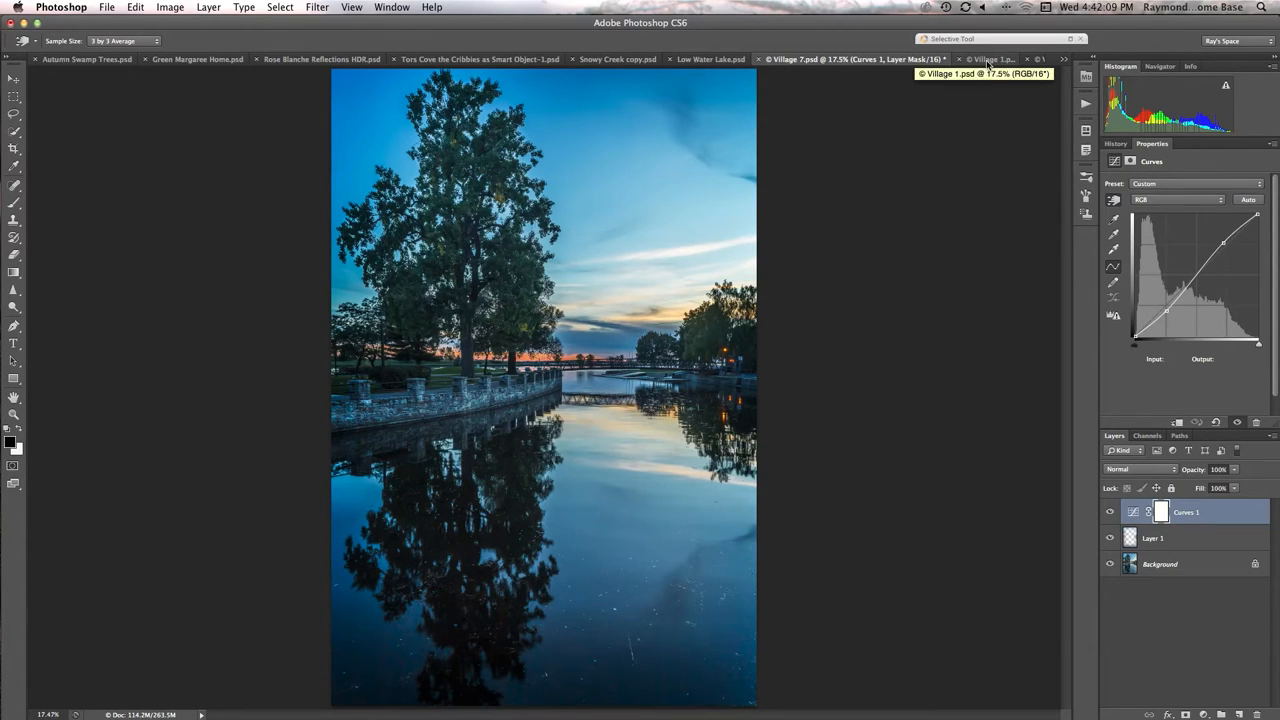
Switch to the Village 1.psd document tab
click(985, 59)
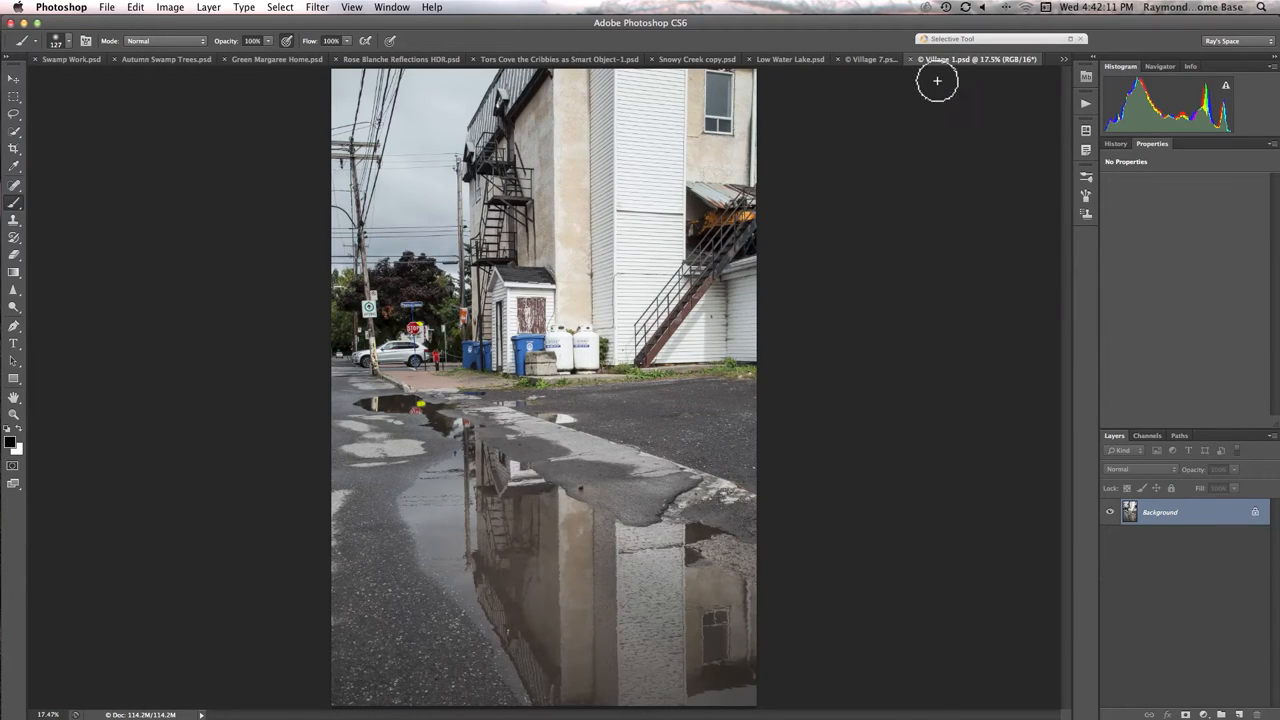
mouse_move(926, 78)
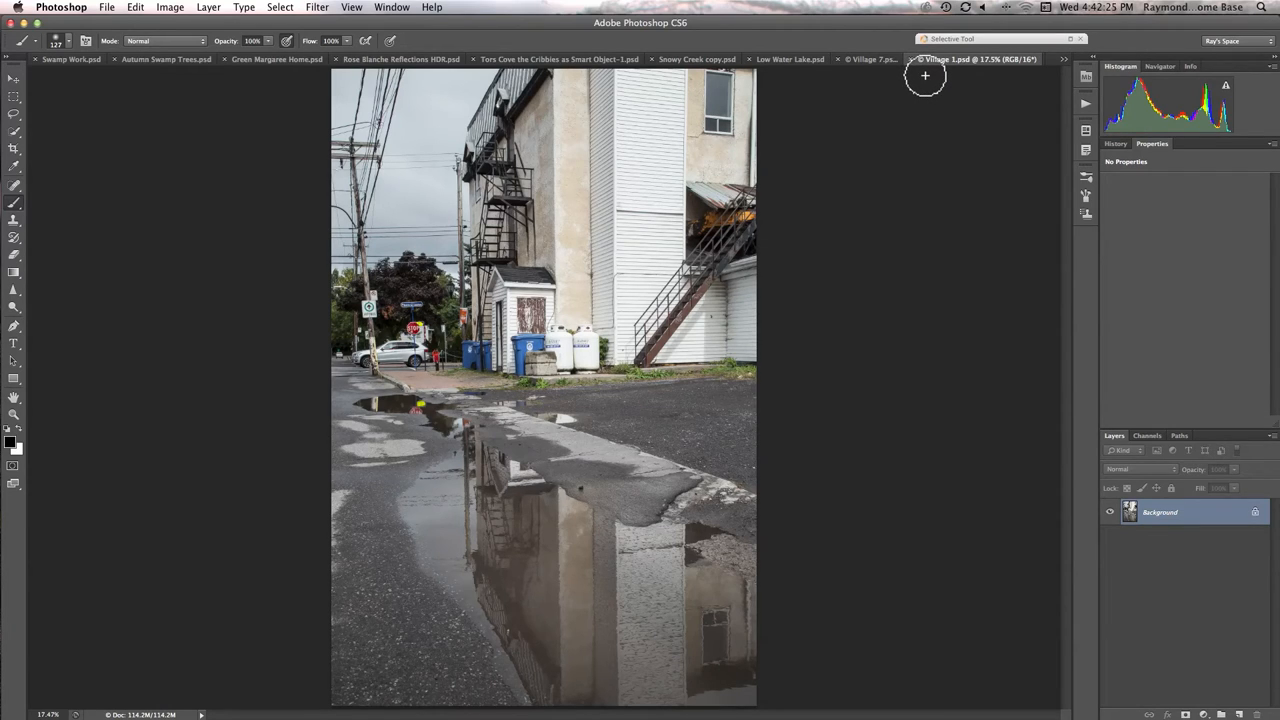
mouse_move(793, 131)
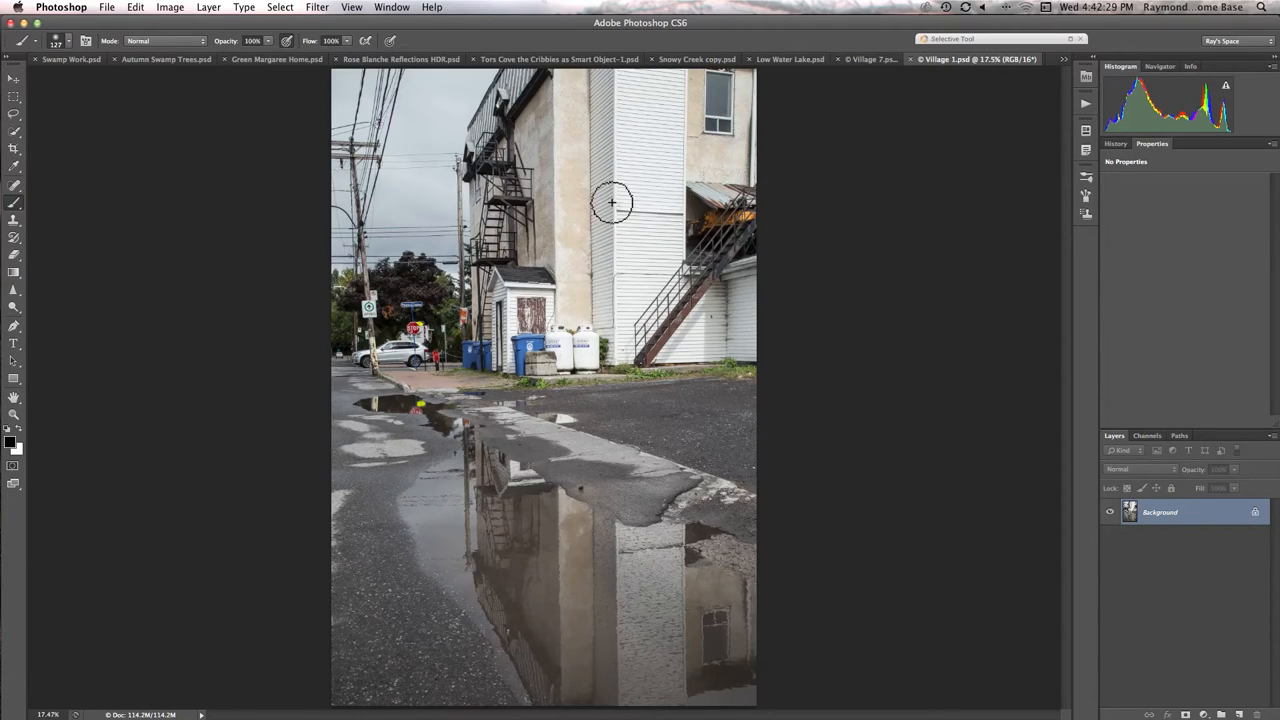
mouse_move(650, 260)
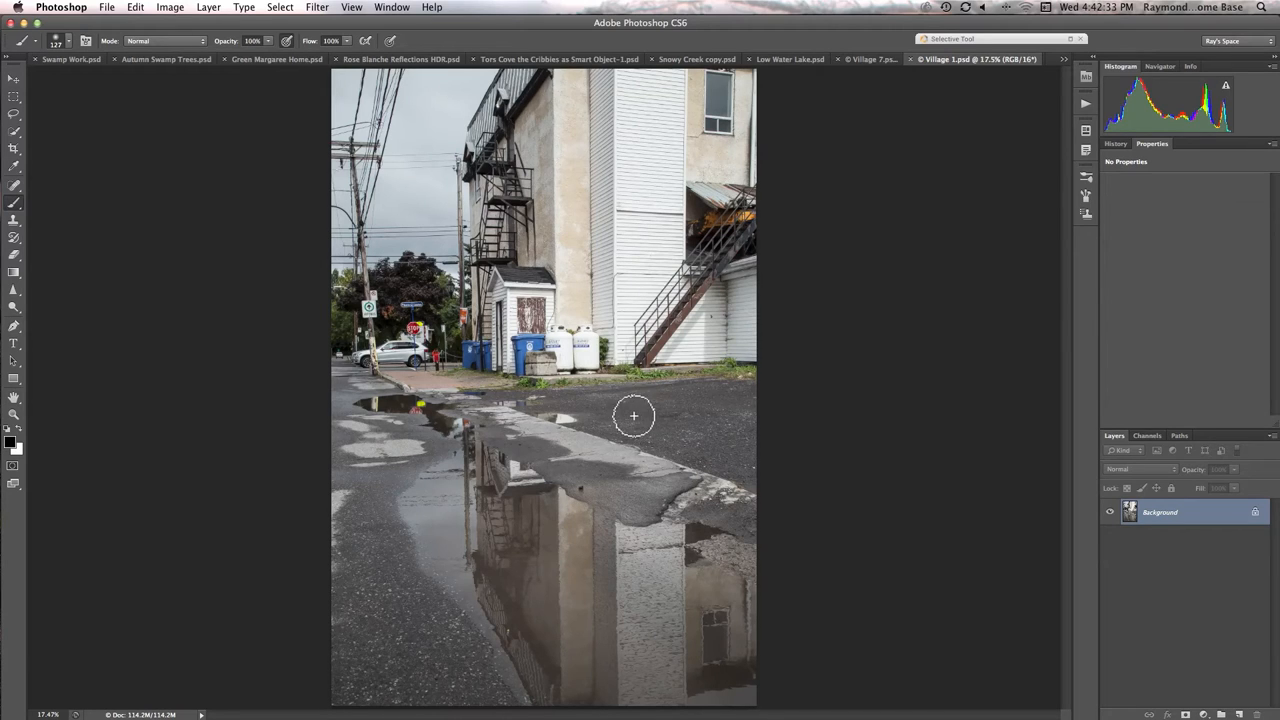
mouse_move(582, 462)
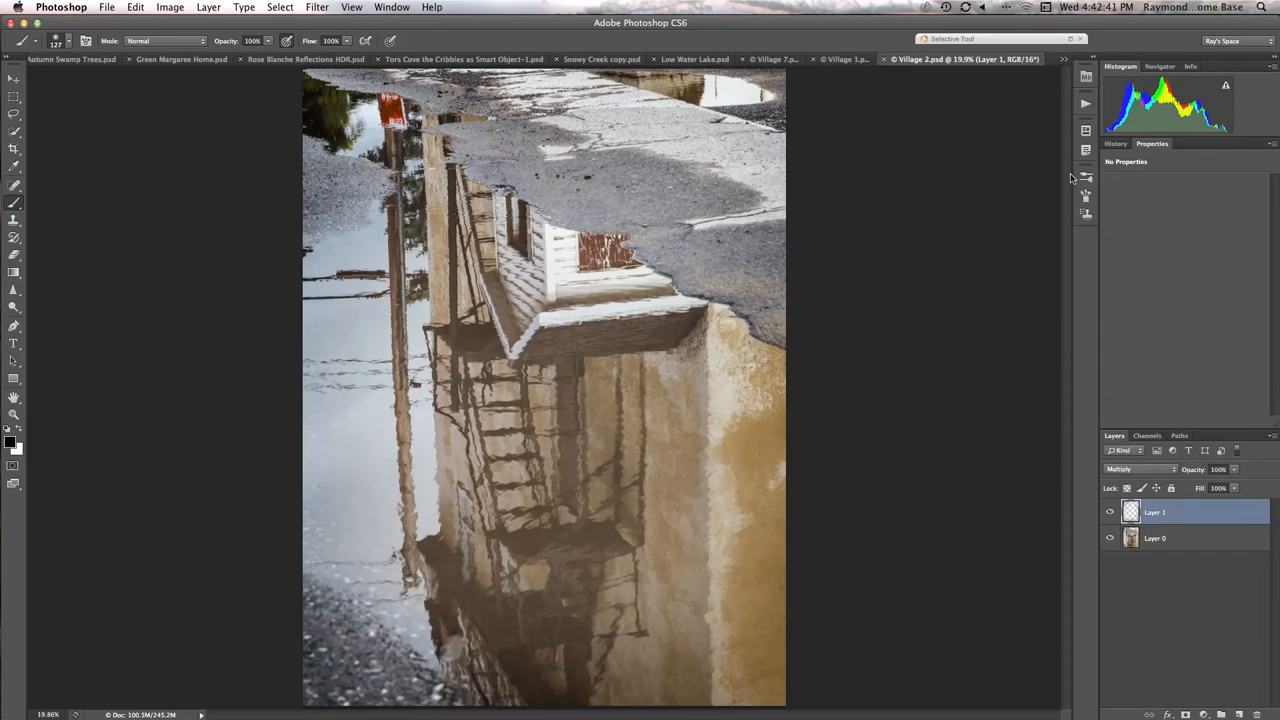
mouse_move(939, 261)
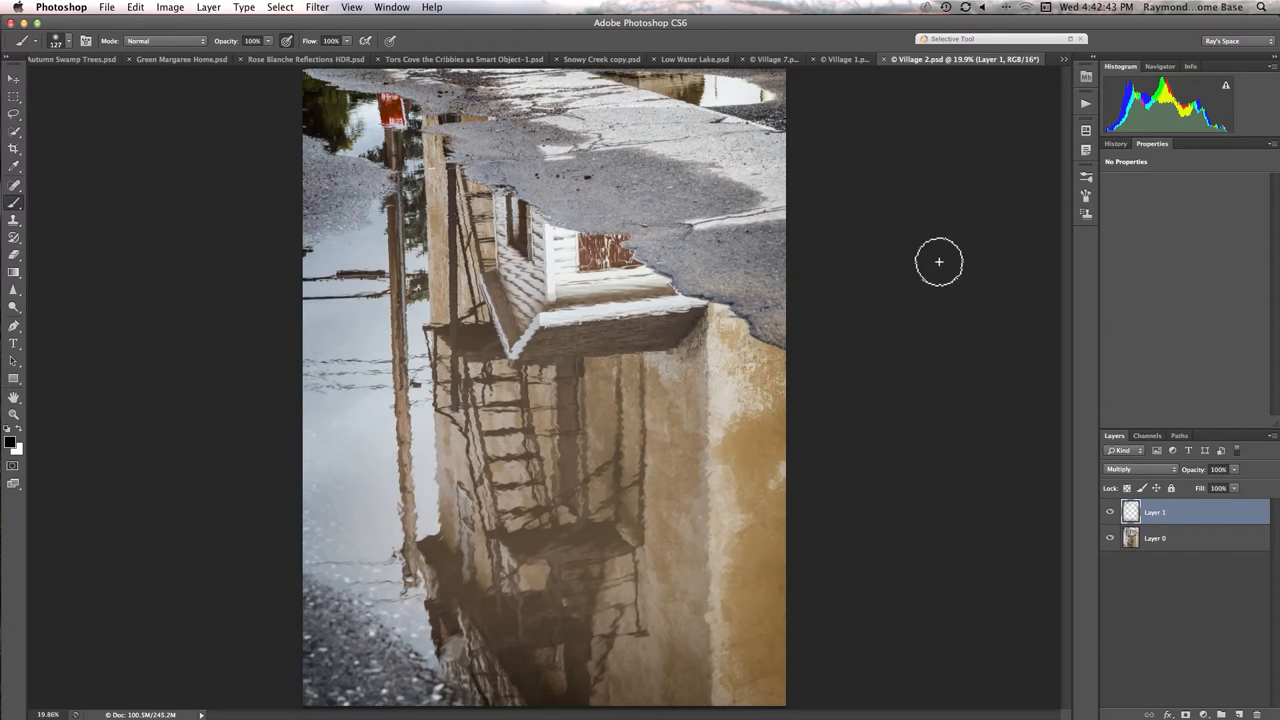
mouse_move(869, 262)
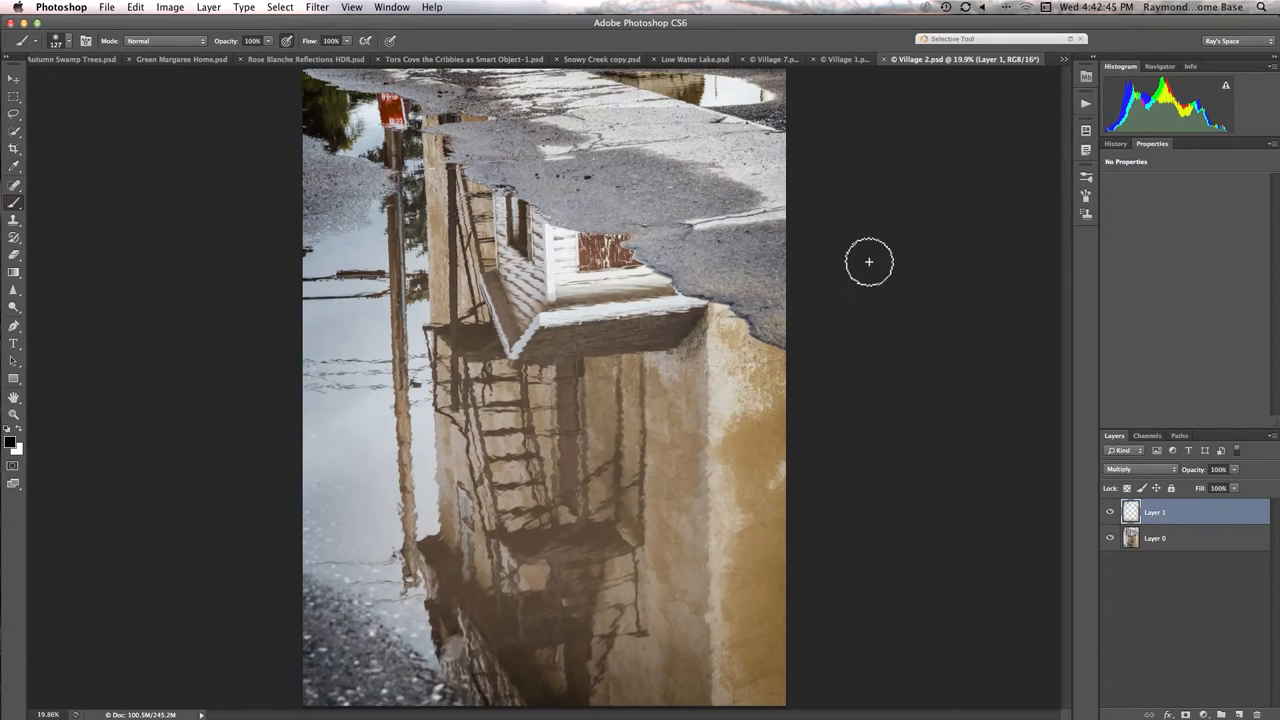
mouse_move(829, 239)
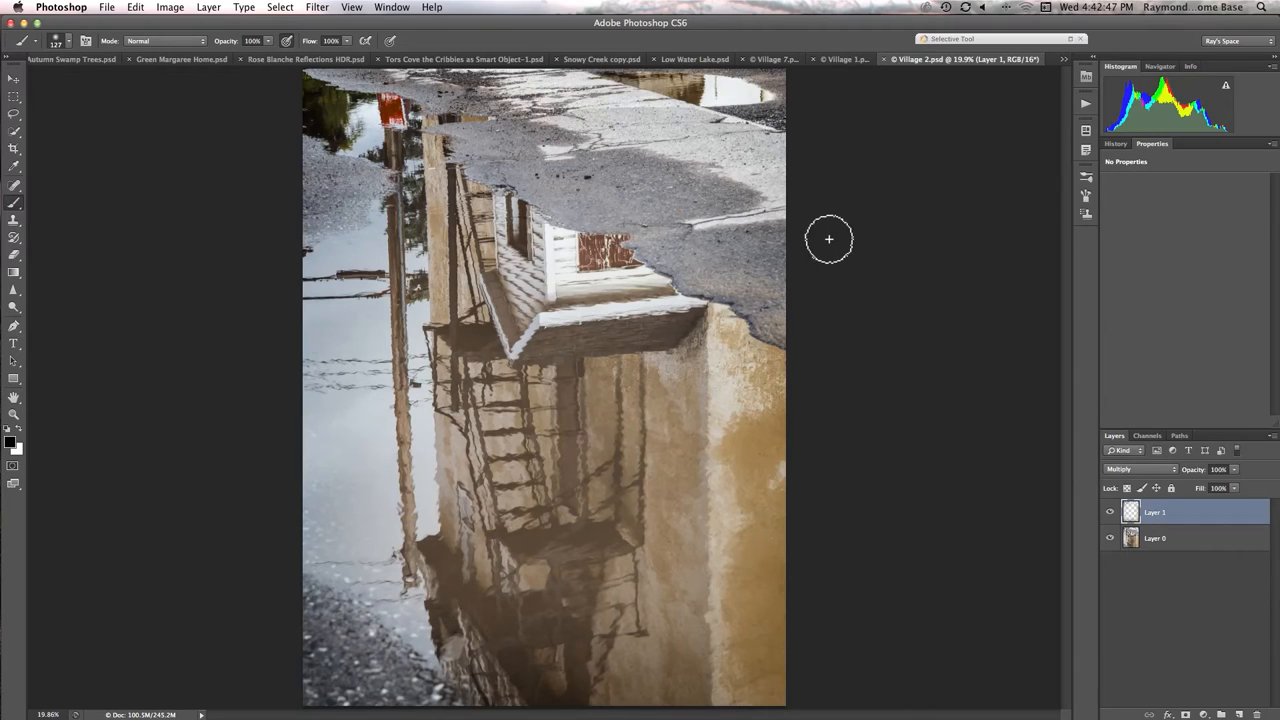
mouse_move(655, 50)
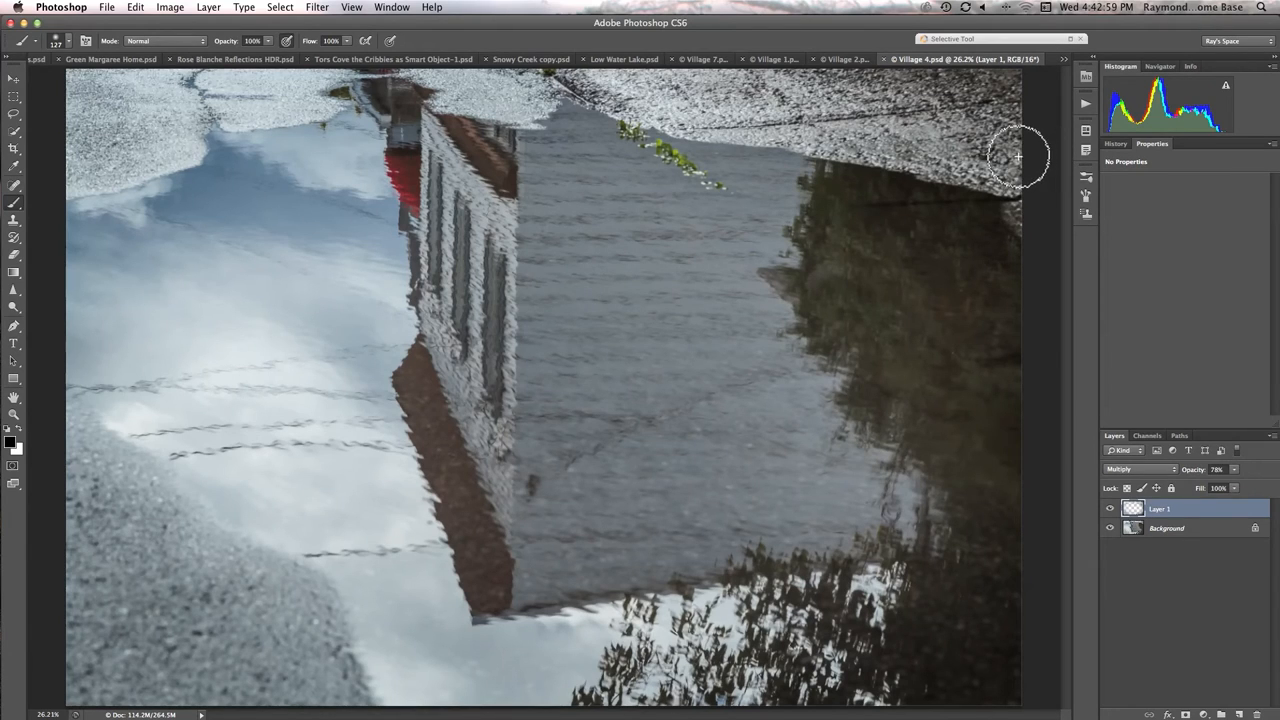
mouse_move(986, 156)
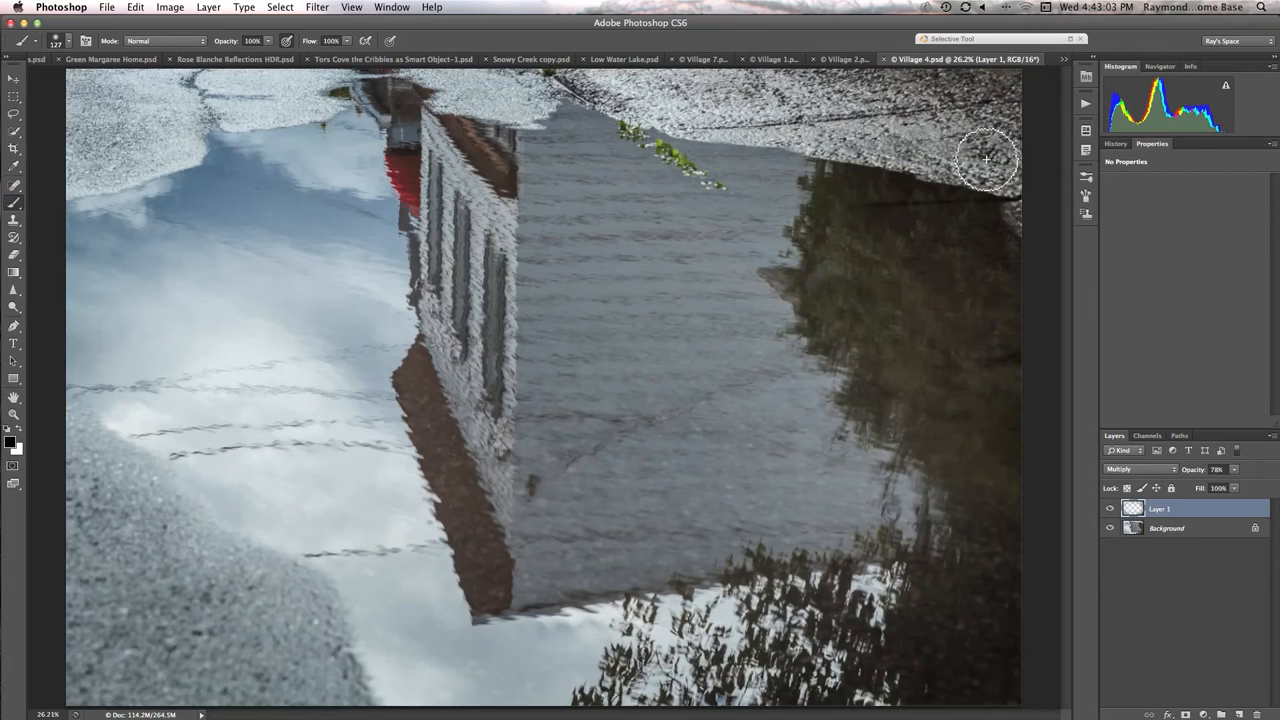
mouse_move(970, 168)
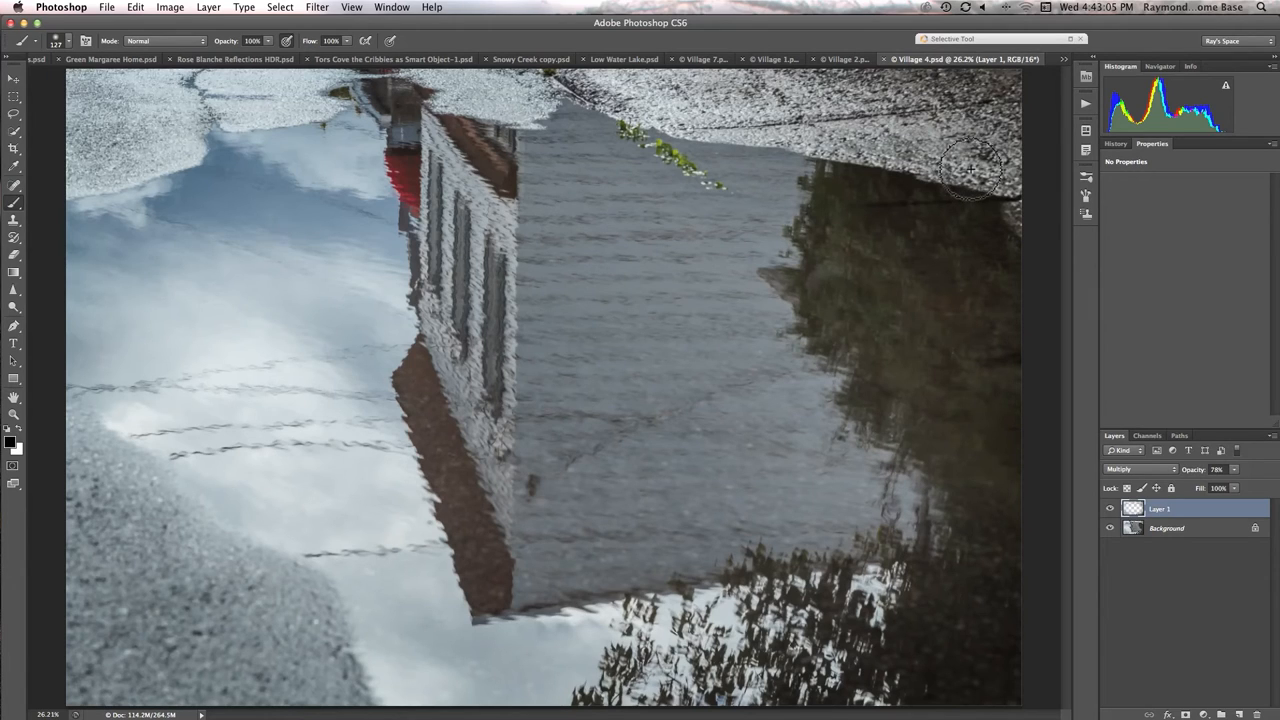
mouse_move(947, 172)
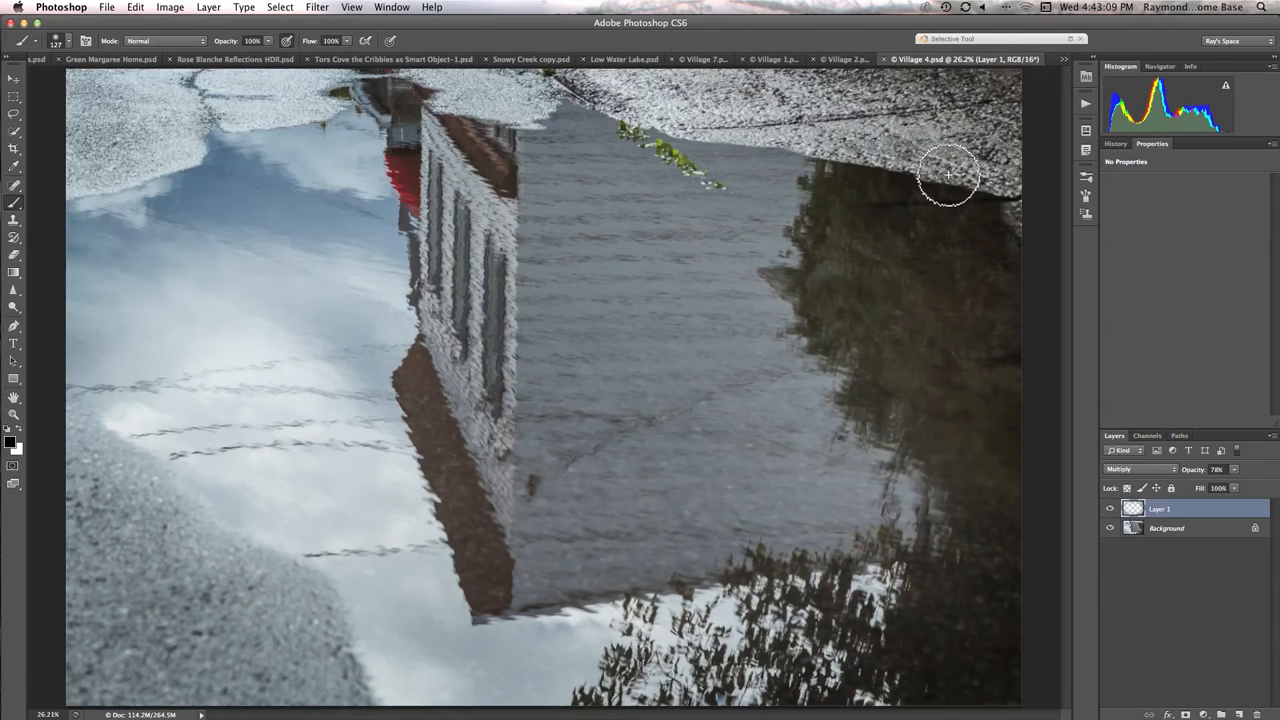
mouse_move(943, 161)
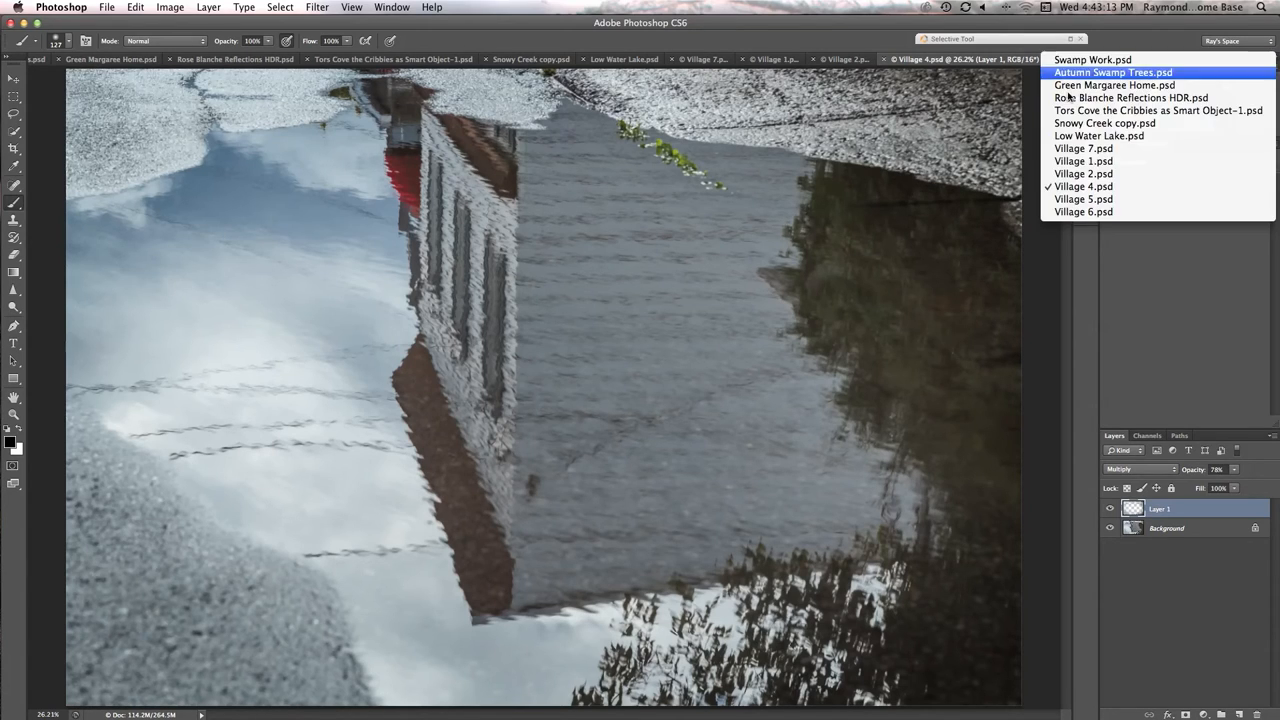
Choose Village 5.psd from the document-tabs overflow list
click(1083, 198)
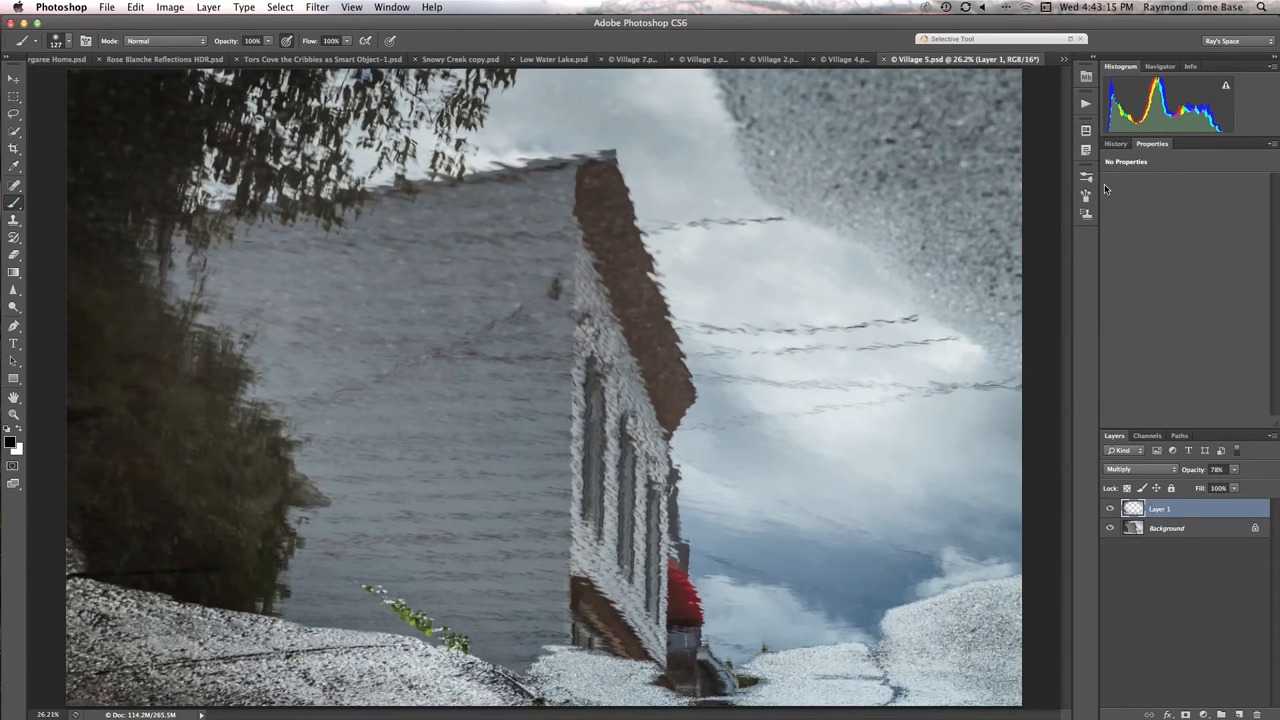
mouse_move(1087, 189)
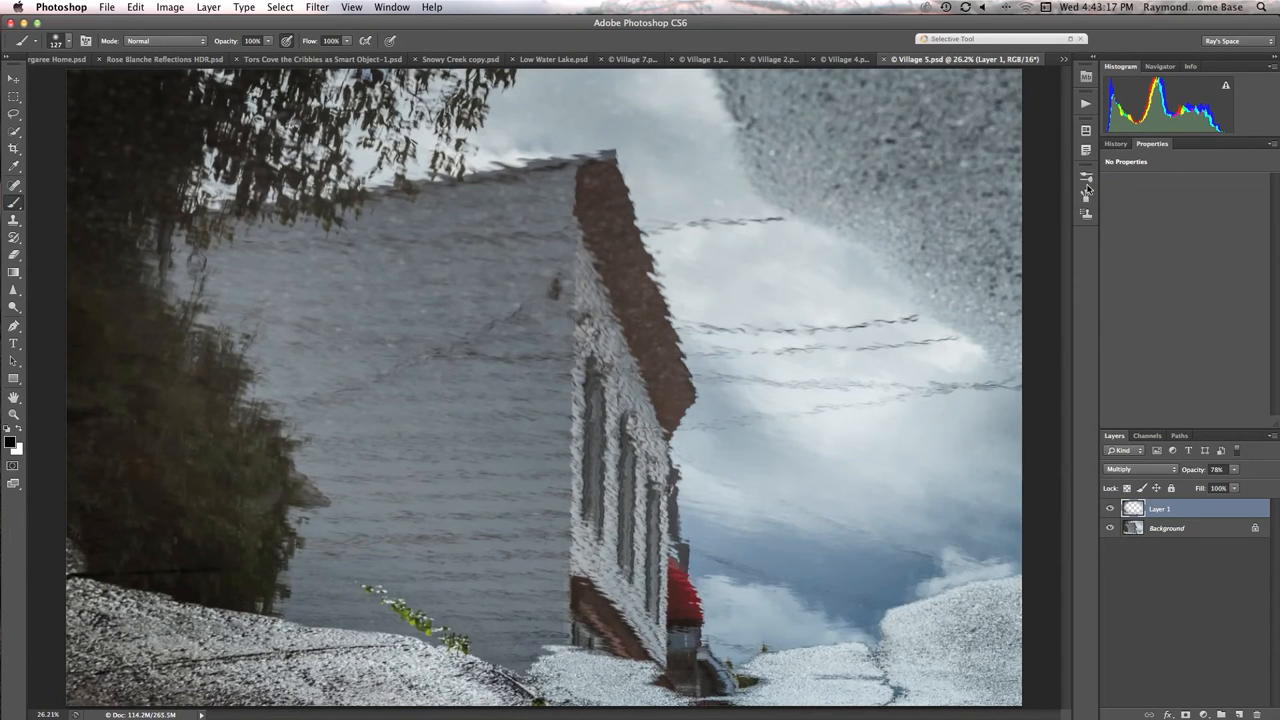
mouse_move(1064, 184)
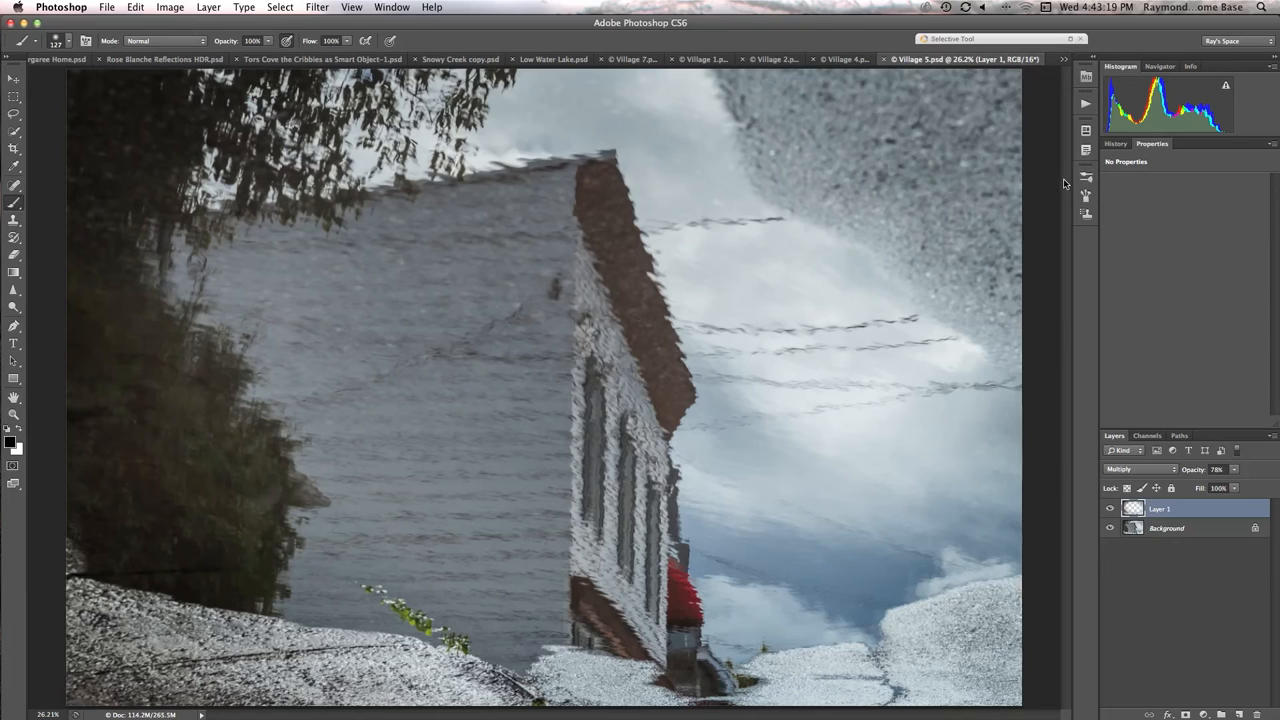
mouse_move(1005, 170)
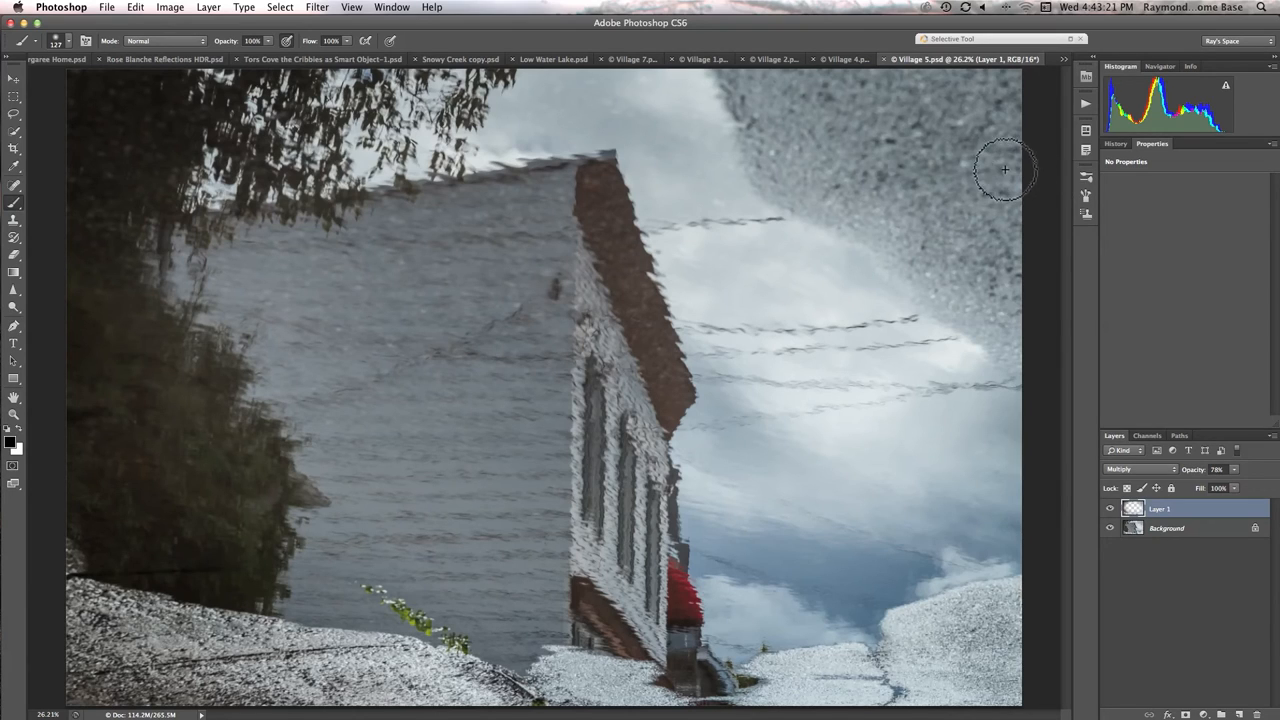
mouse_move(980, 150)
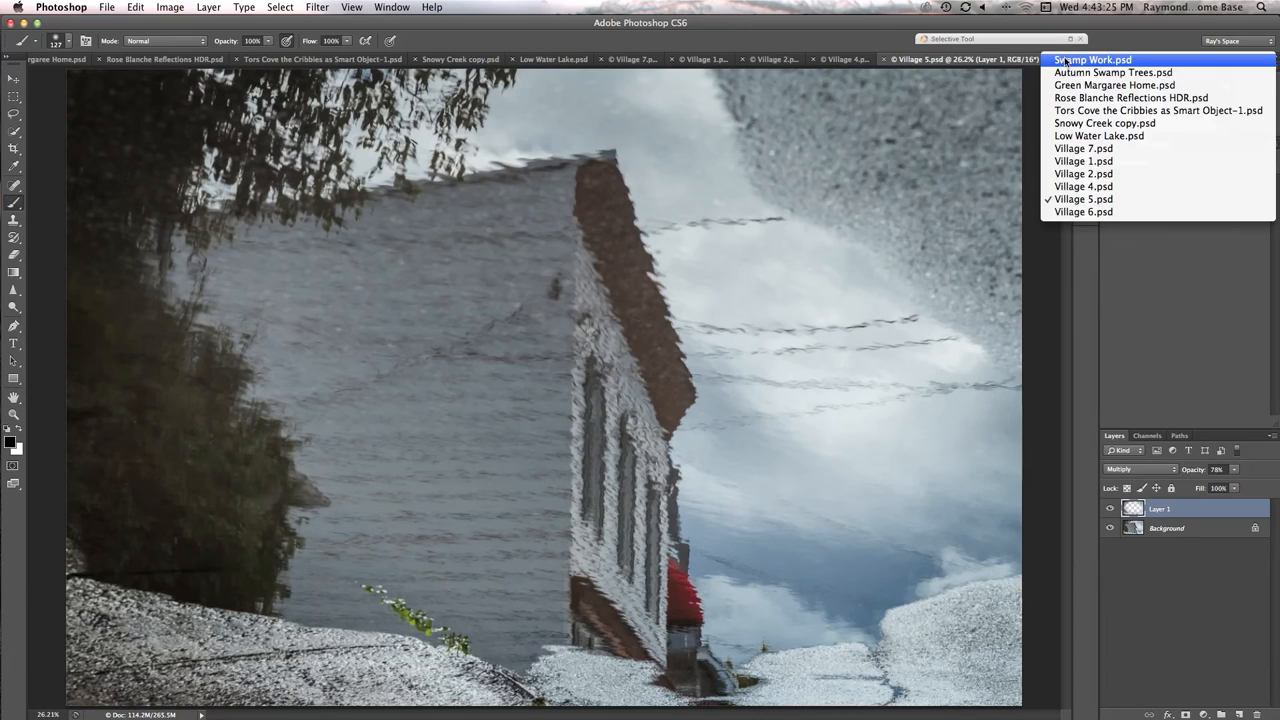
mouse_move(1083, 212)
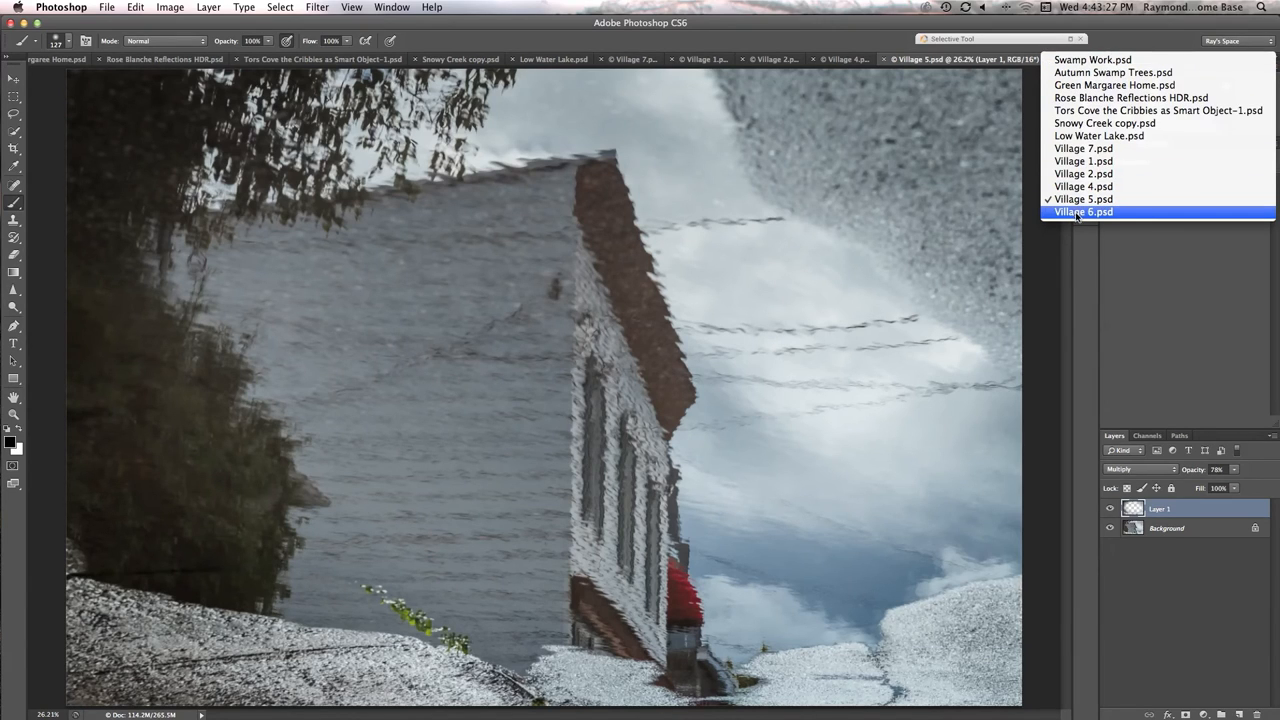
Choose Village 6.psd from the document-tabs overflow list
click(1083, 211)
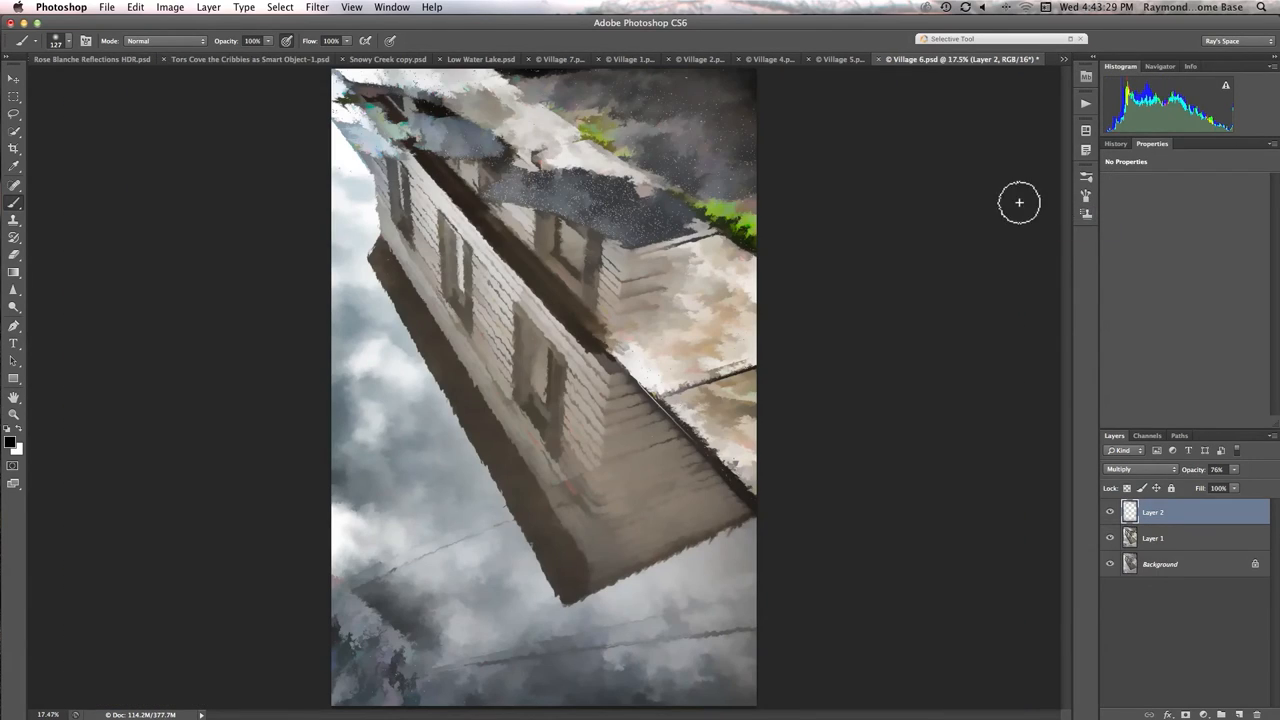
mouse_move(910, 191)
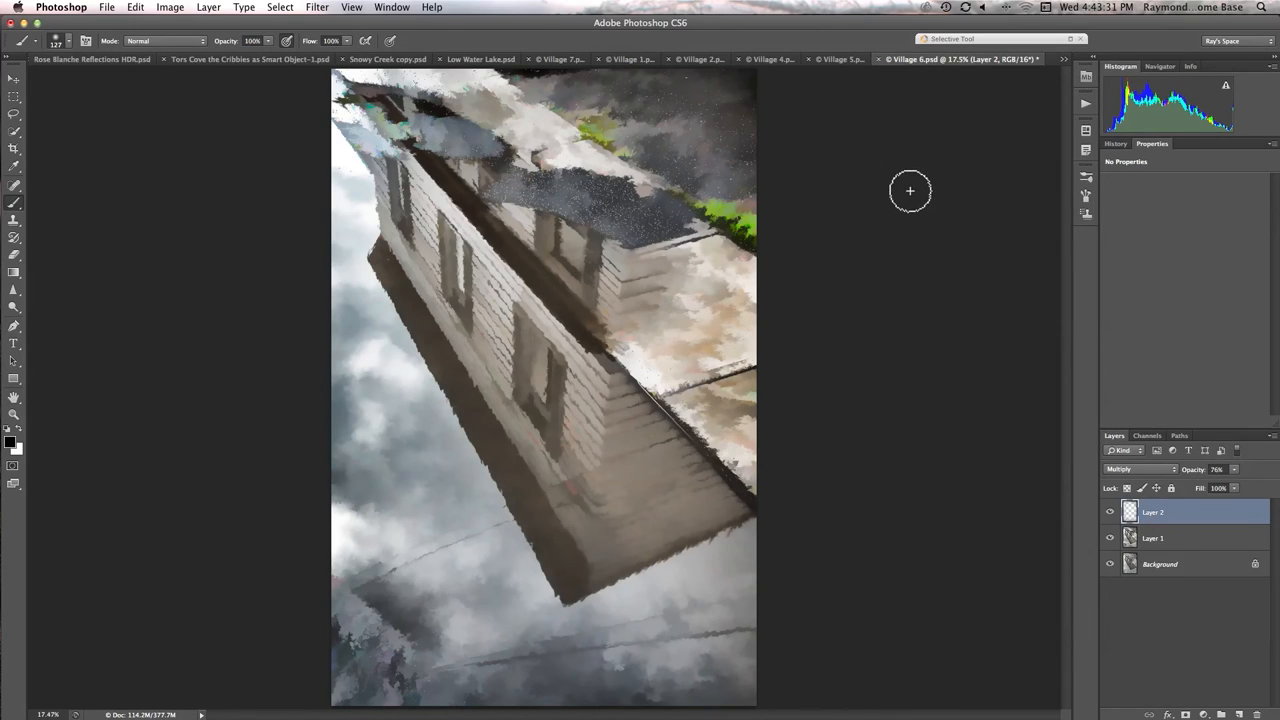
mouse_move(908, 189)
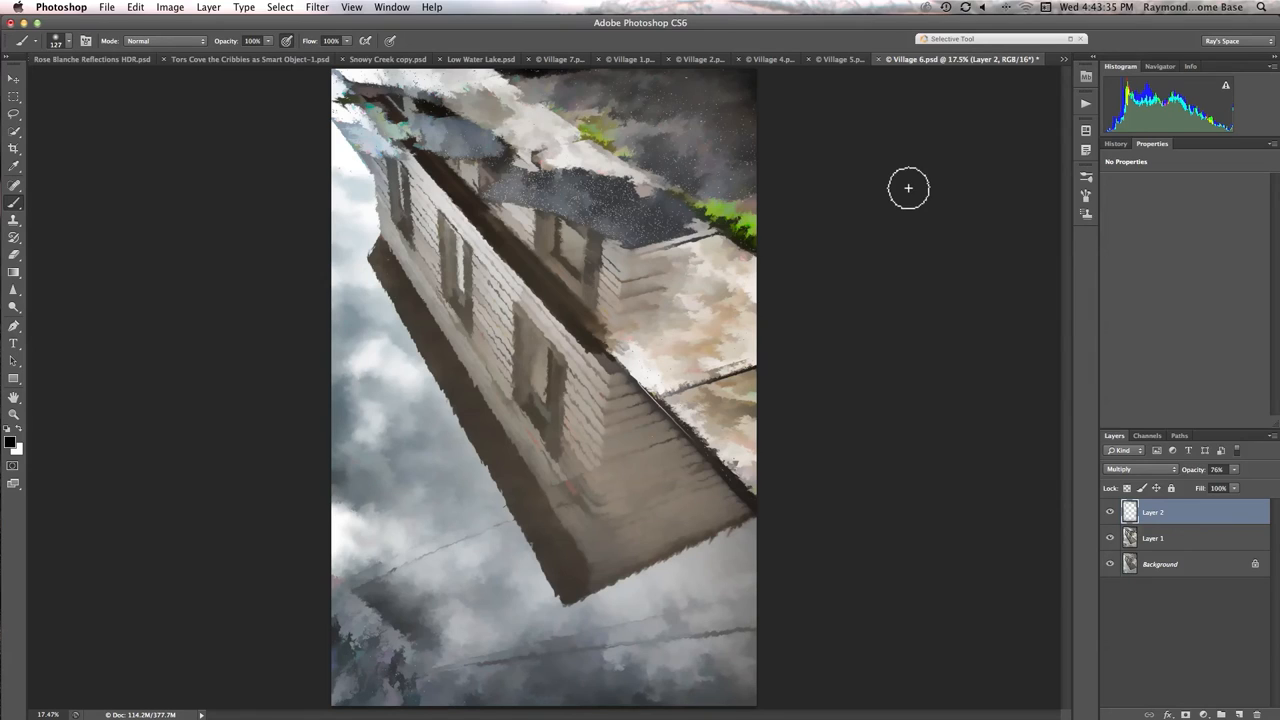
mouse_move(980, 449)
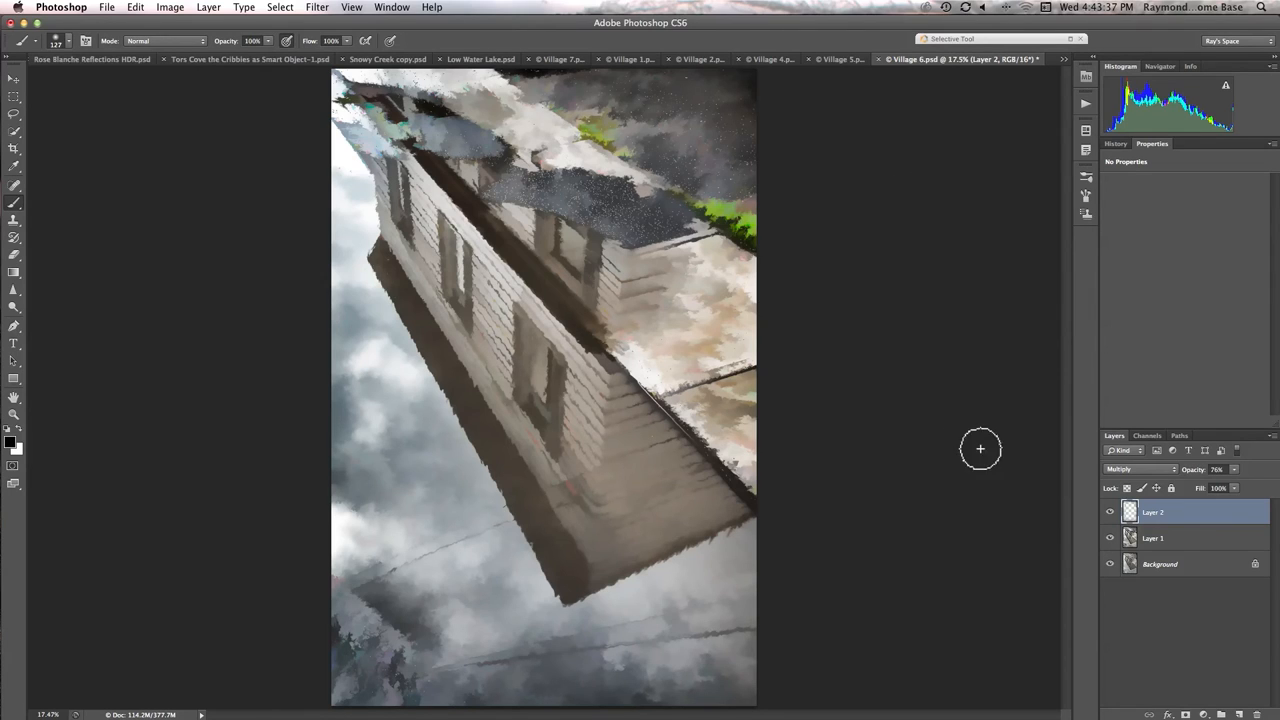
click(1109, 538)
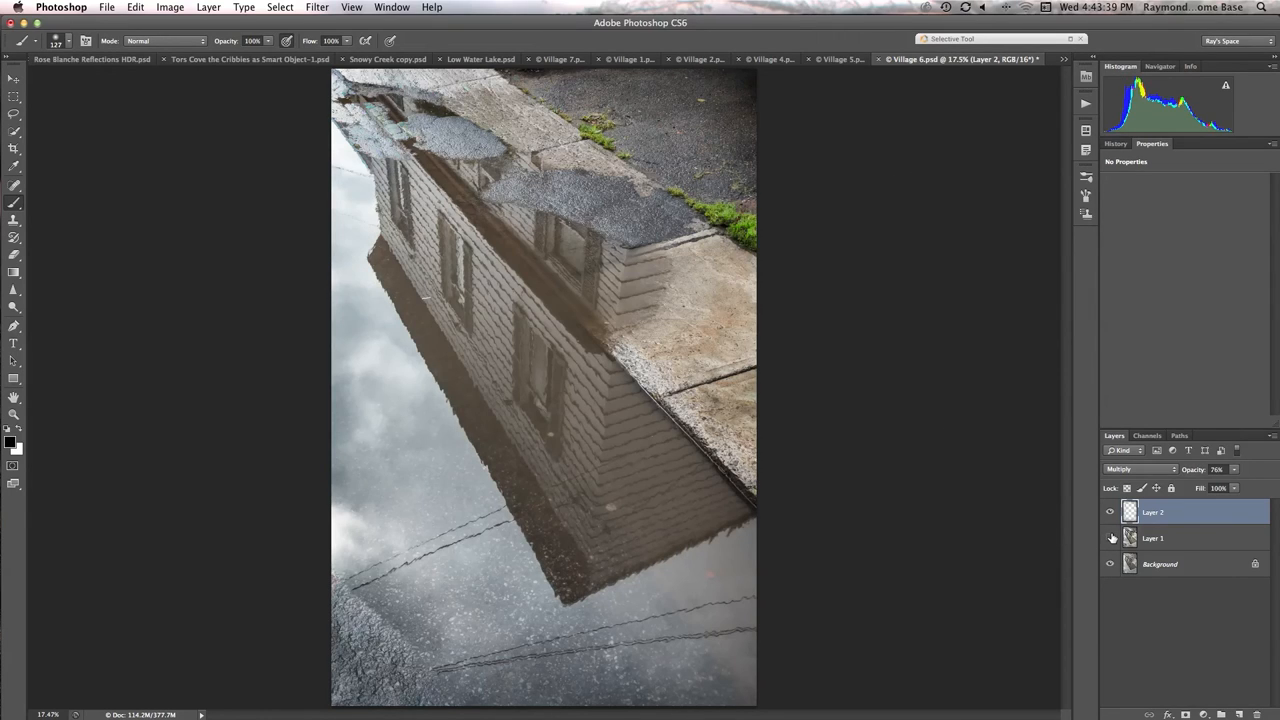
mouse_move(1110, 537)
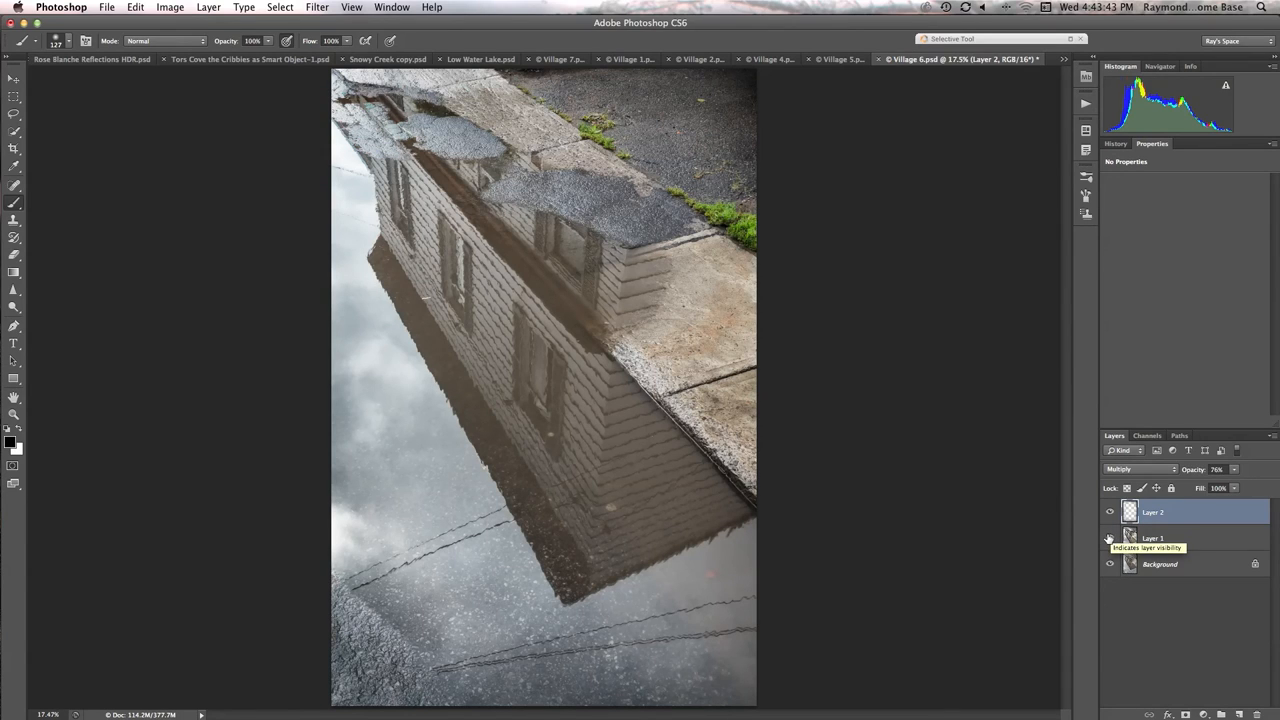
click(1109, 537)
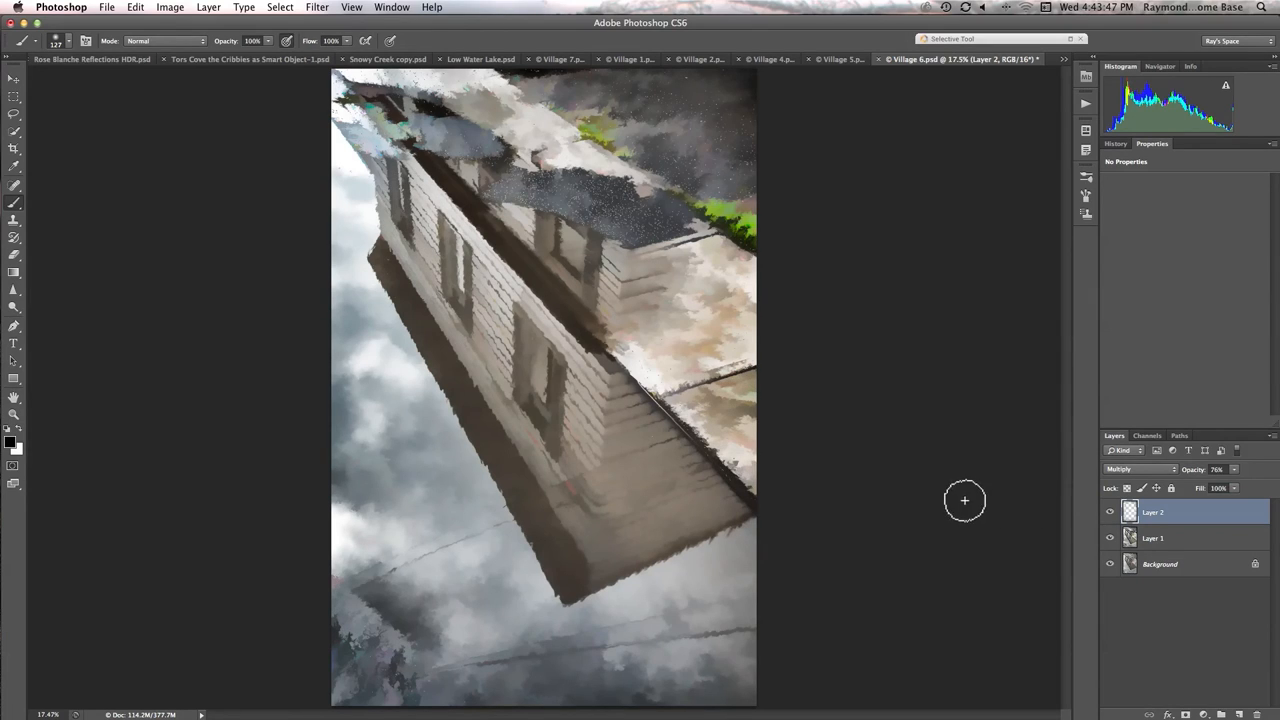
mouse_move(951, 499)
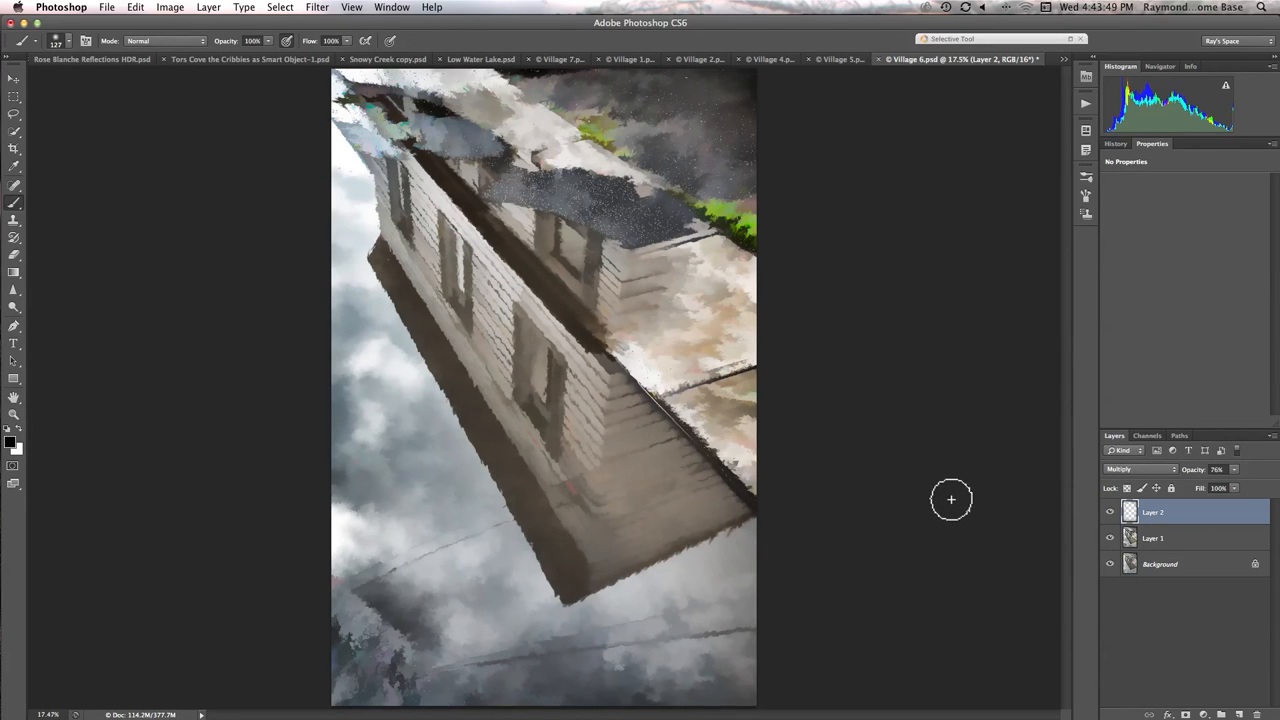